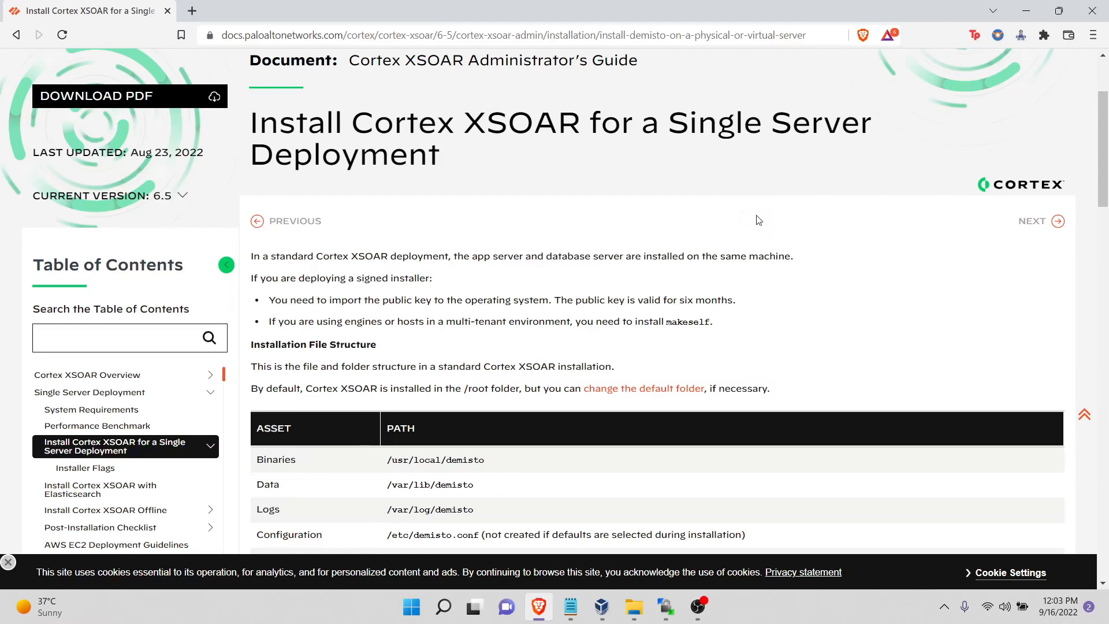
mouse_move(763, 228)
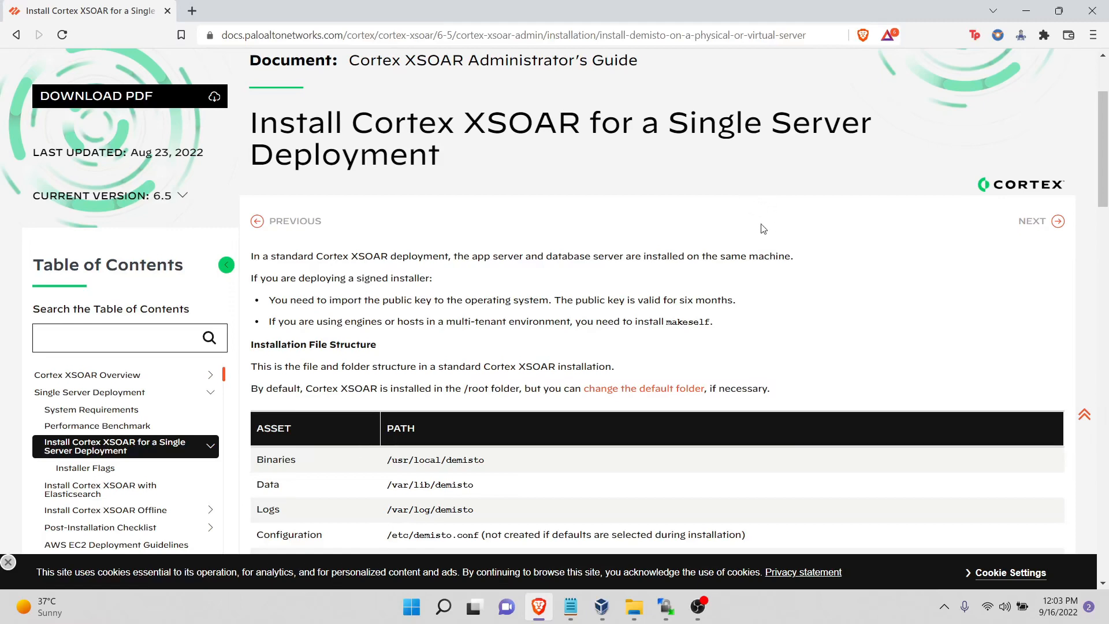
mouse_move(793, 220)
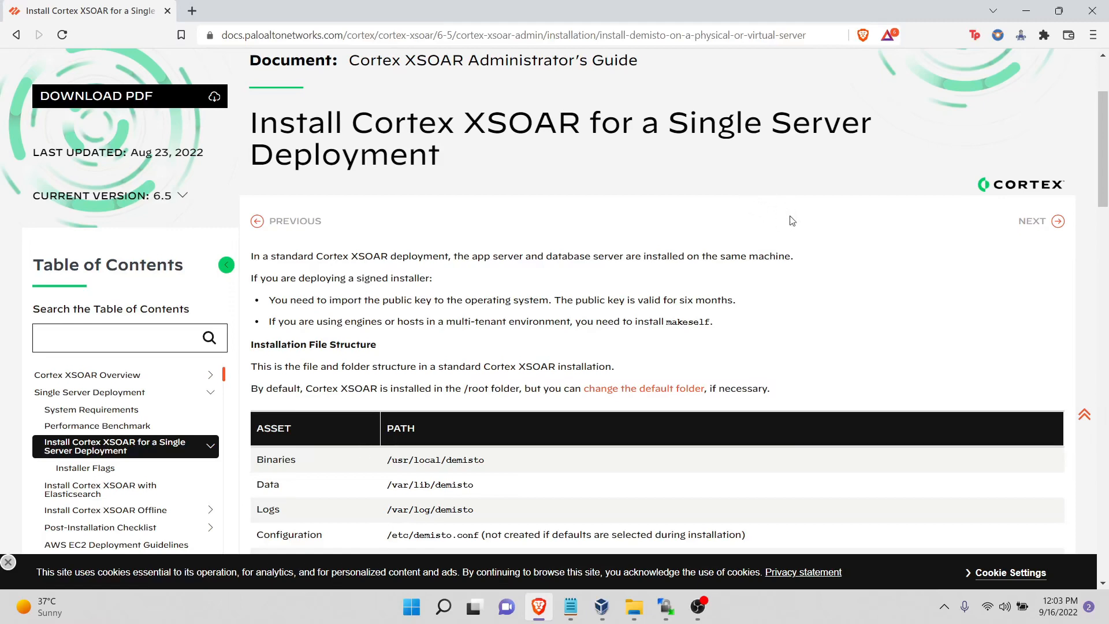
mouse_move(795, 215)
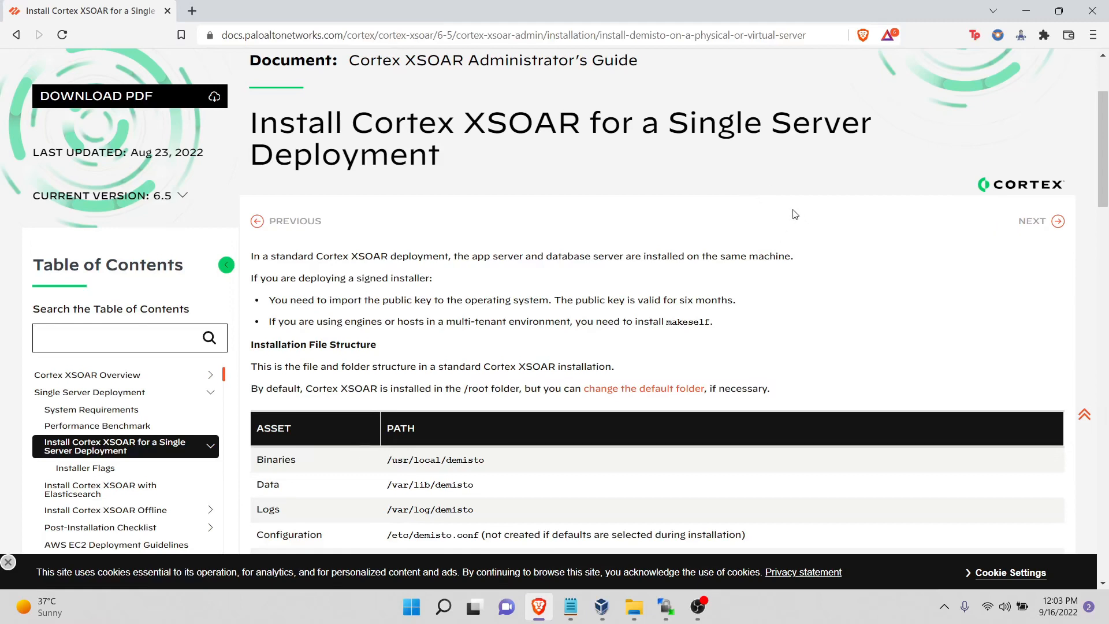
mouse_move(798, 211)
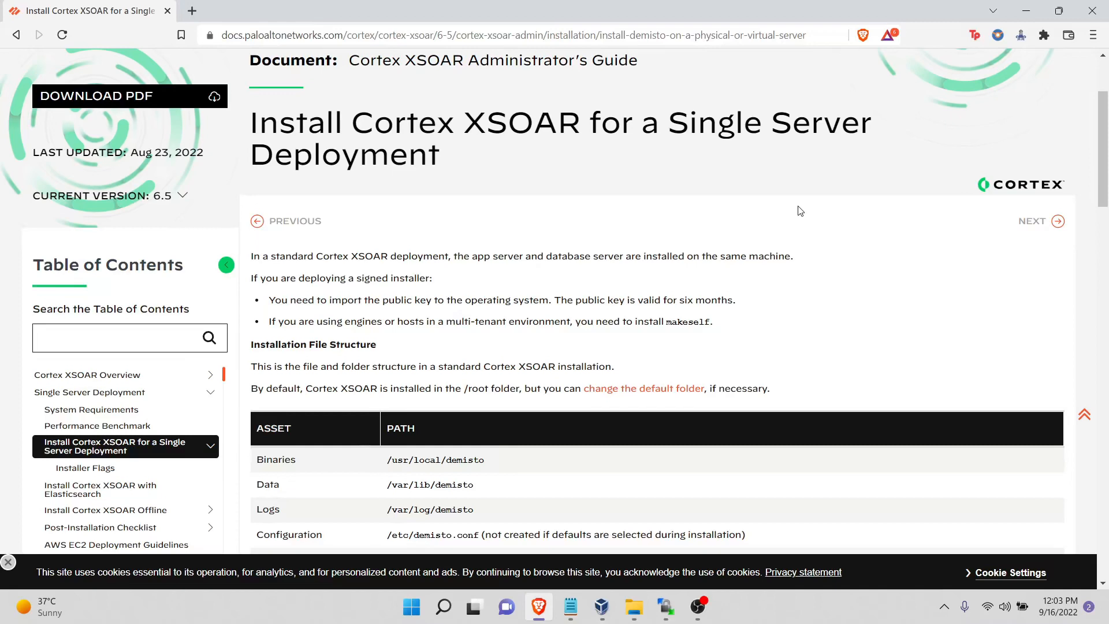
mouse_move(791, 222)
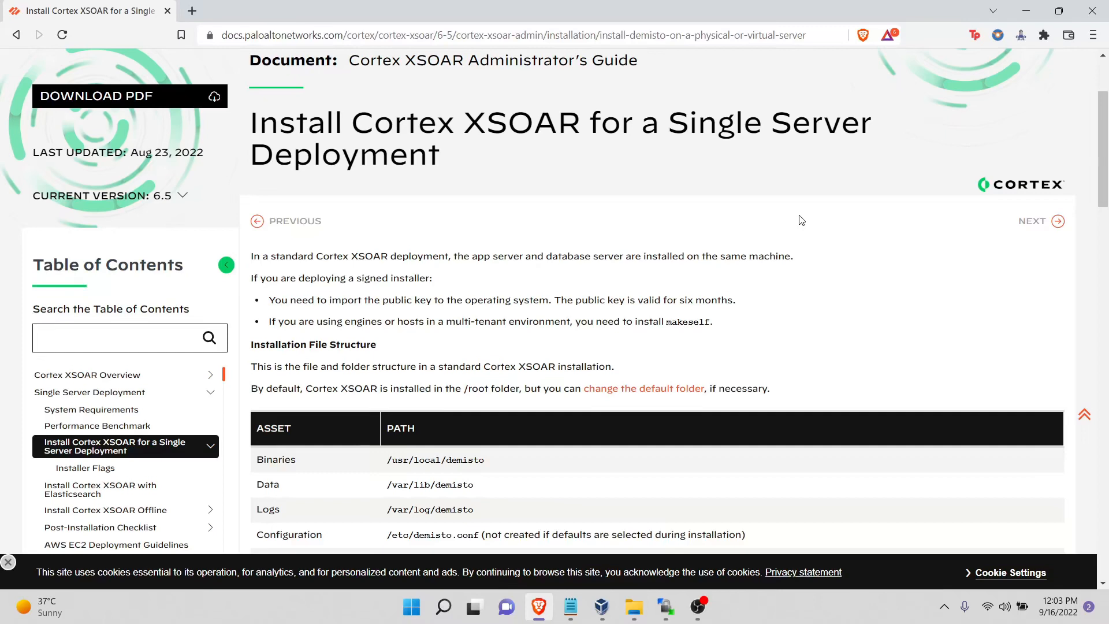
mouse_move(847, 259)
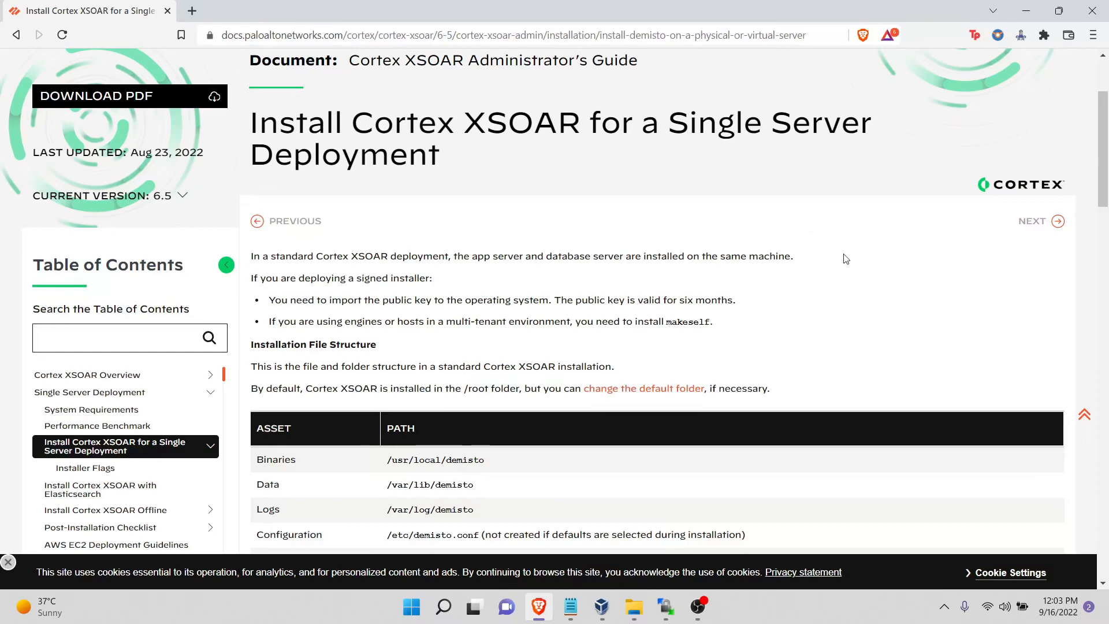
mouse_move(853, 320)
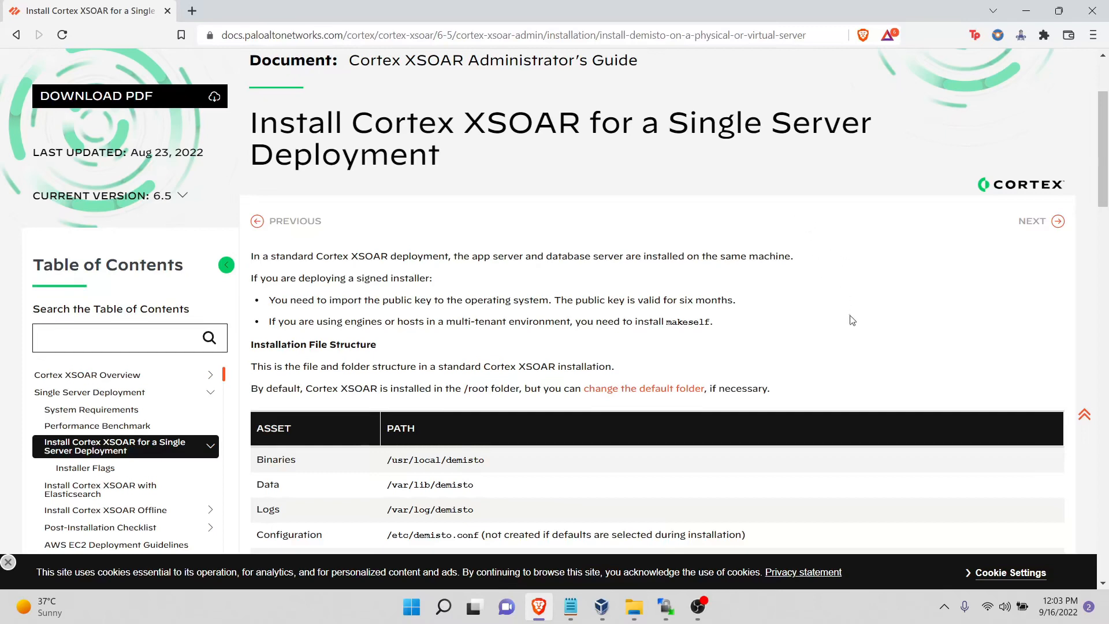
Start the New Virtual Machine wizard from VirtualBox Manager.
scroll(down, 3)
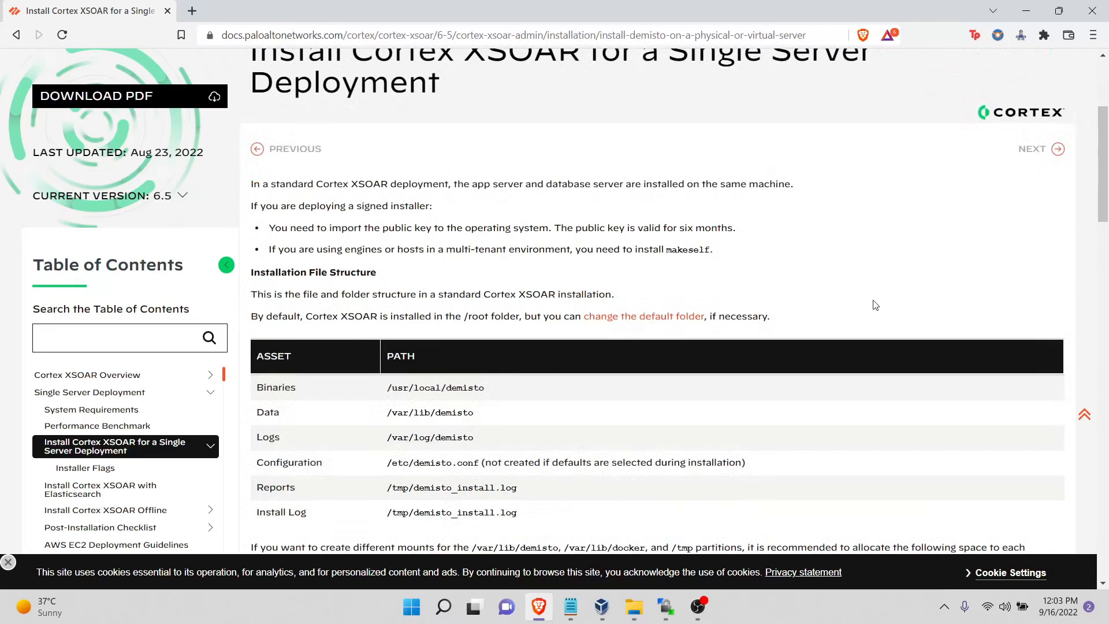
scroll(down, 3)
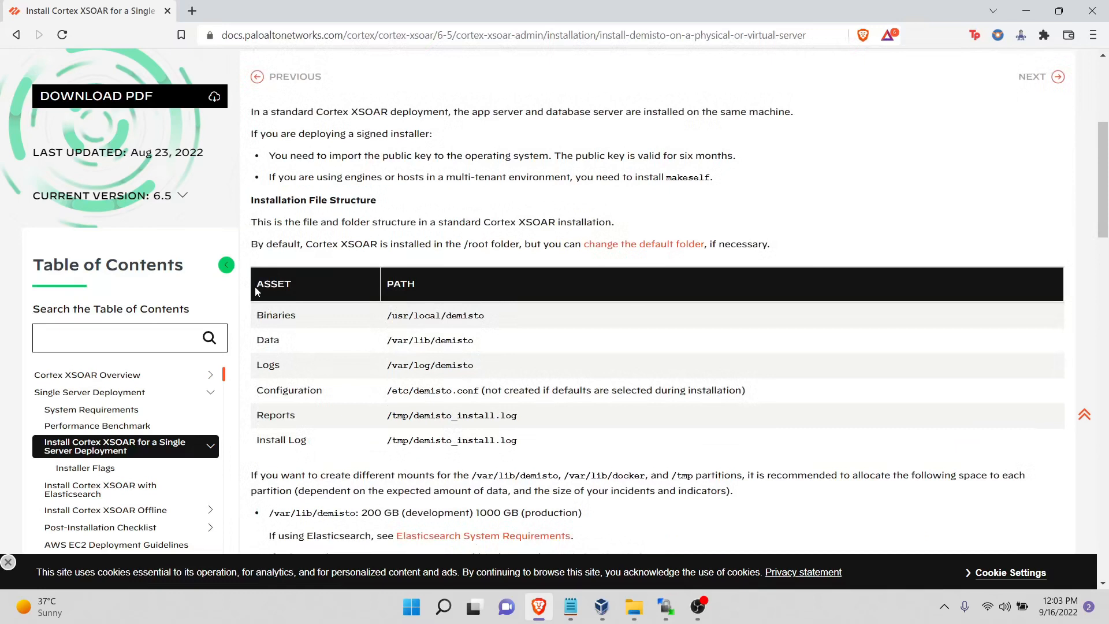
mouse_move(396, 283)
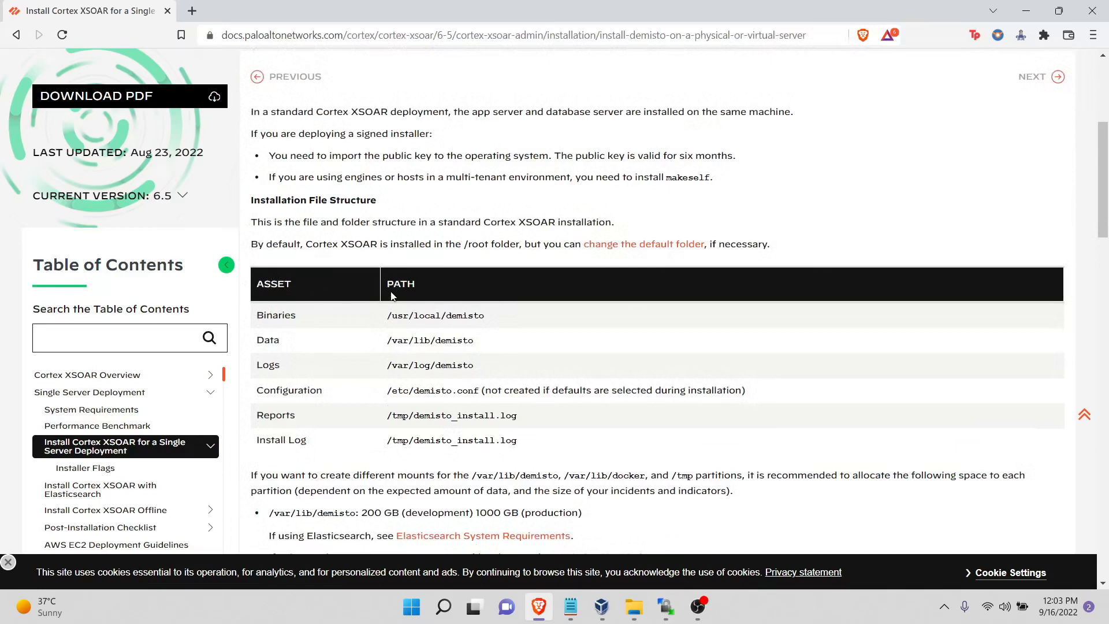
mouse_move(397, 290)
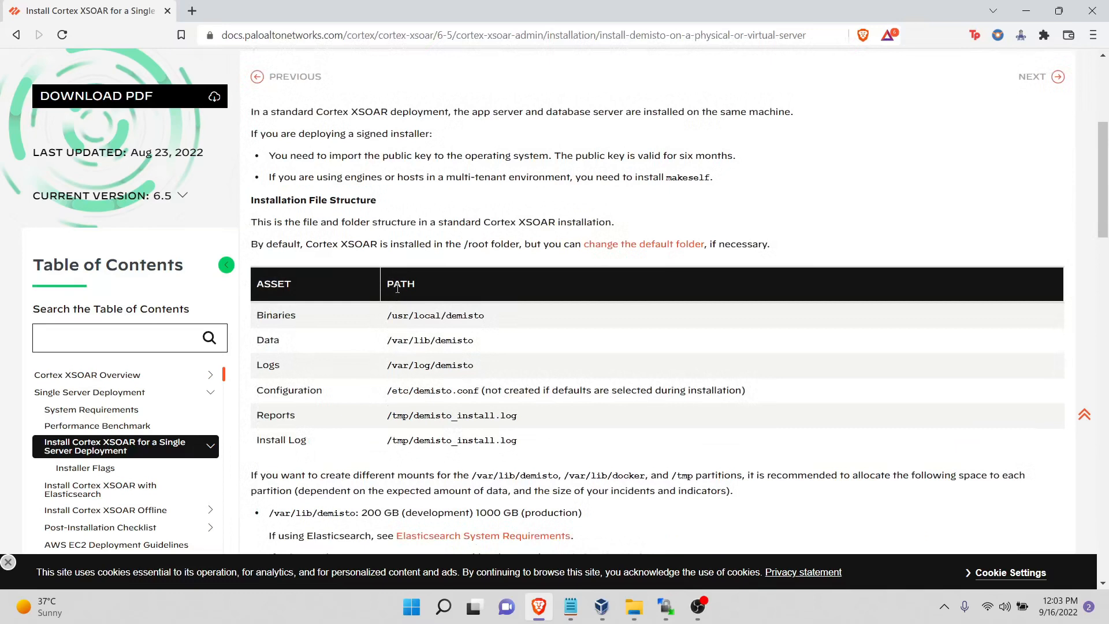
scroll(down, 3)
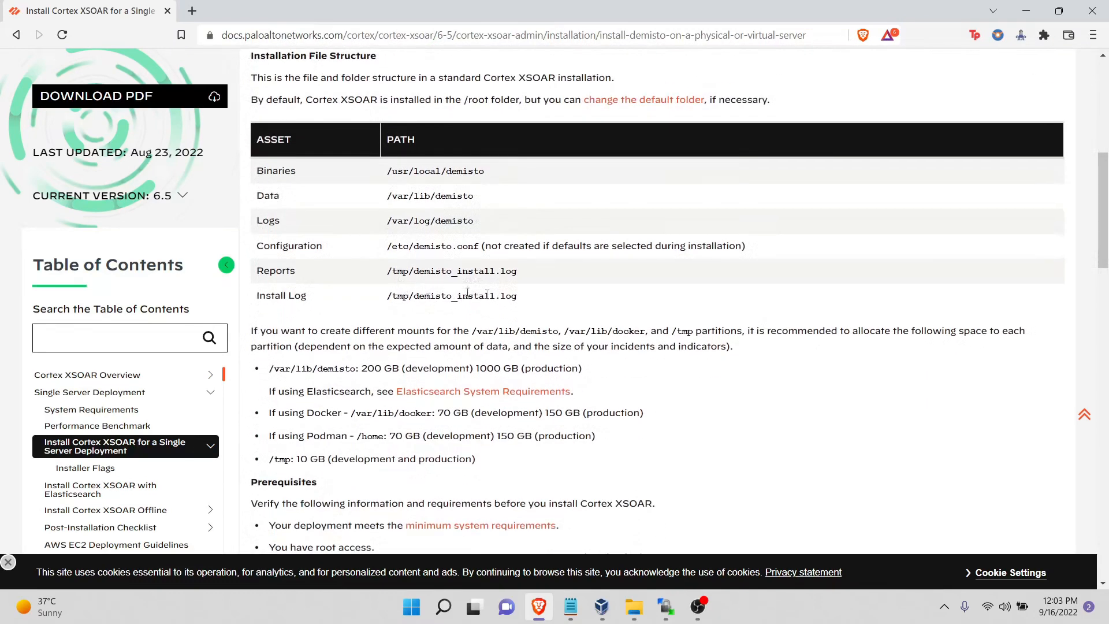
scroll(up, 3)
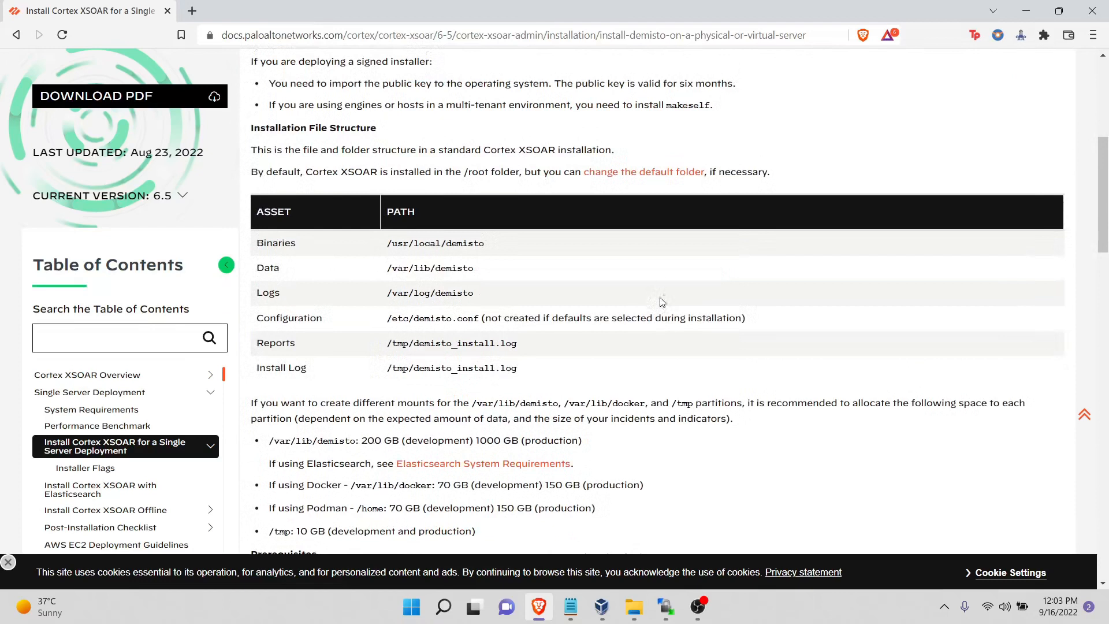
mouse_move(661, 307)
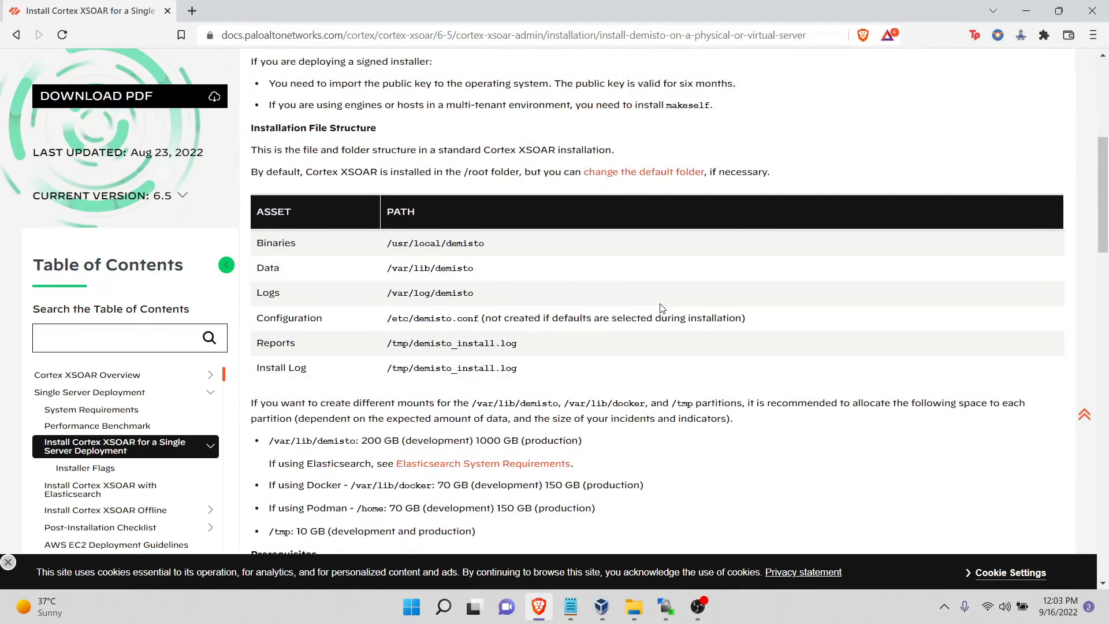
mouse_move(713, 337)
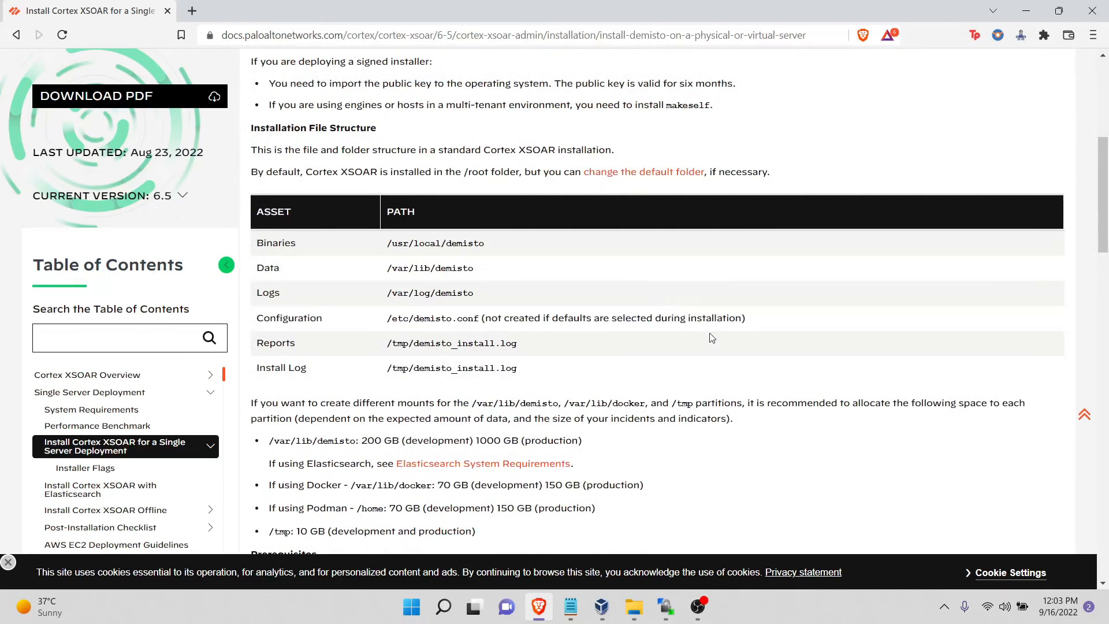
scroll(down, 3)
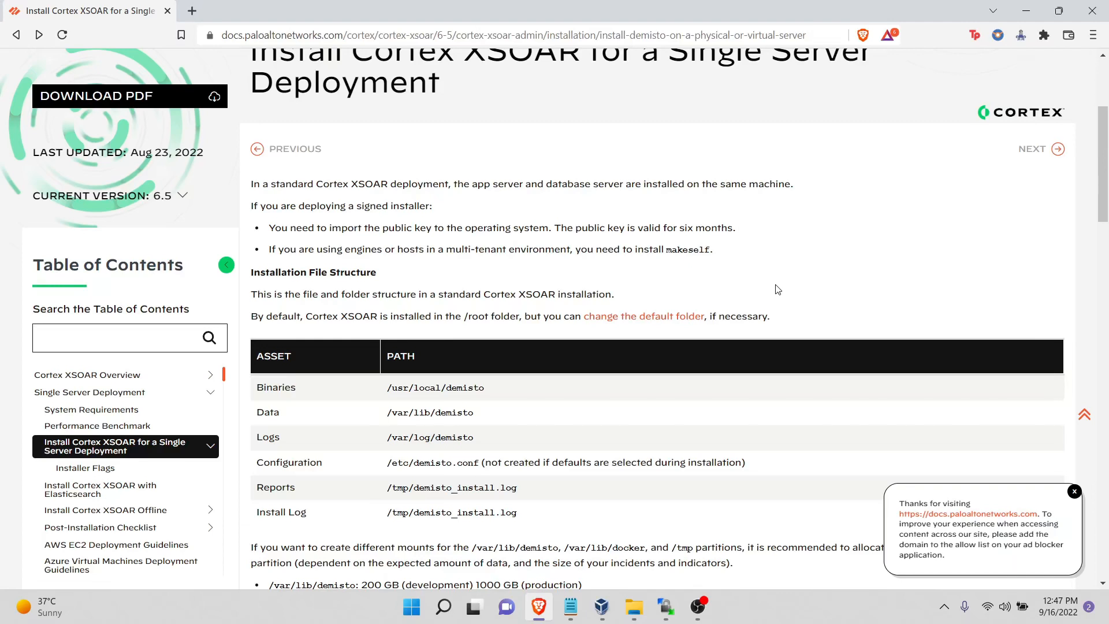
mouse_move(790, 301)
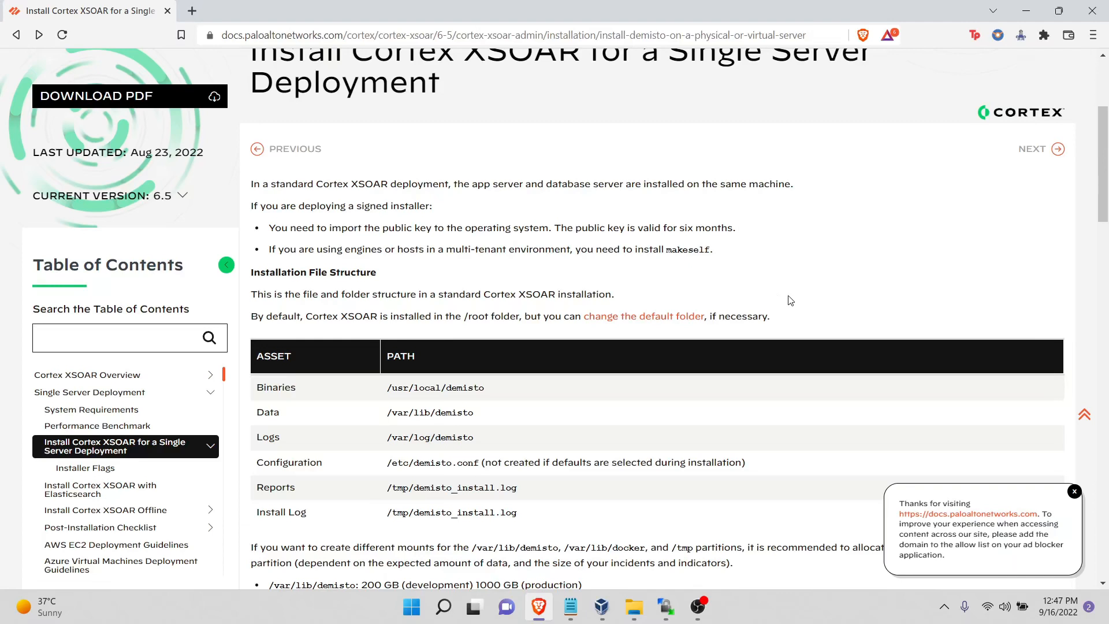
mouse_move(832, 294)
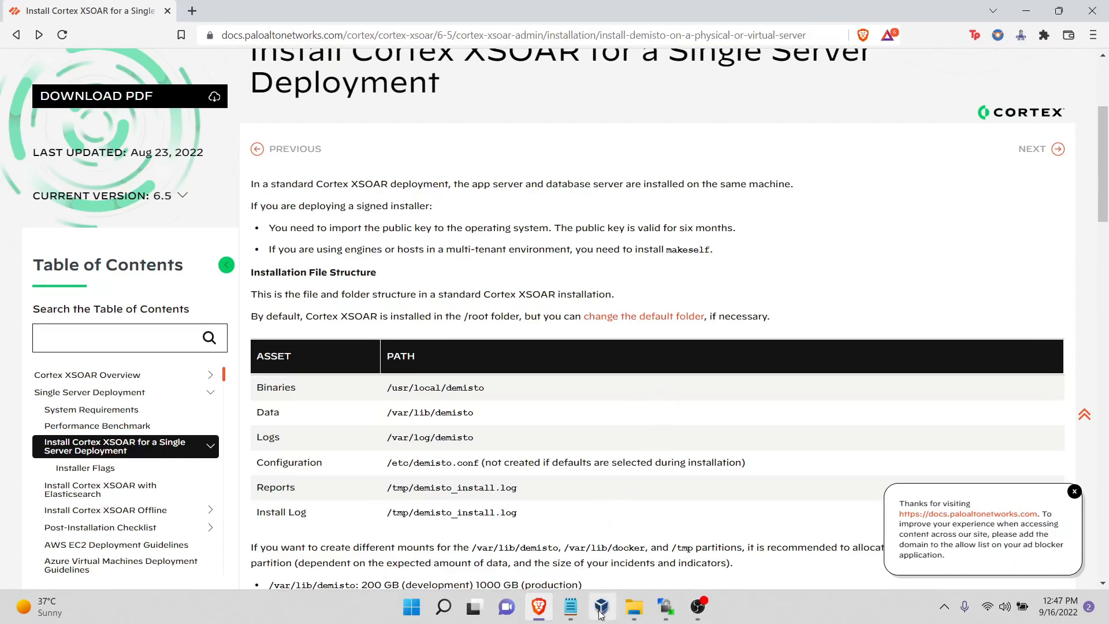
click(601, 607)
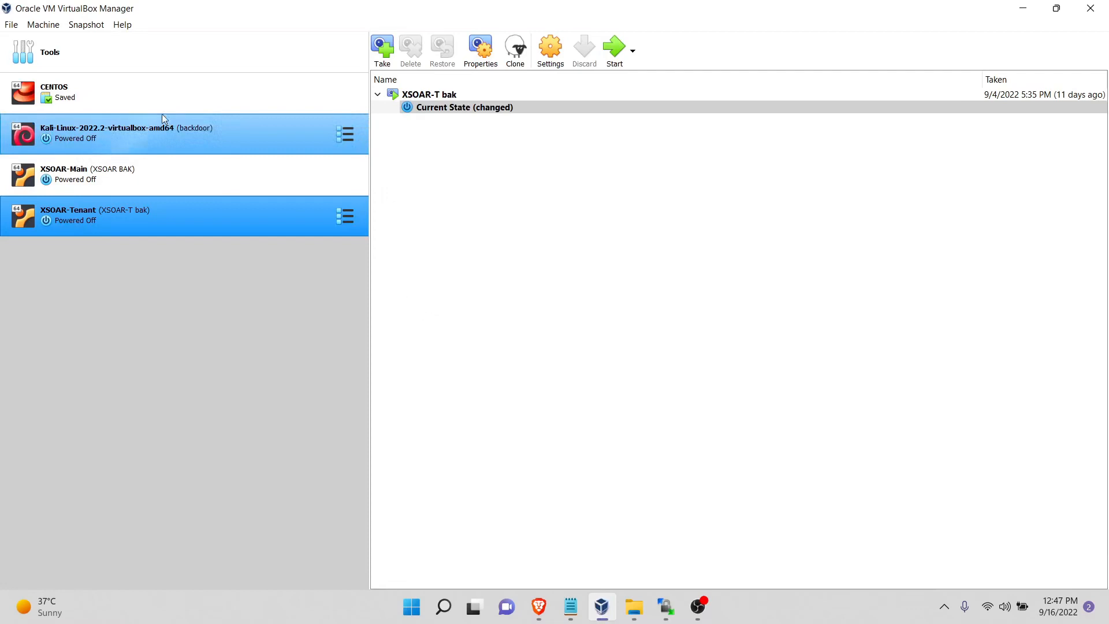
click(10, 25)
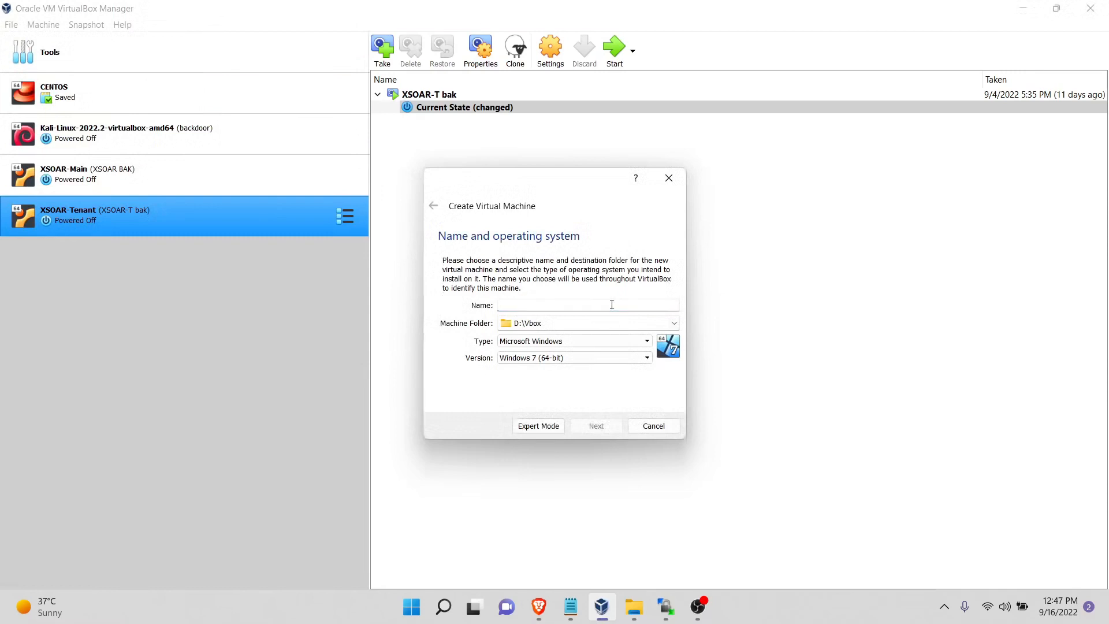
Name the machine XSOAR and set its type to Linux.
text(XSOAR)
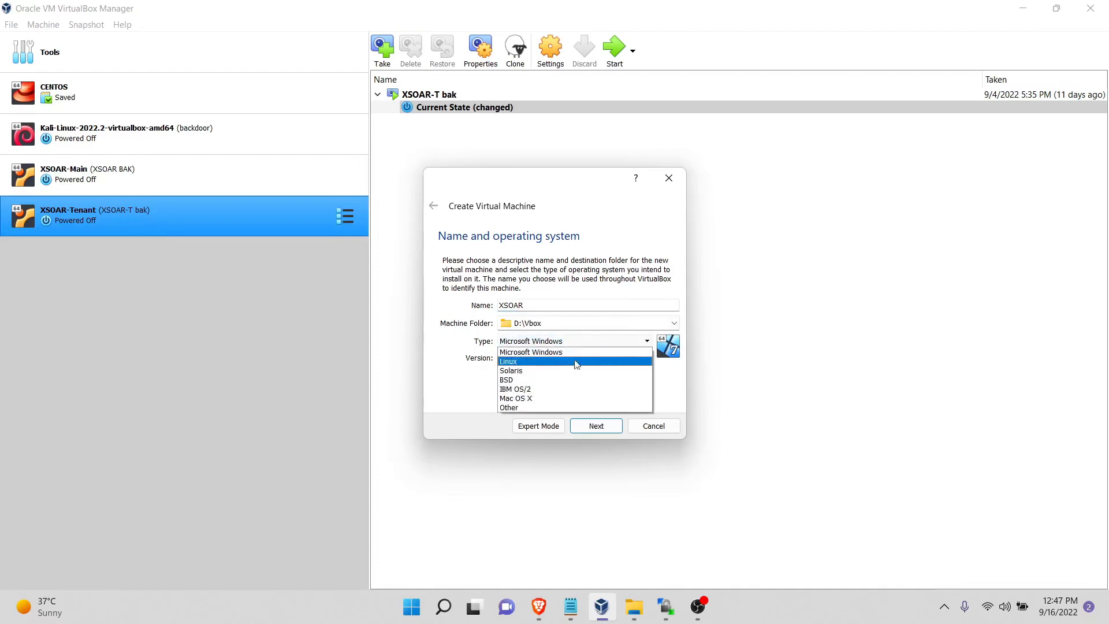
click(508, 361)
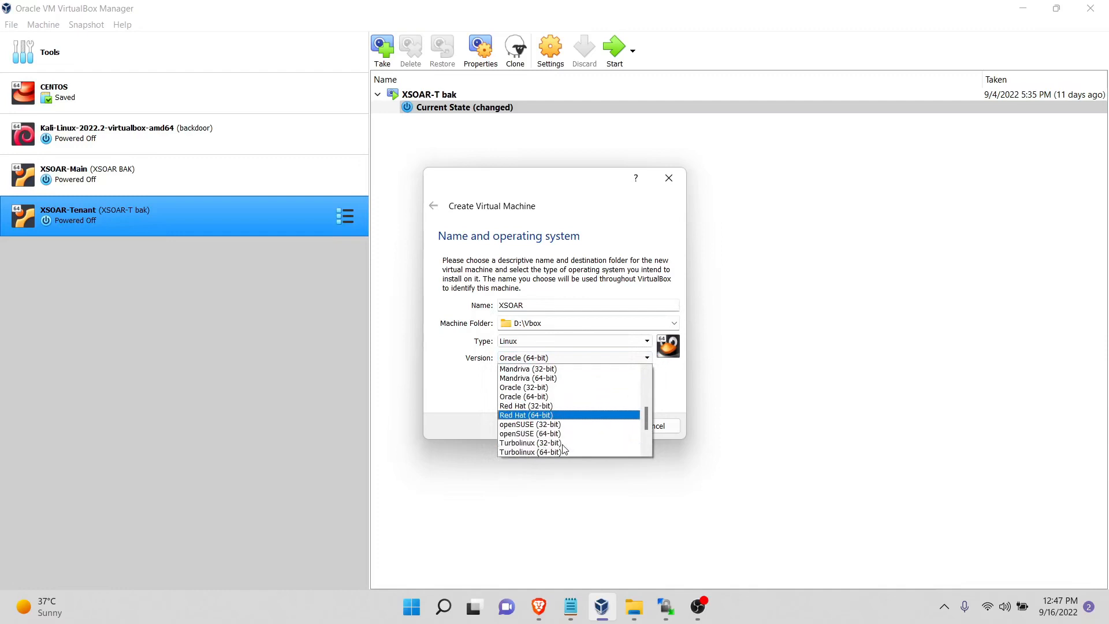
scroll(down, 3)
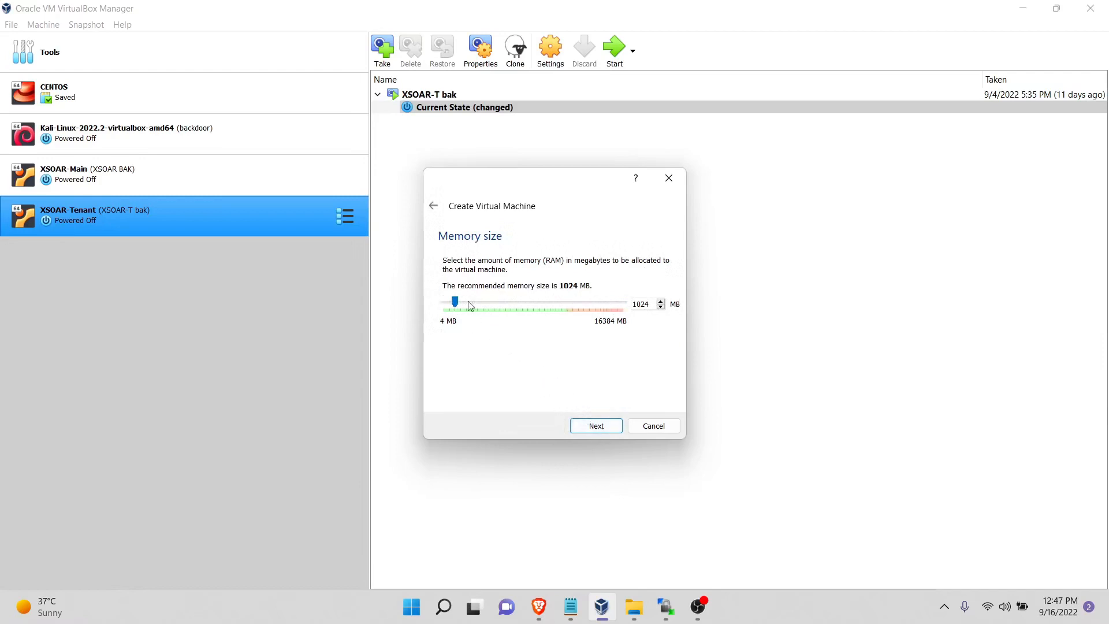
Raise the memory slider to 5129 MB.
drag(455, 303, 480, 303)
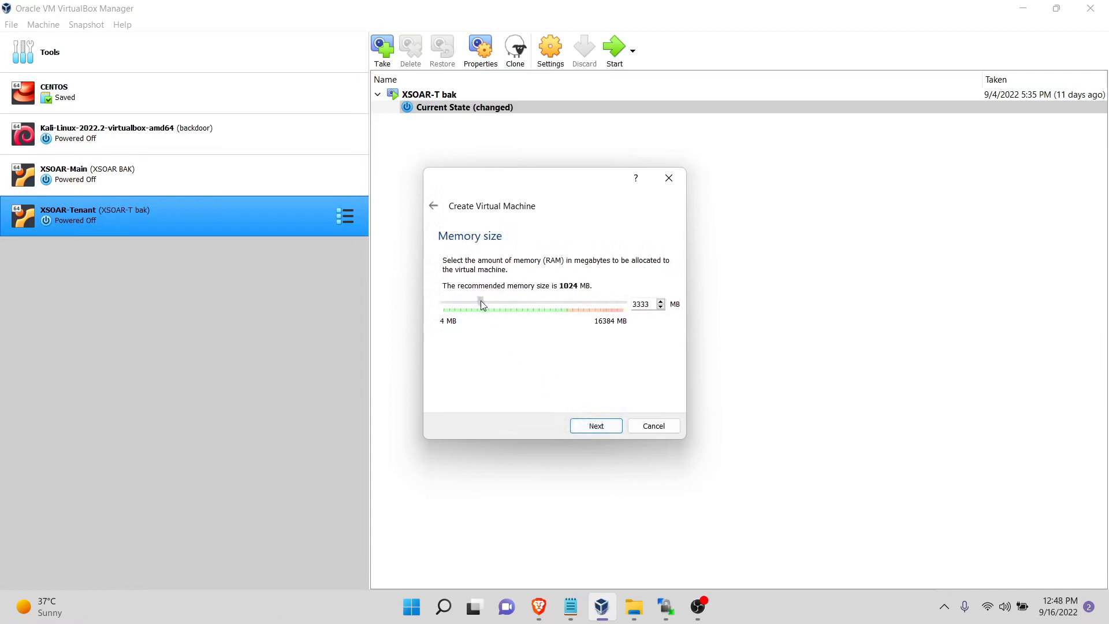
drag(481, 304, 494, 304)
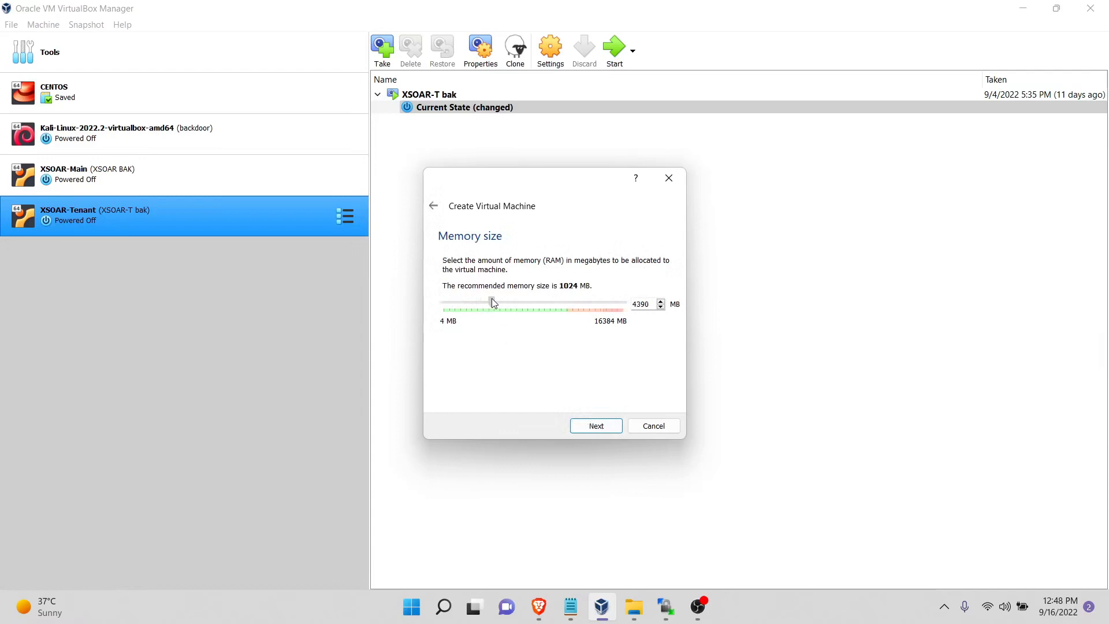
drag(493, 304, 500, 304)
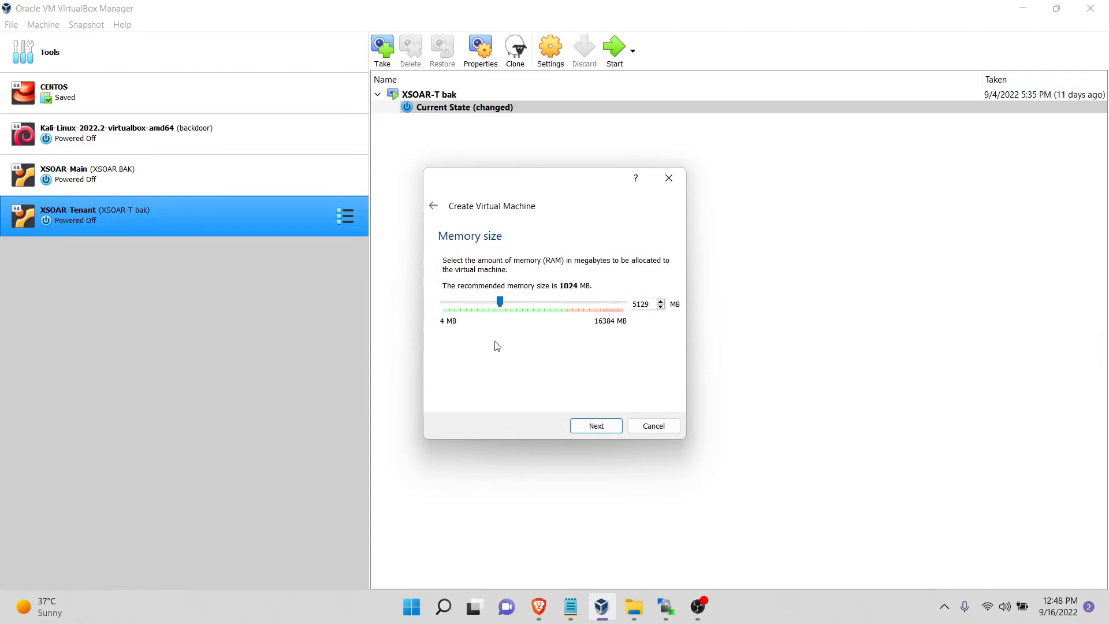
mouse_move(485, 379)
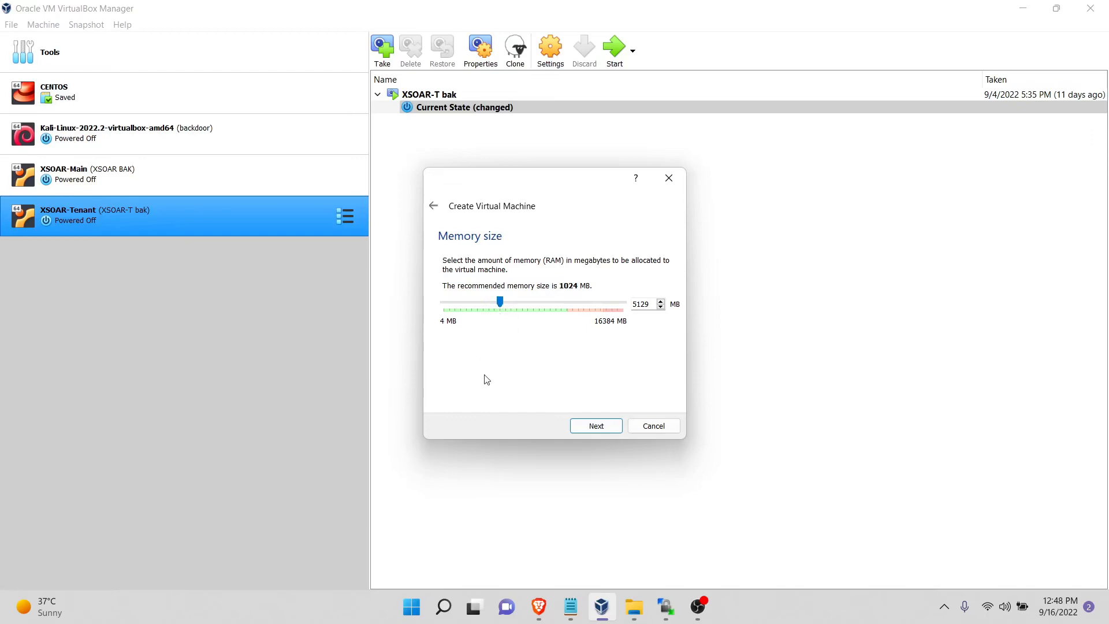
mouse_move(512, 371)
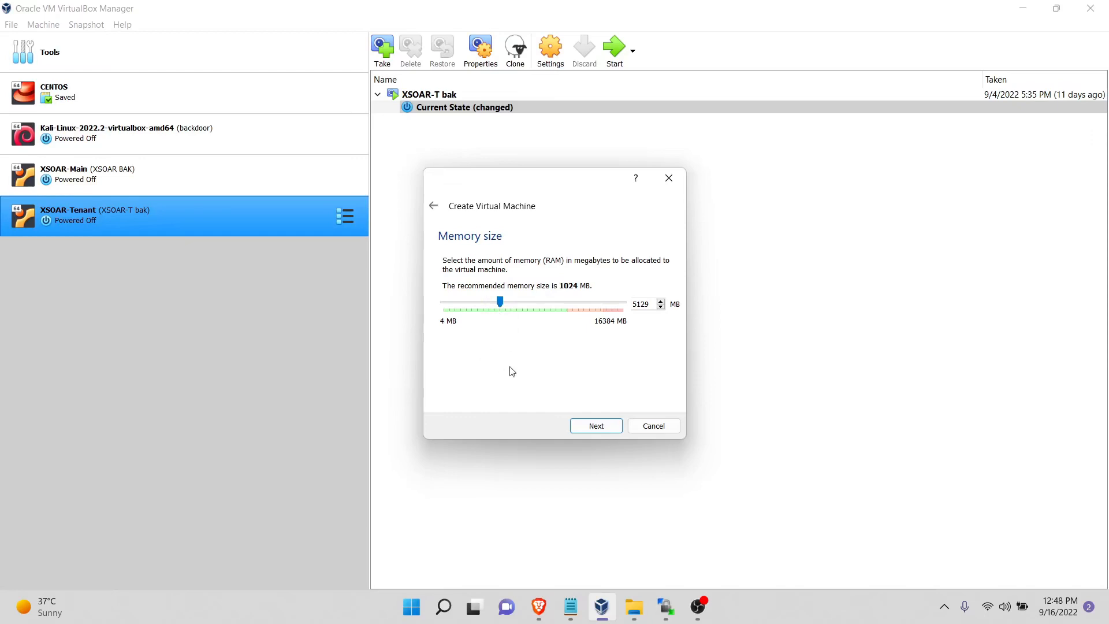
mouse_move(520, 353)
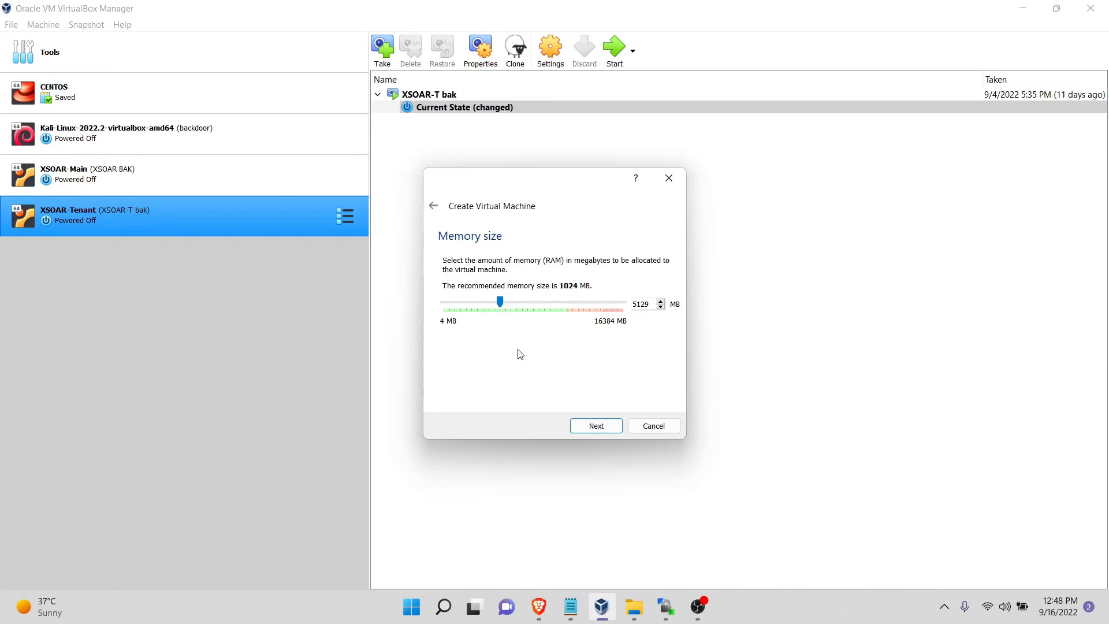
mouse_move(539, 370)
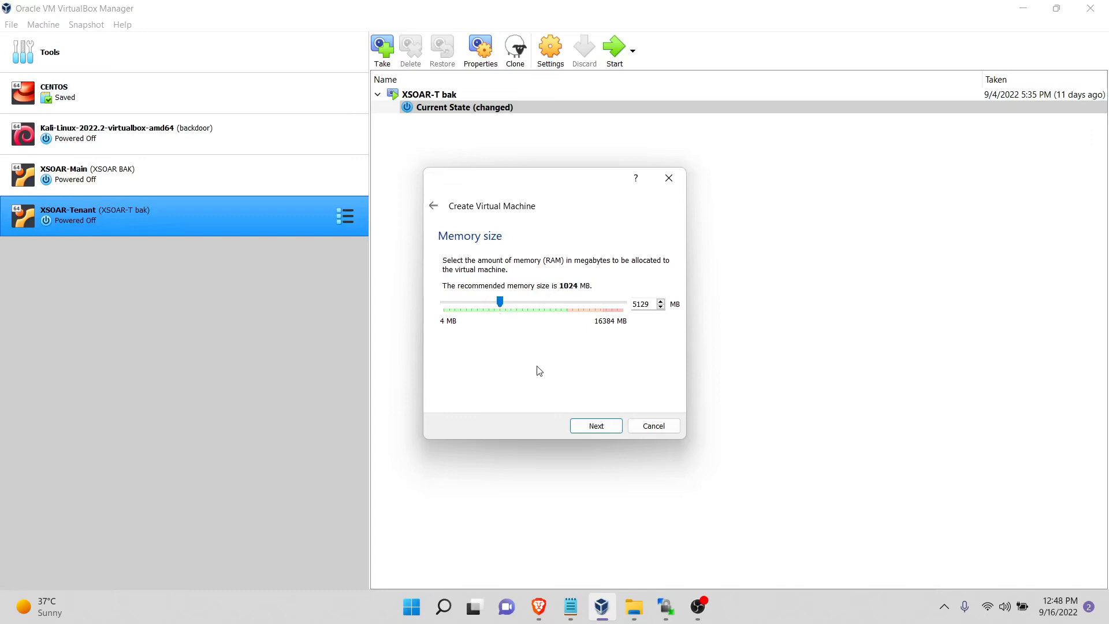
Create a new virtual hard disk now, keeping VDI type and dynamic allocation.
click(596, 425)
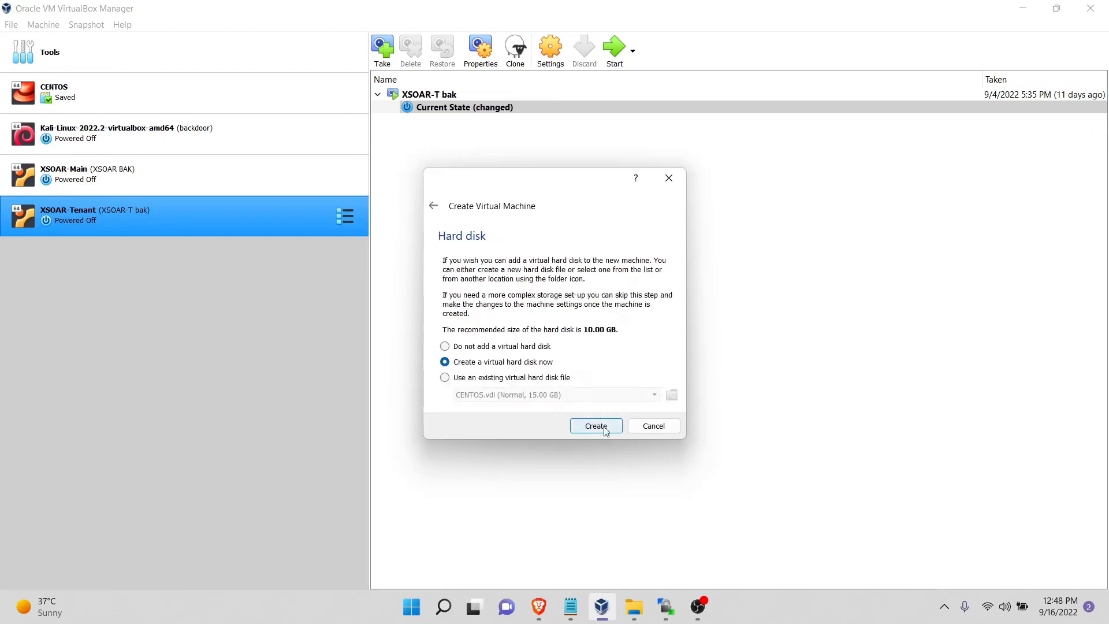
click(596, 425)
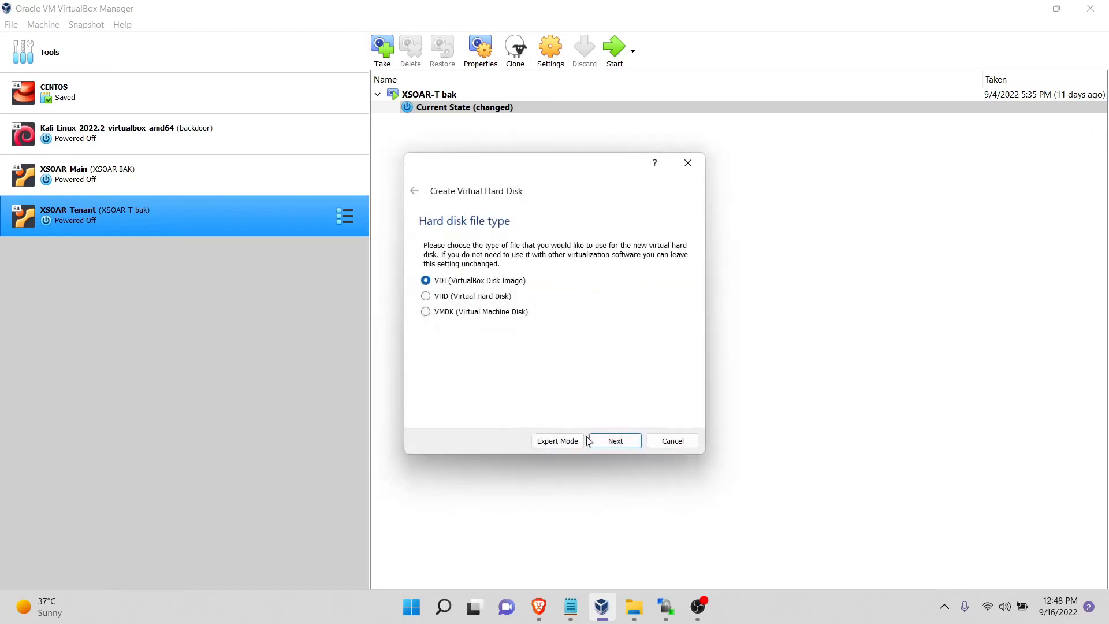
click(615, 441)
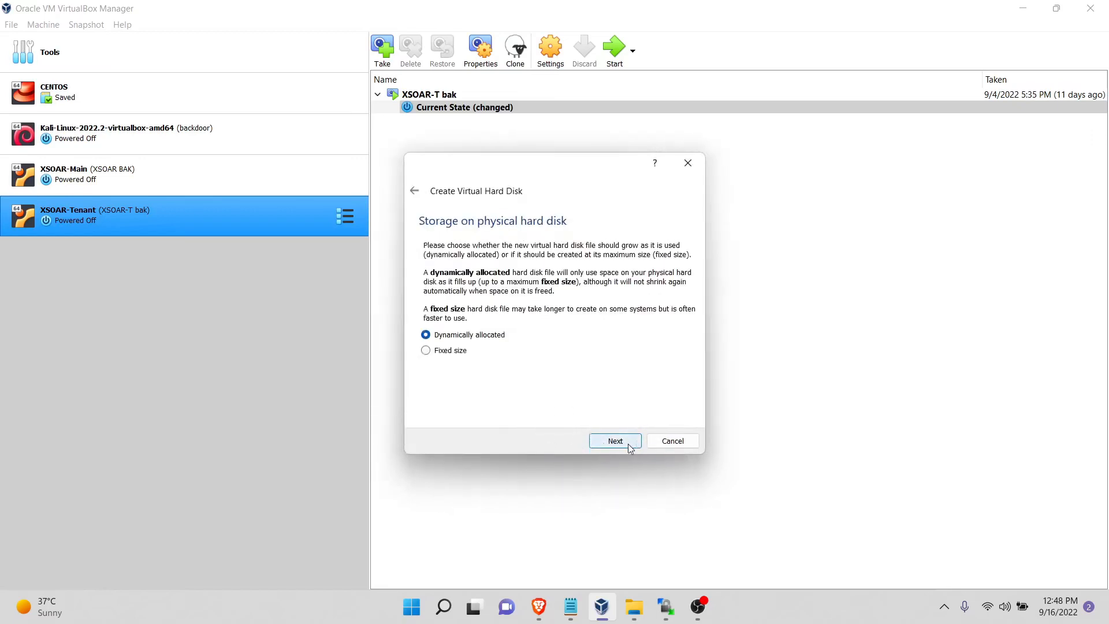
click(614, 440)
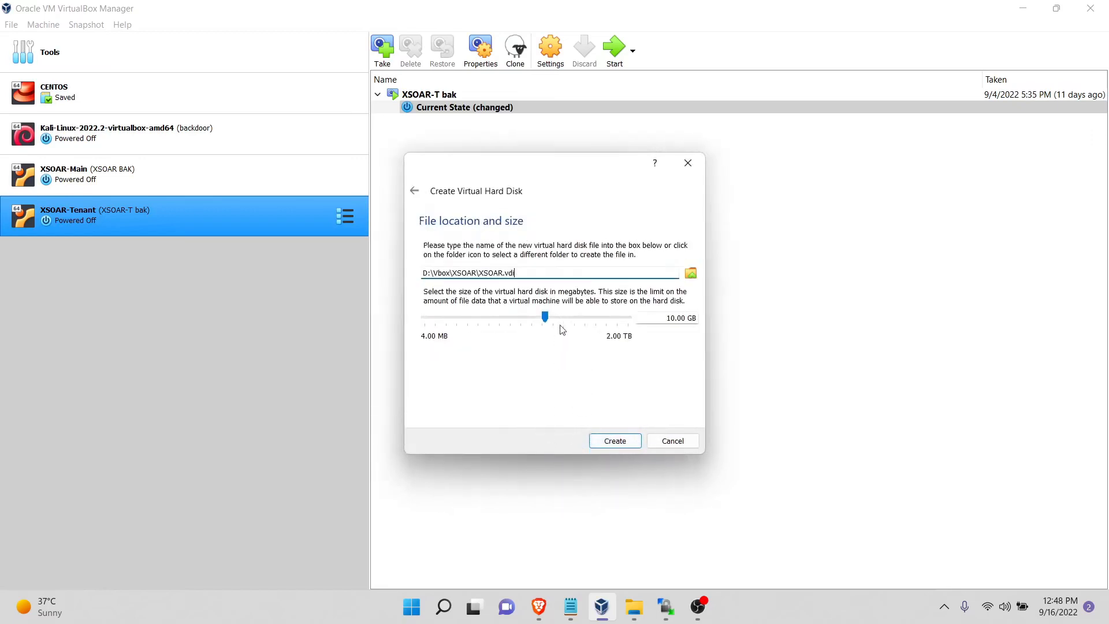
Set the disk size to 60.64 GB and create it, finishing the XSOAR machine.
drag(545, 316, 564, 317)
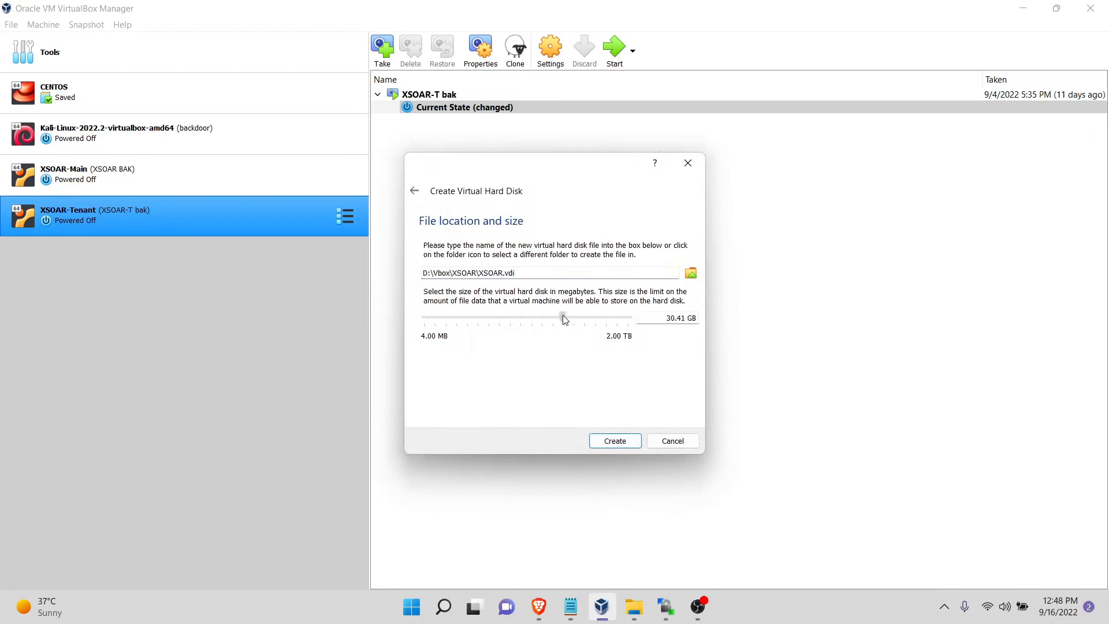
drag(563, 318, 574, 317)
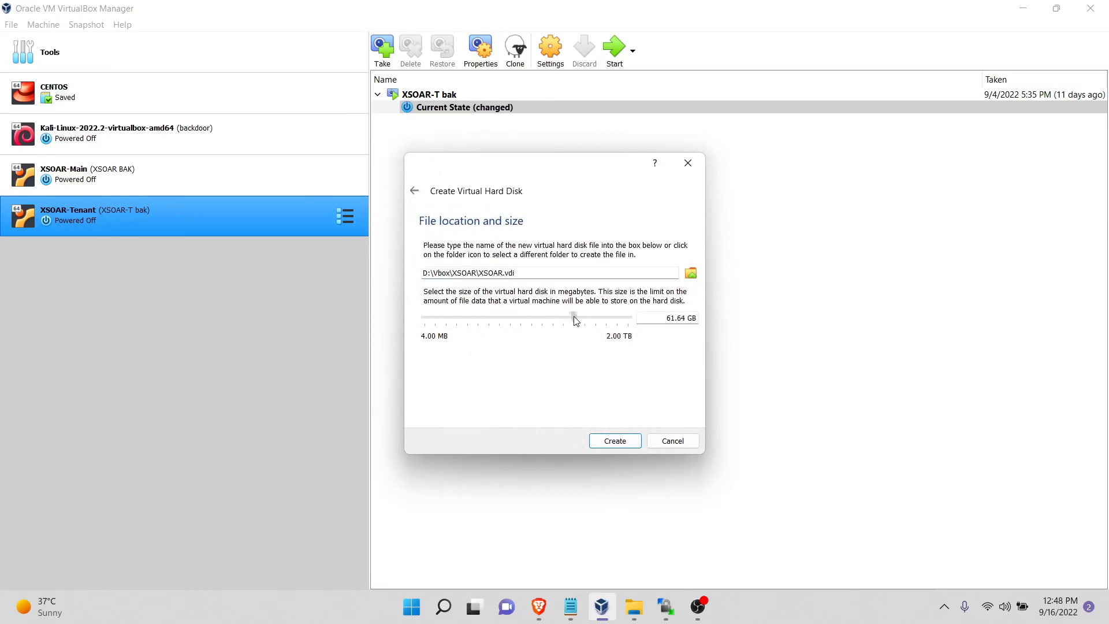
drag(573, 317, 577, 317)
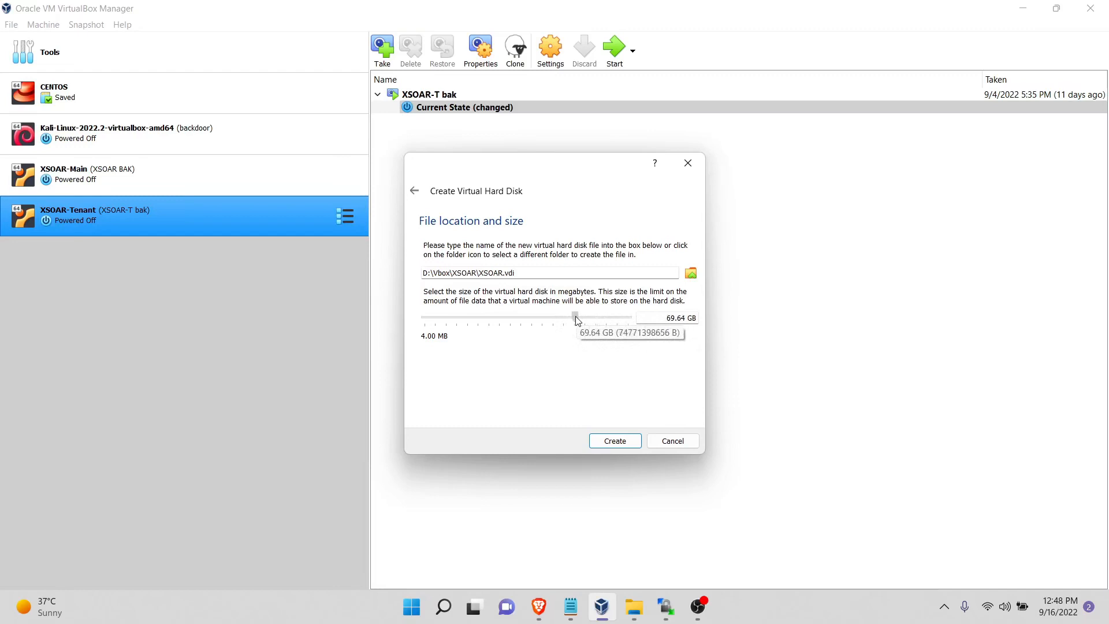
mouse_move(644, 319)
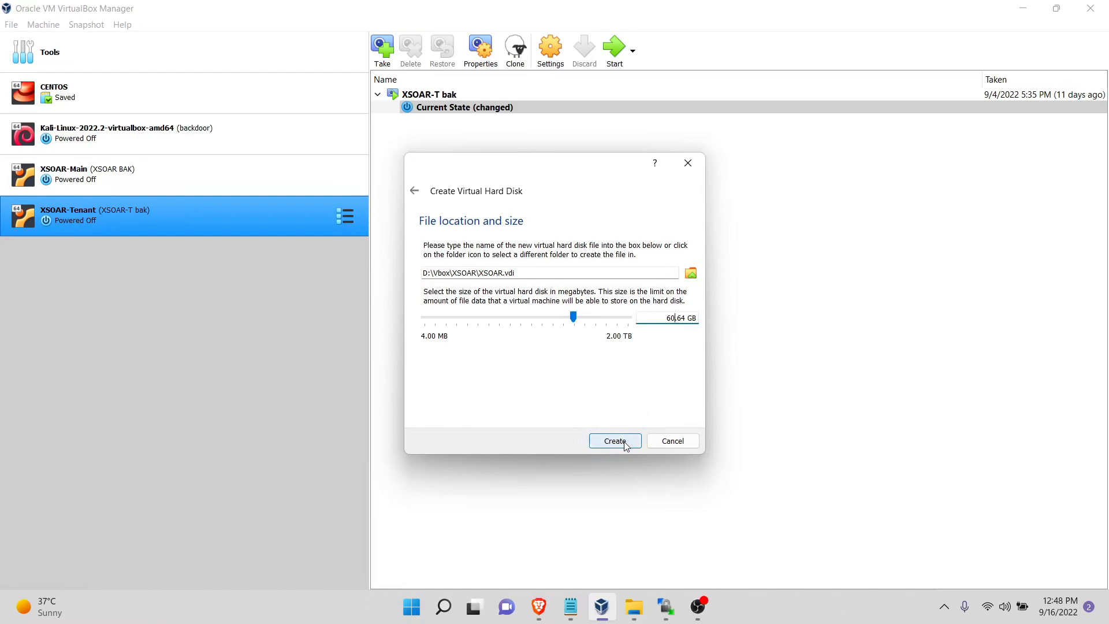
click(614, 440)
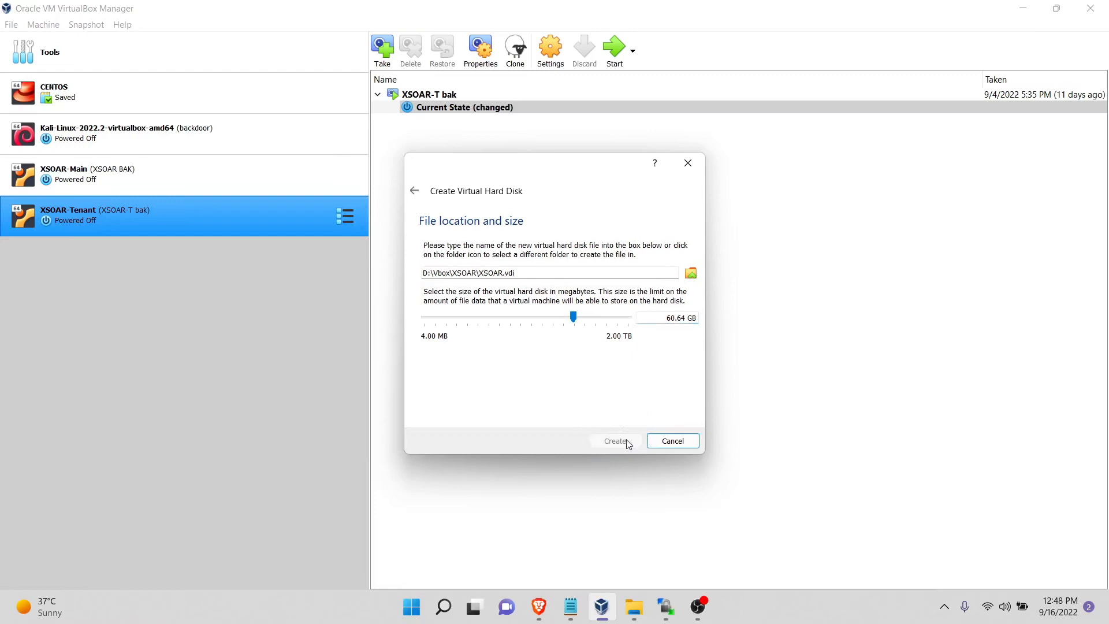
click(615, 440)
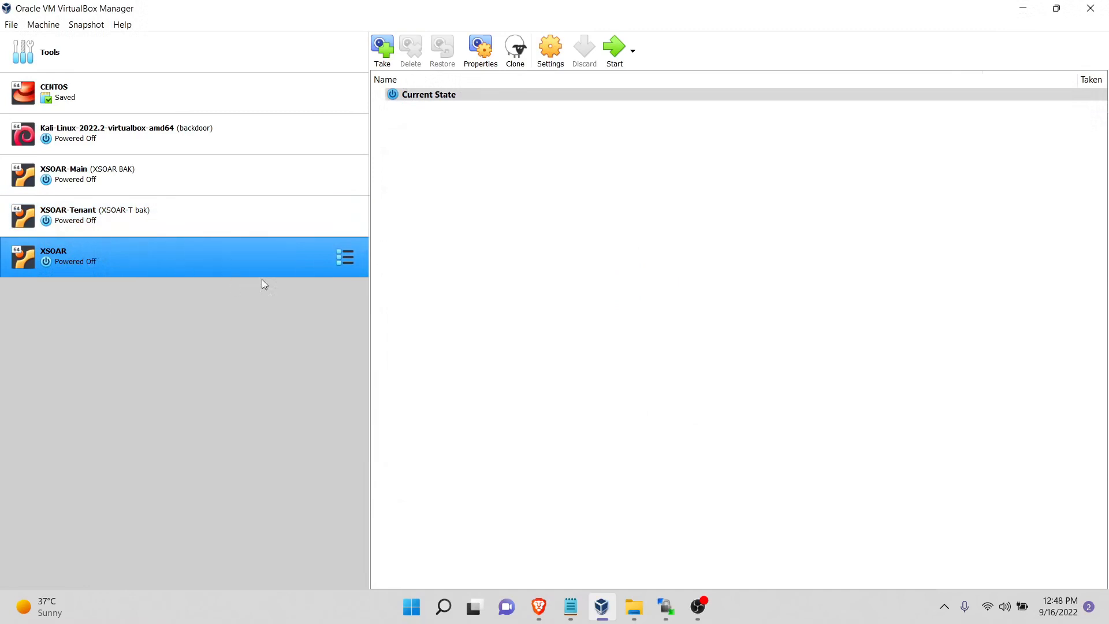
mouse_move(233, 289)
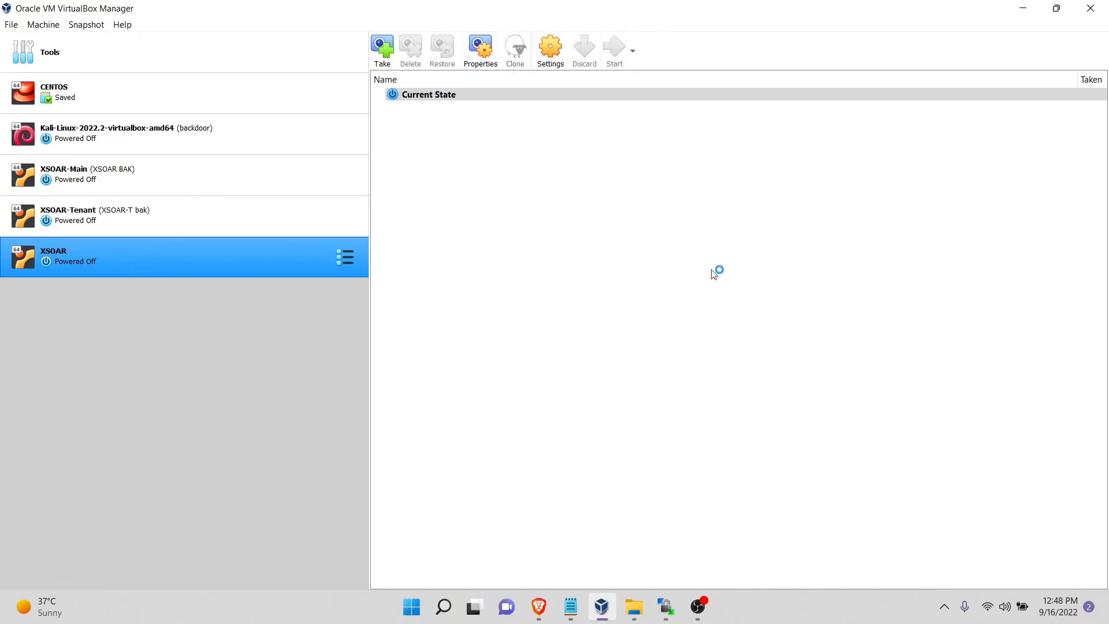
mouse_move(734, 279)
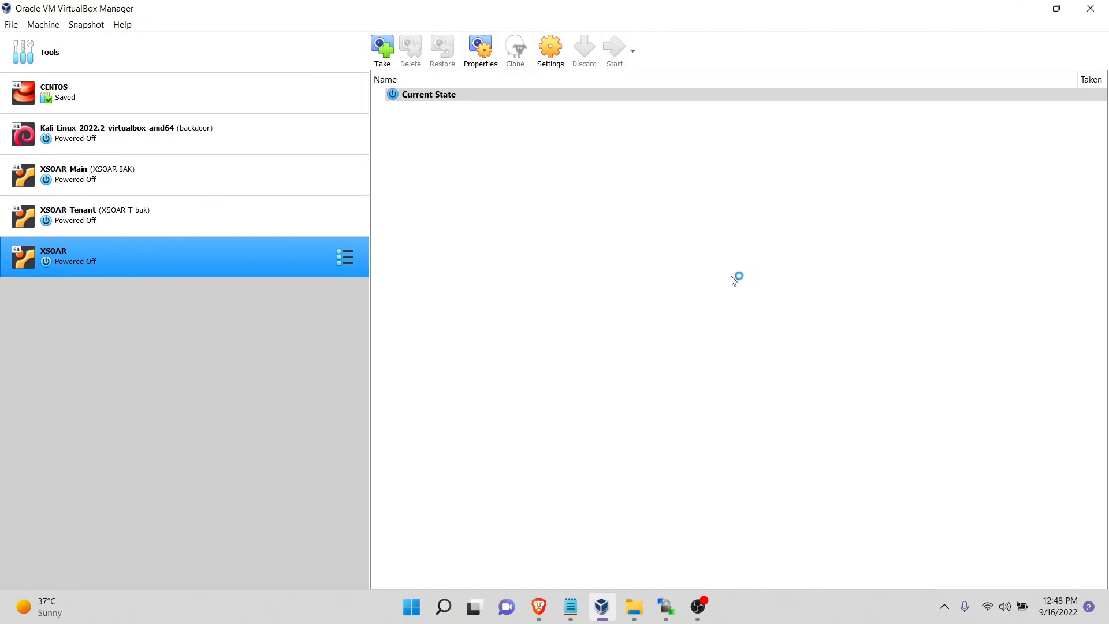
Start XSOAR from ubuntu-22.04.1-live-server-amd64.iso and maximize the VM window.
click(613, 49)
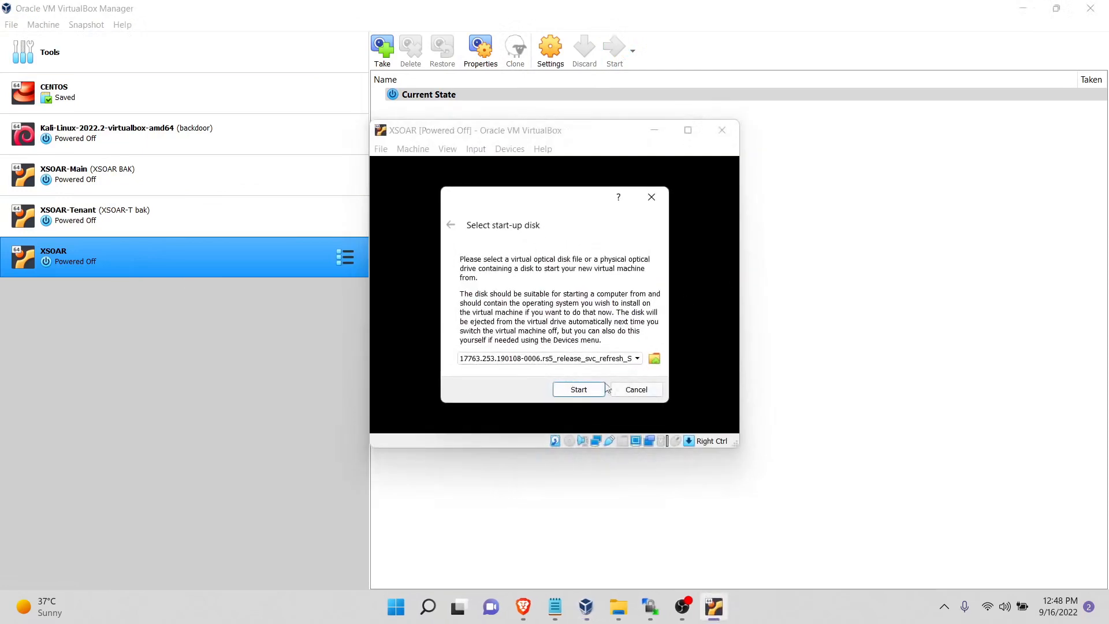
click(634, 358)
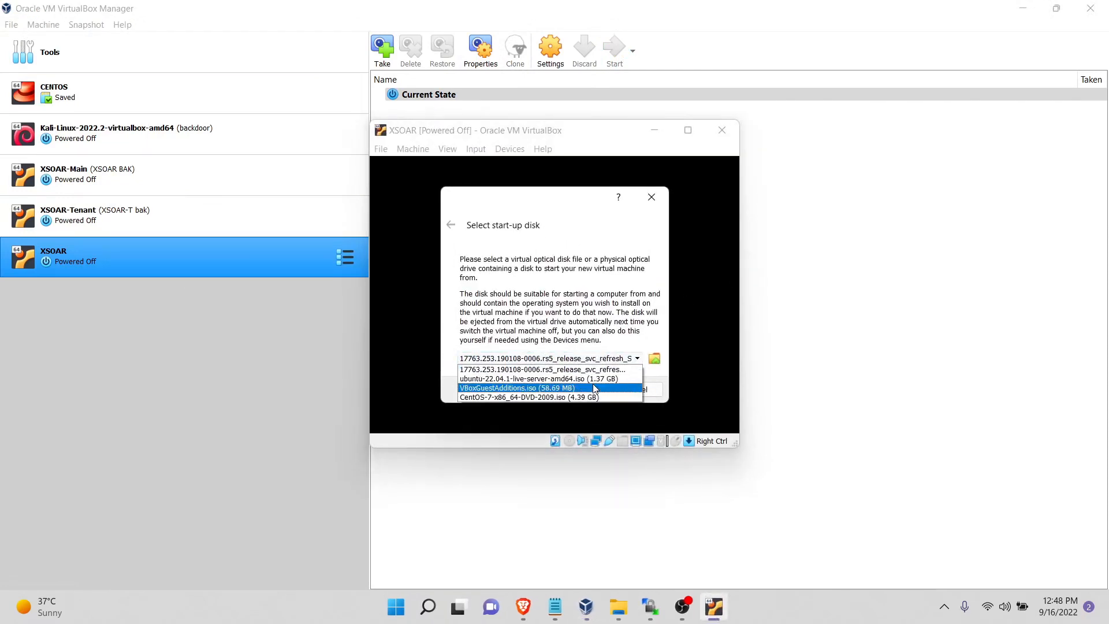
click(538, 379)
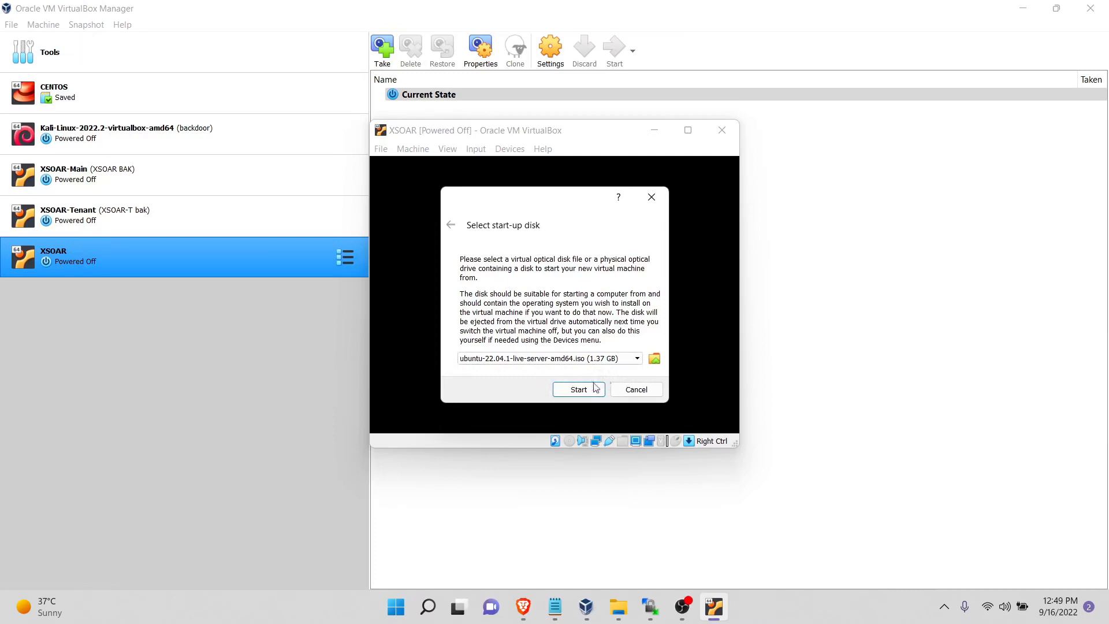
click(577, 389)
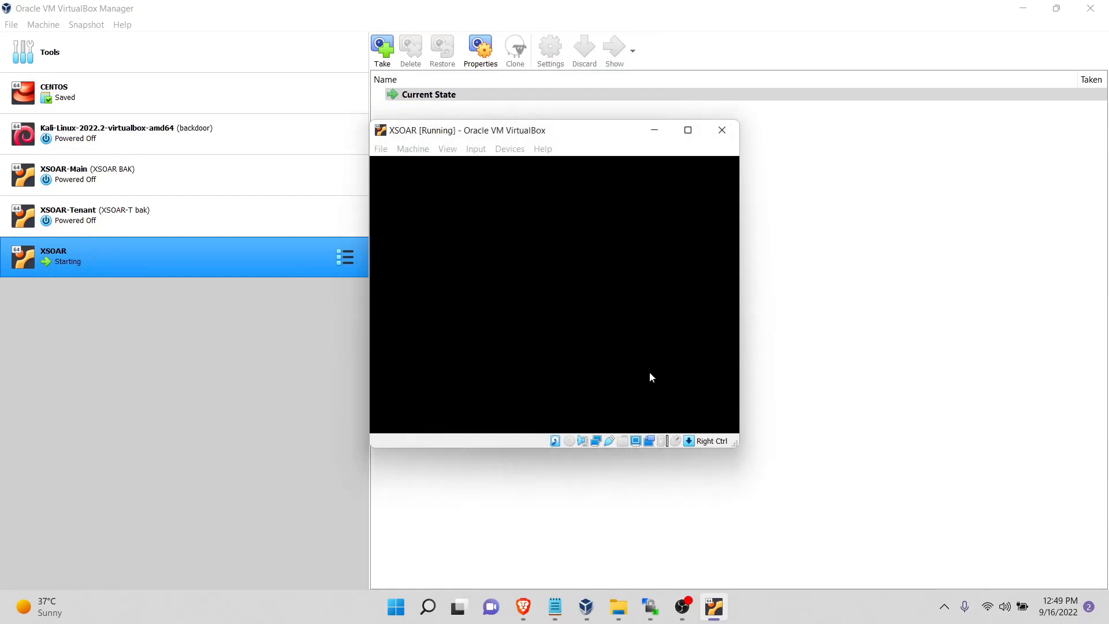
click(687, 130)
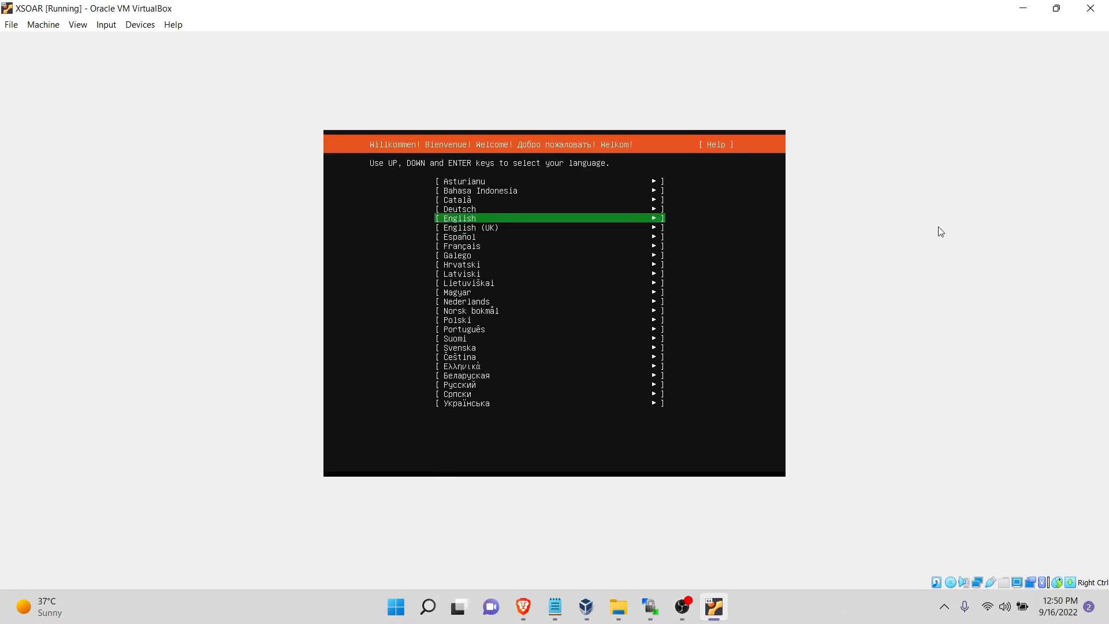
Accept English, Ubuntu Server install type, default network, no proxy and default mirror.
key(enter)
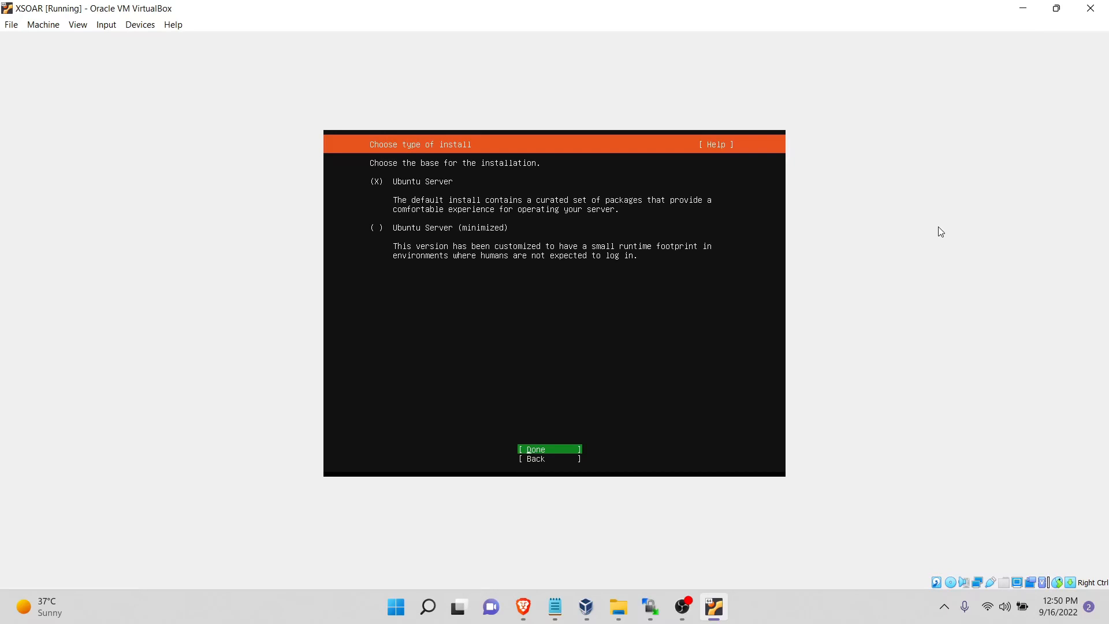
click(547, 450)
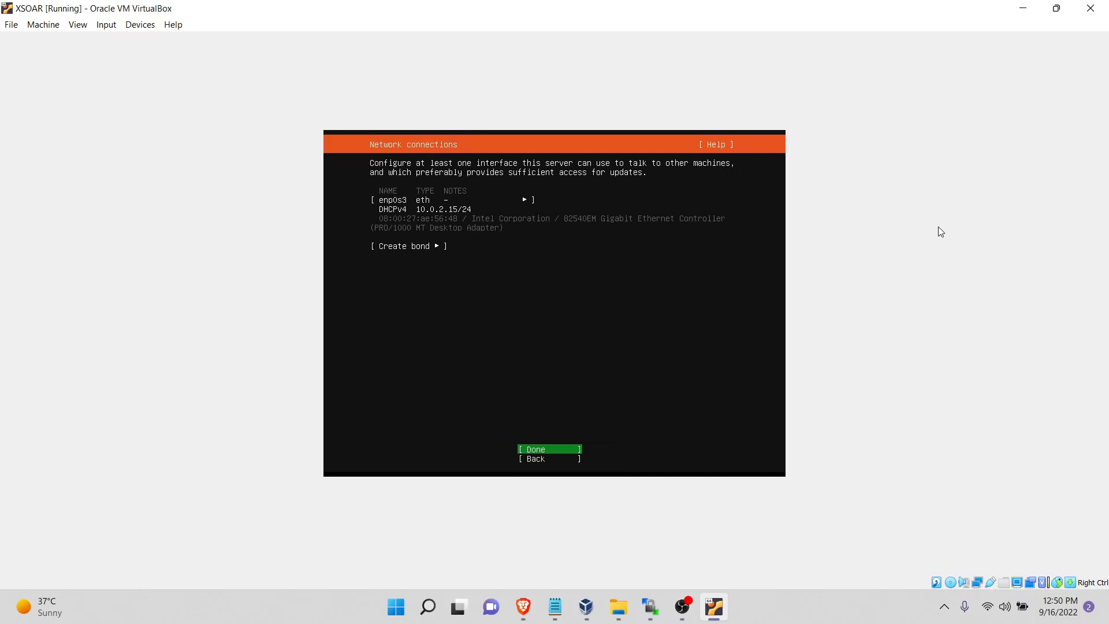
click(549, 449)
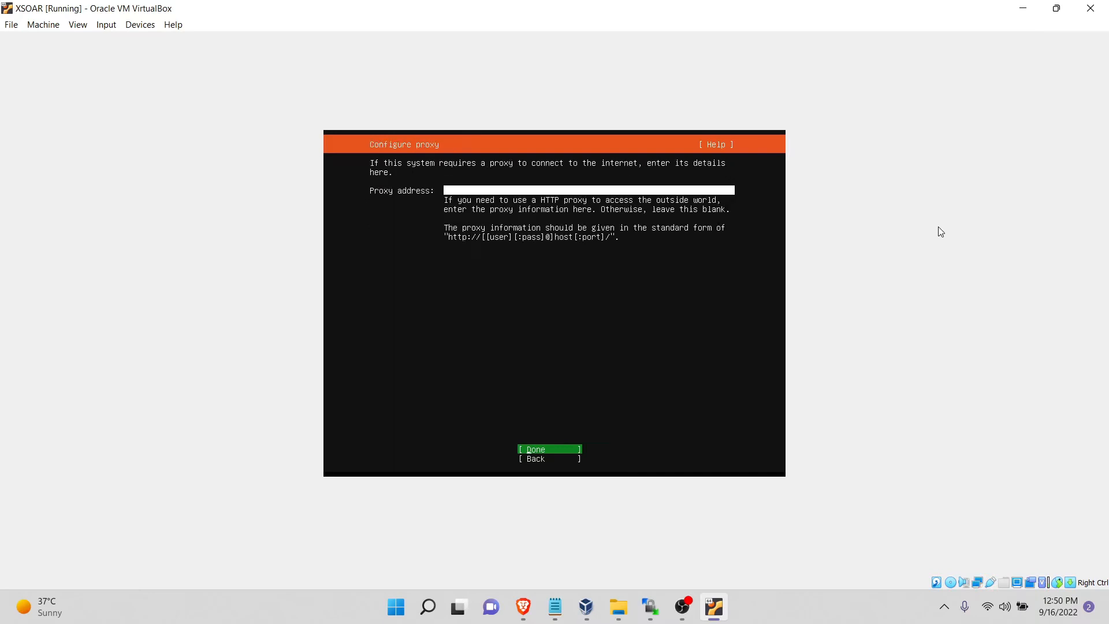
click(550, 448)
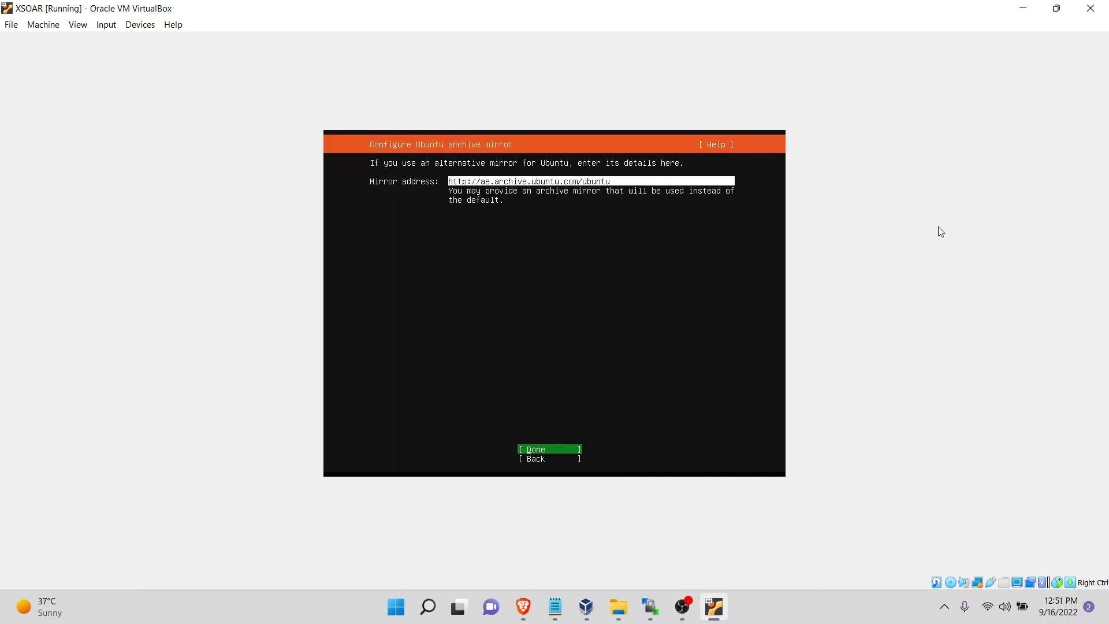
click(535, 450)
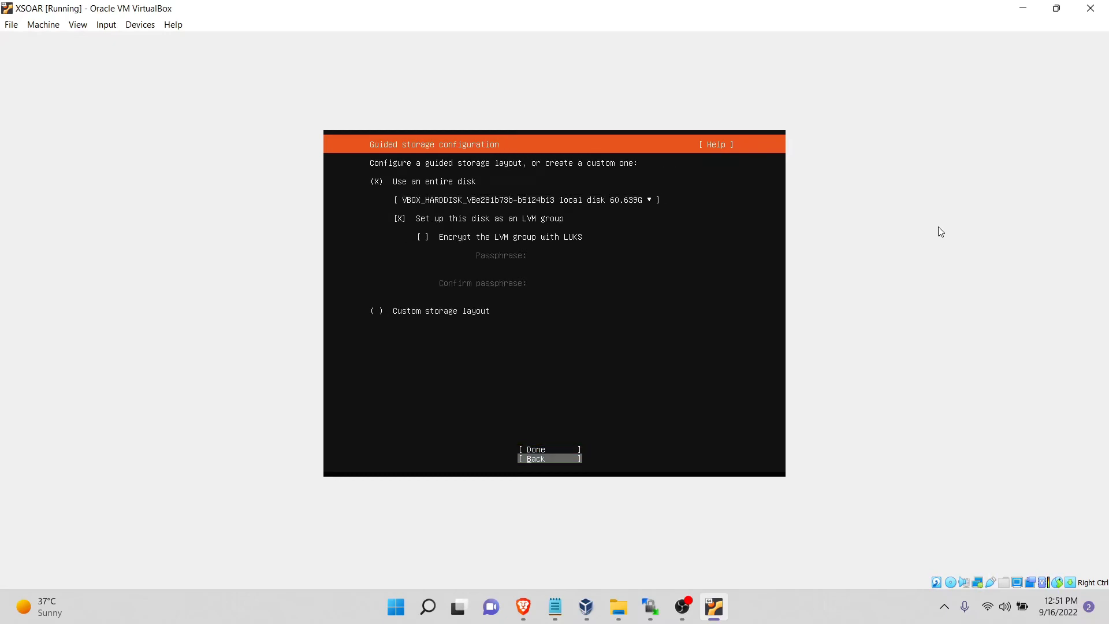
Accept the entire-disk LVM layout and confirm the destructive action to begin installing.
click(548, 450)
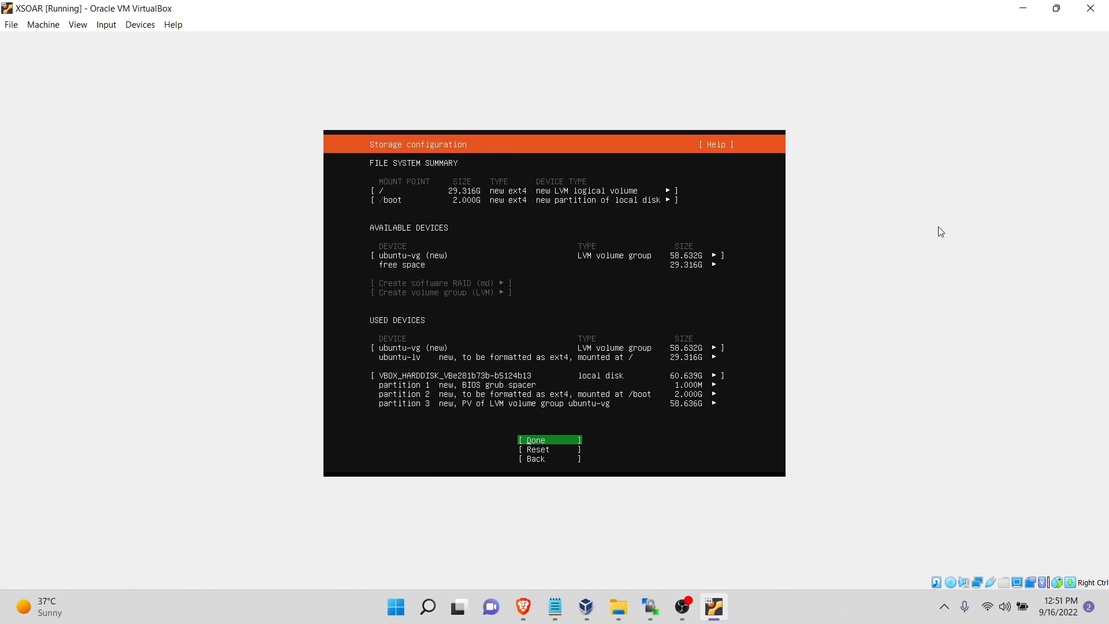
click(548, 439)
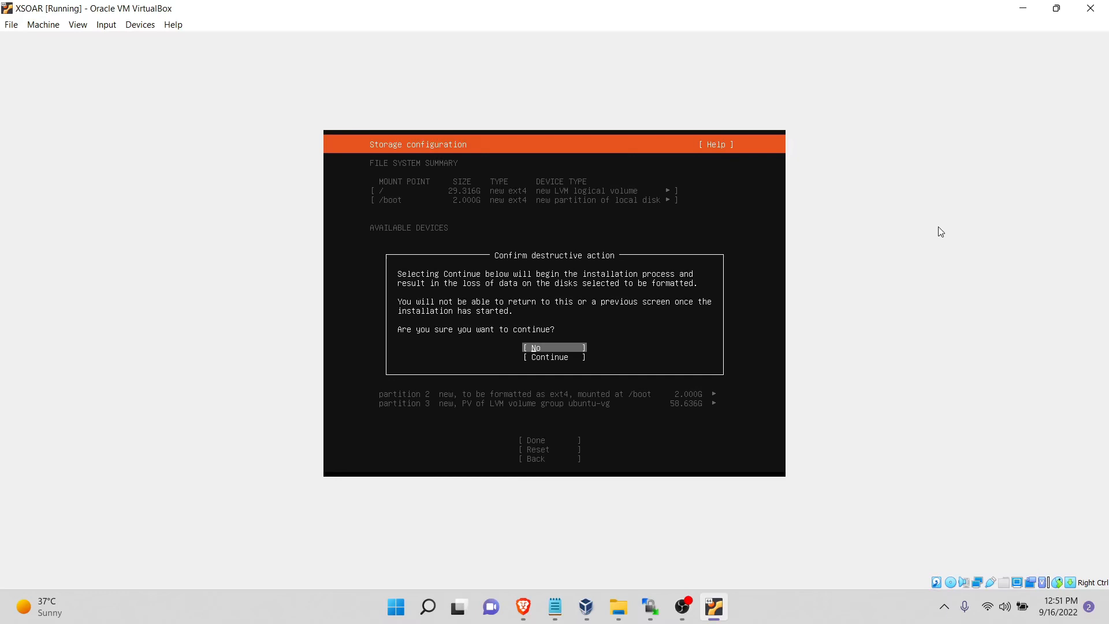
click(554, 357)
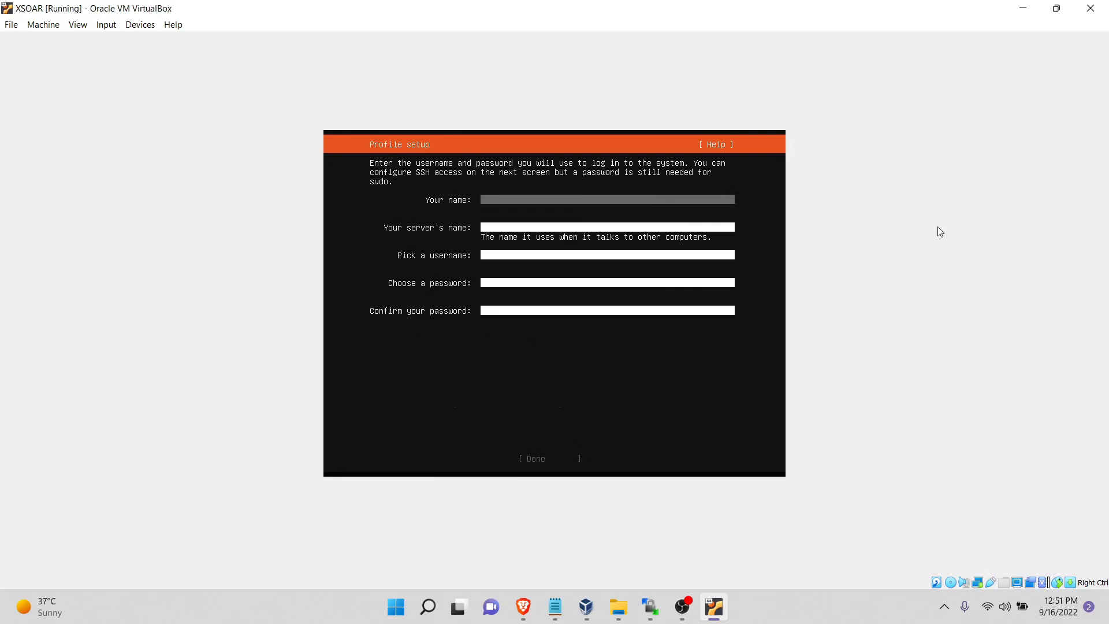
Enter the user's name and server name xsoar in Profile setup.
text(P)
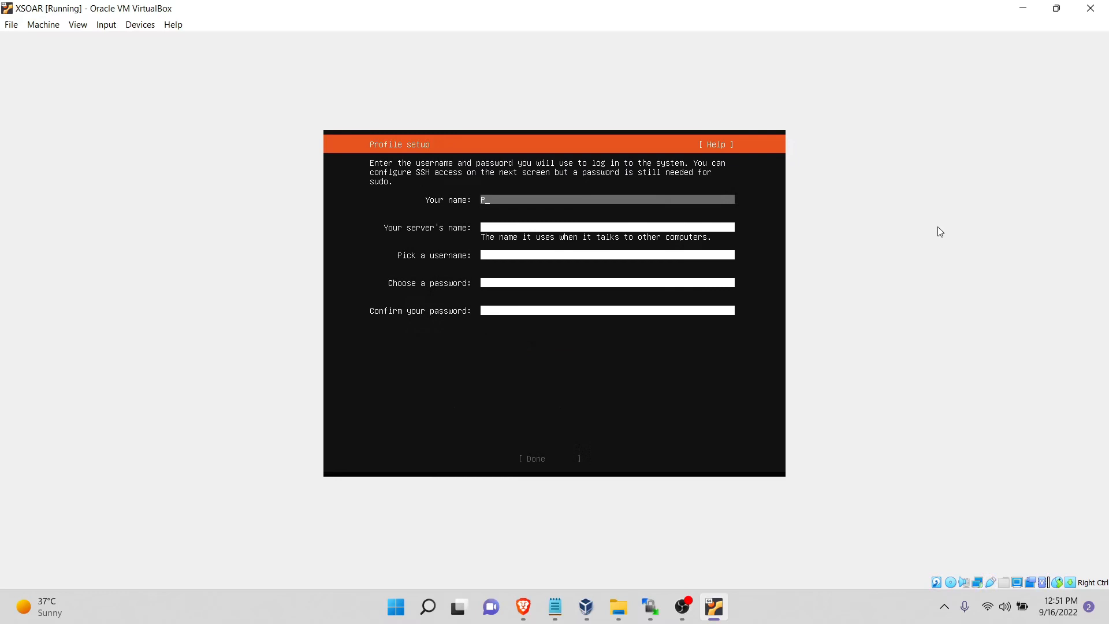
text(urp)
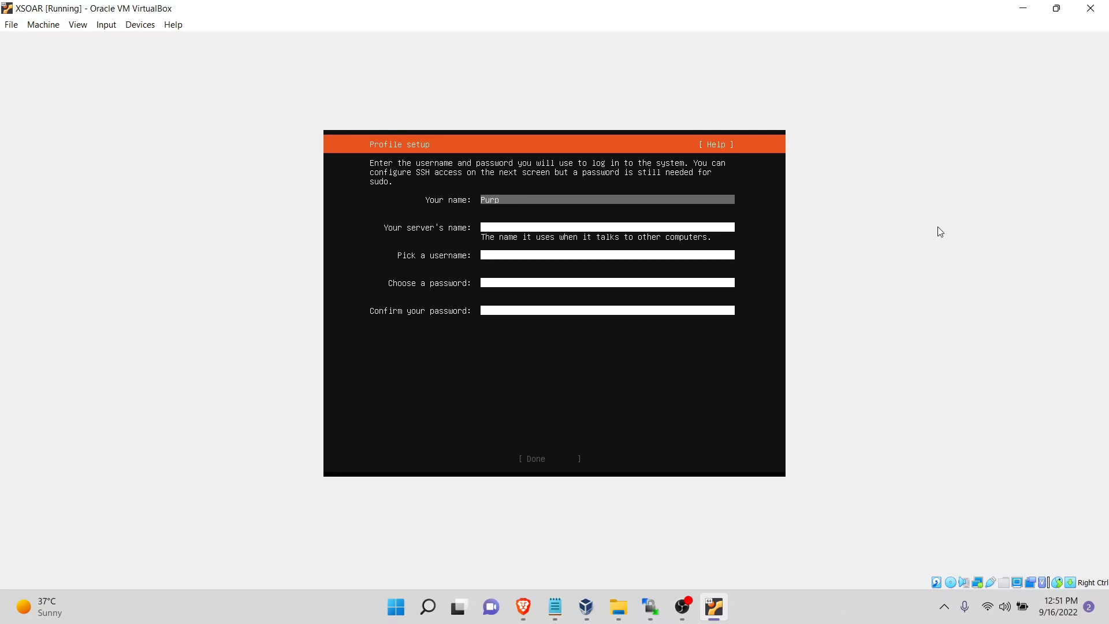
text(leXsec)
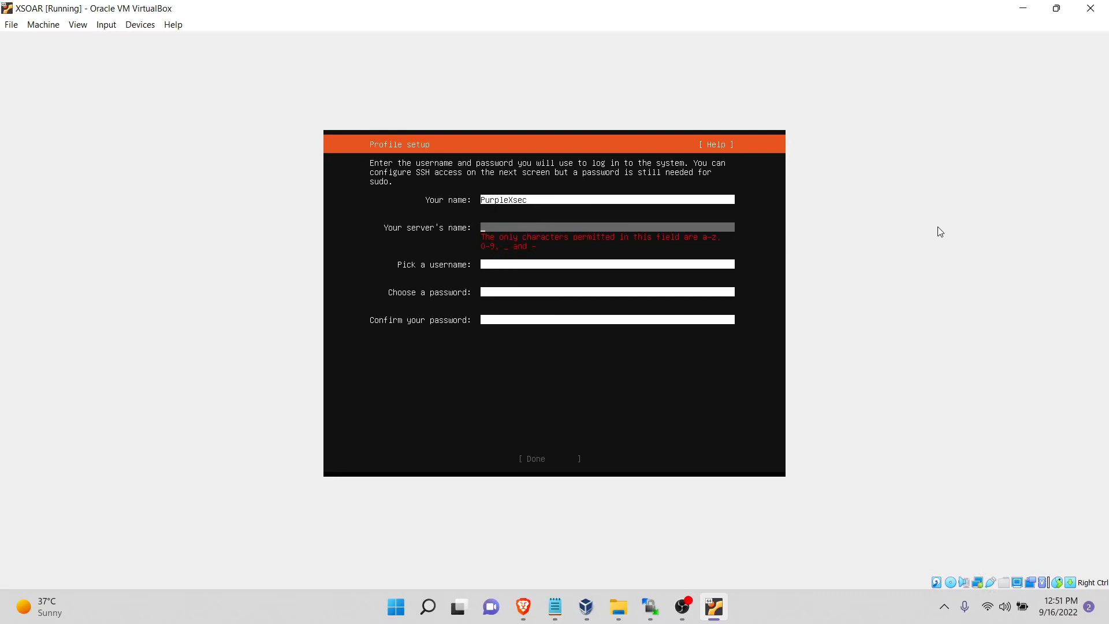
text(xsoar)
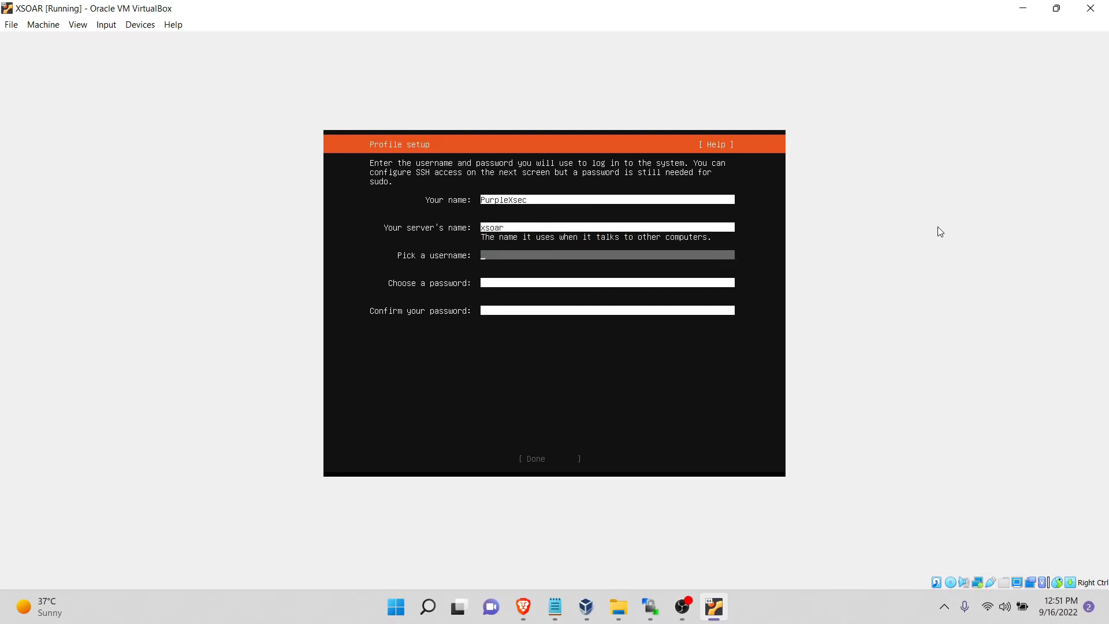
text(pir)
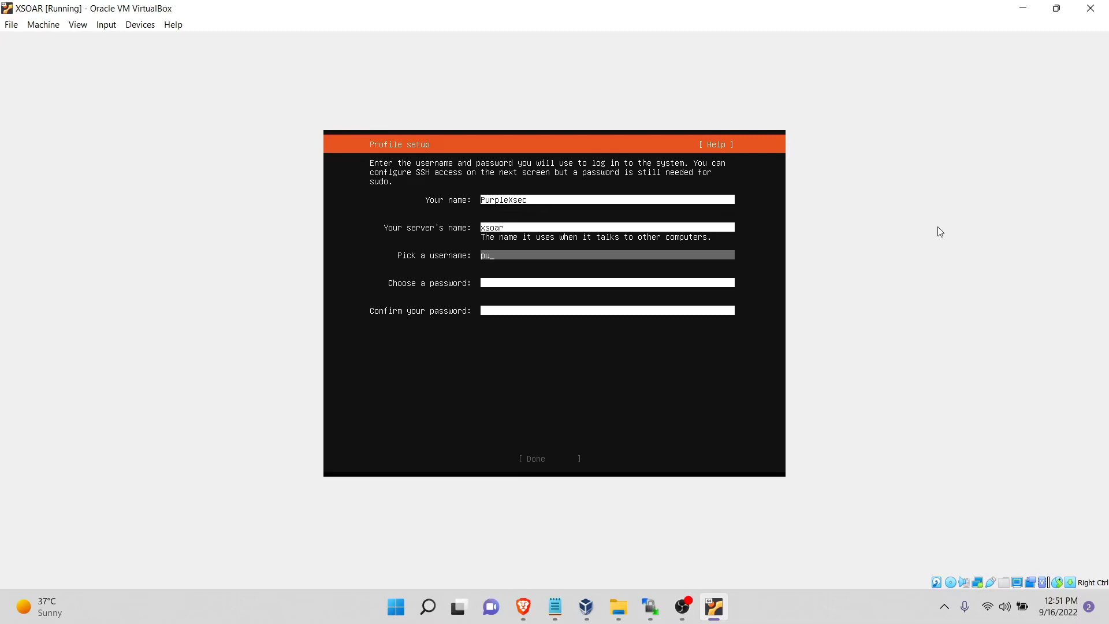
text(rples)
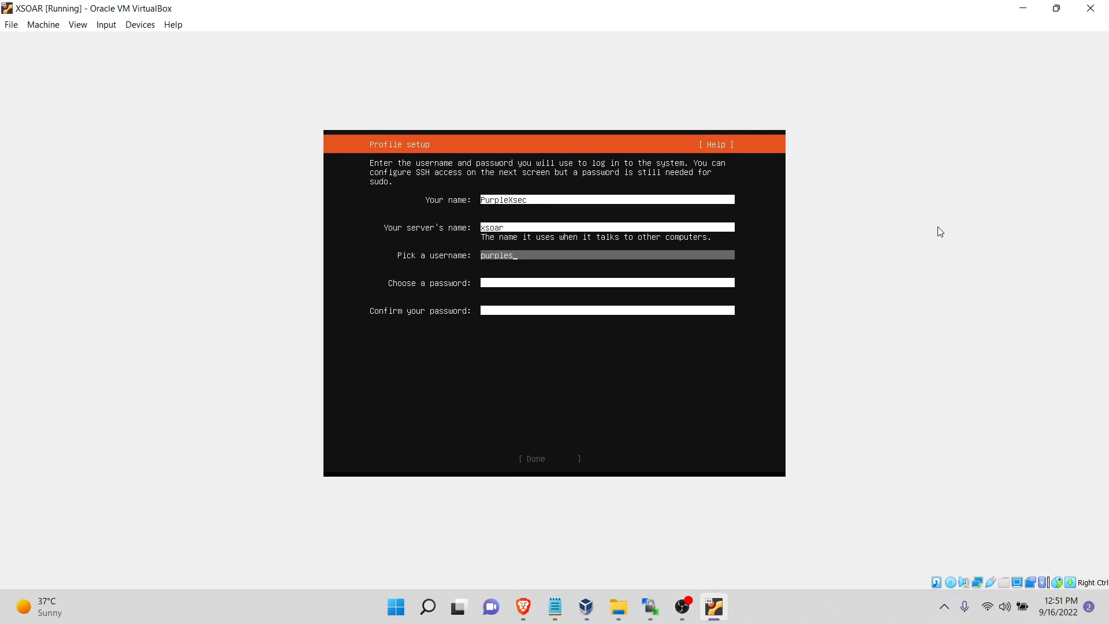
key(Backspace)
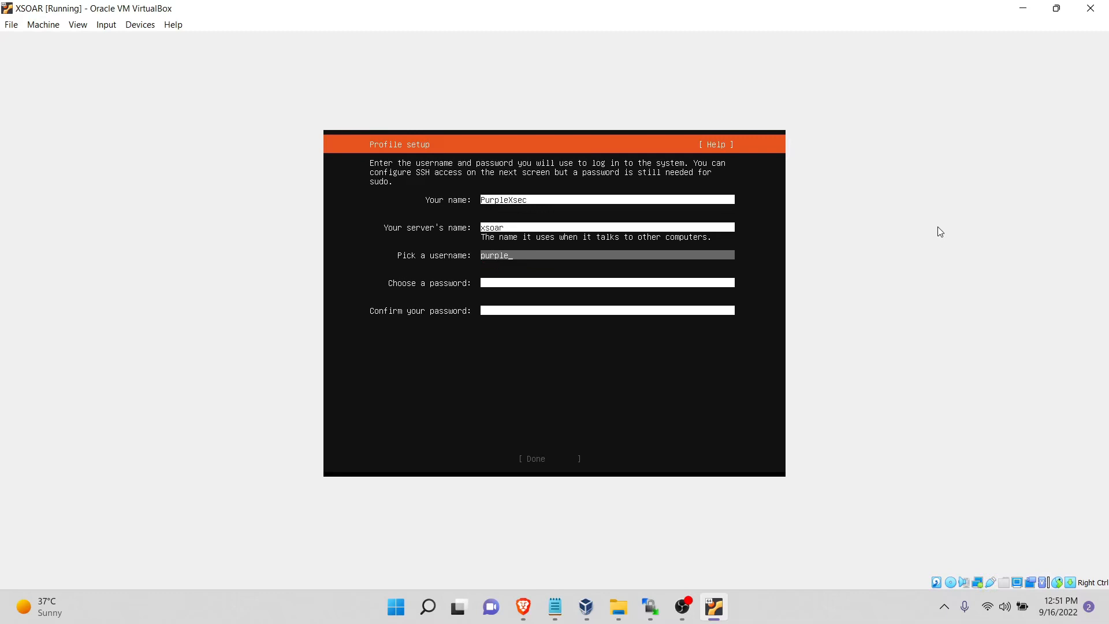
Enter username xsec and the password, then submit the profile.
text(xsec)
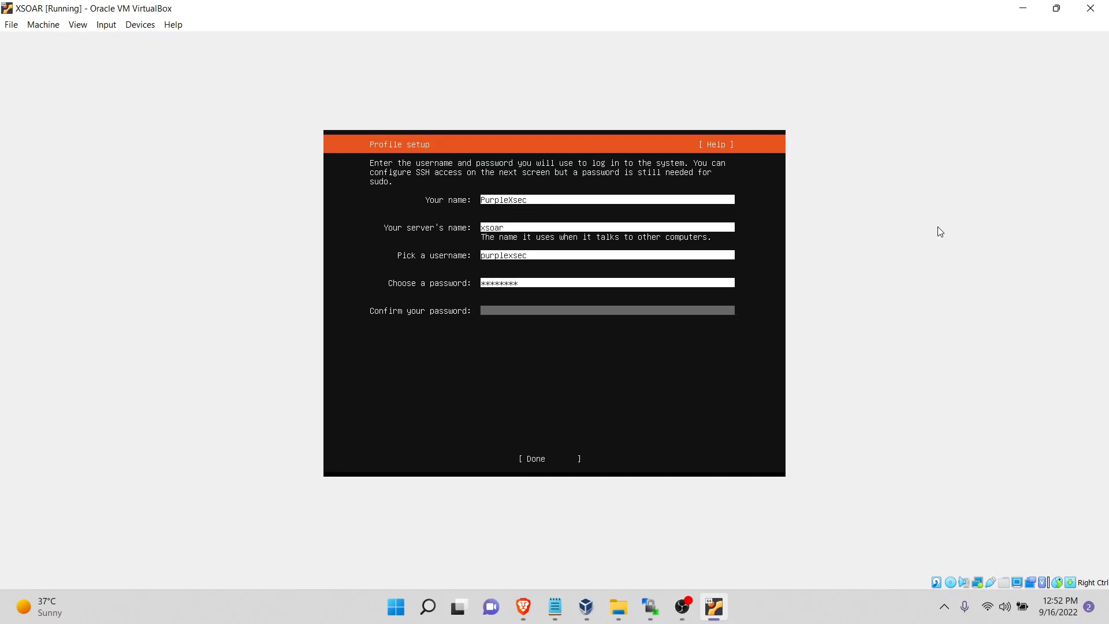
text(*****)
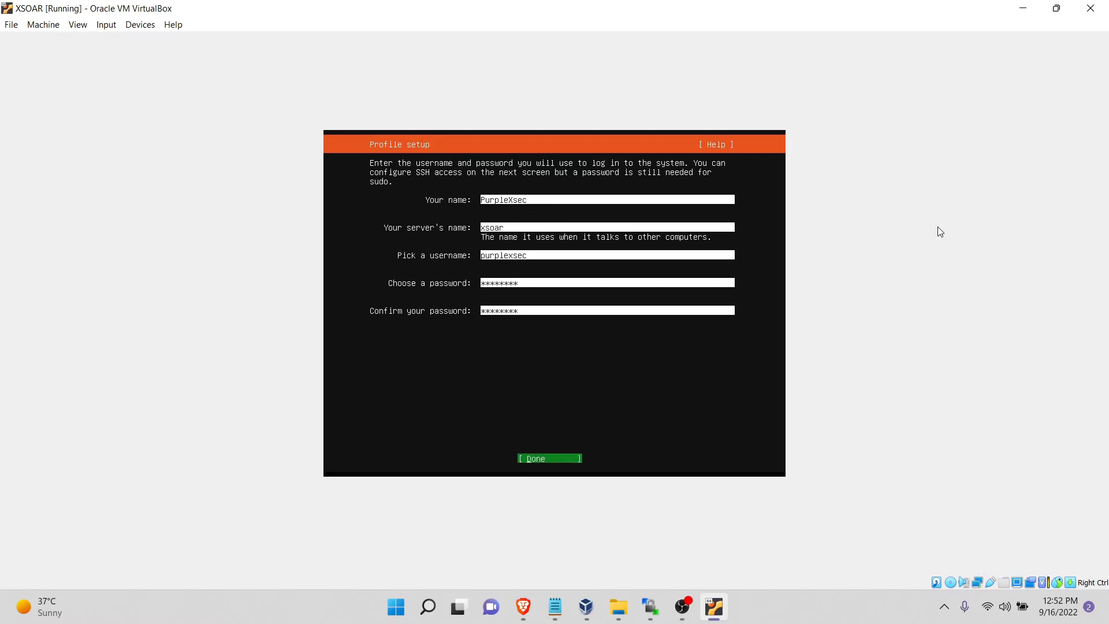
click(548, 458)
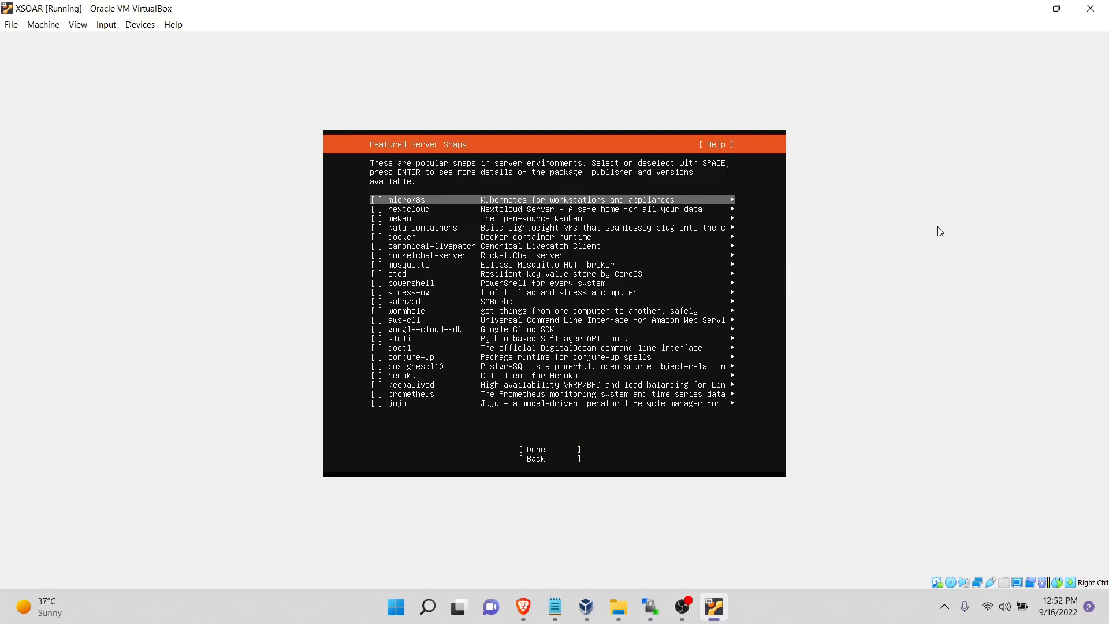
Continue without any featured server snaps and return to VirtualBox Manager.
key(Down)
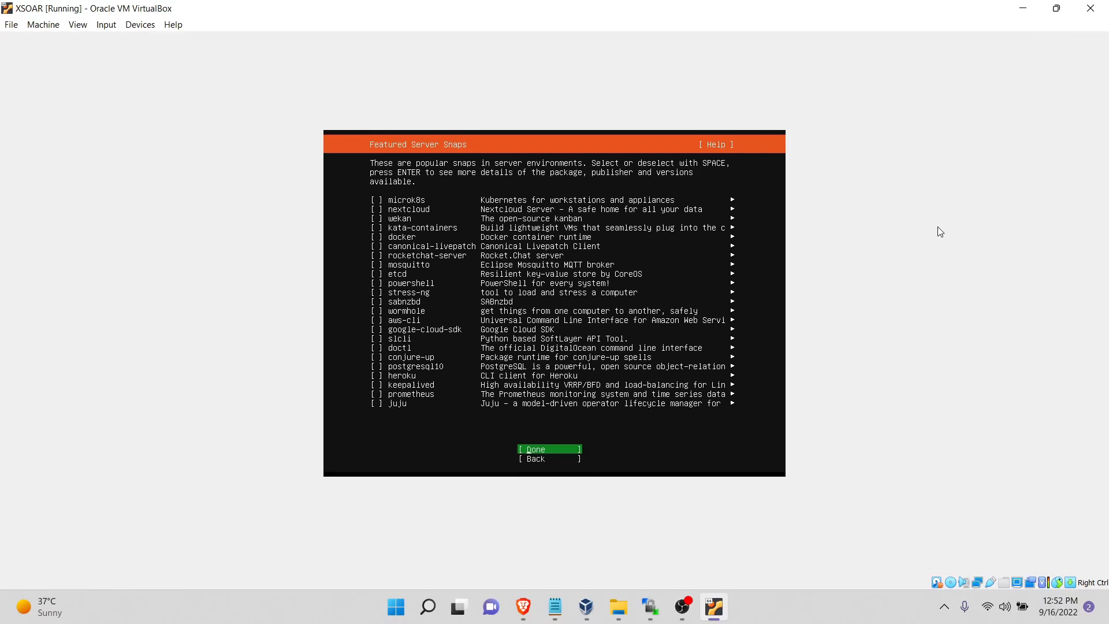
click(549, 449)
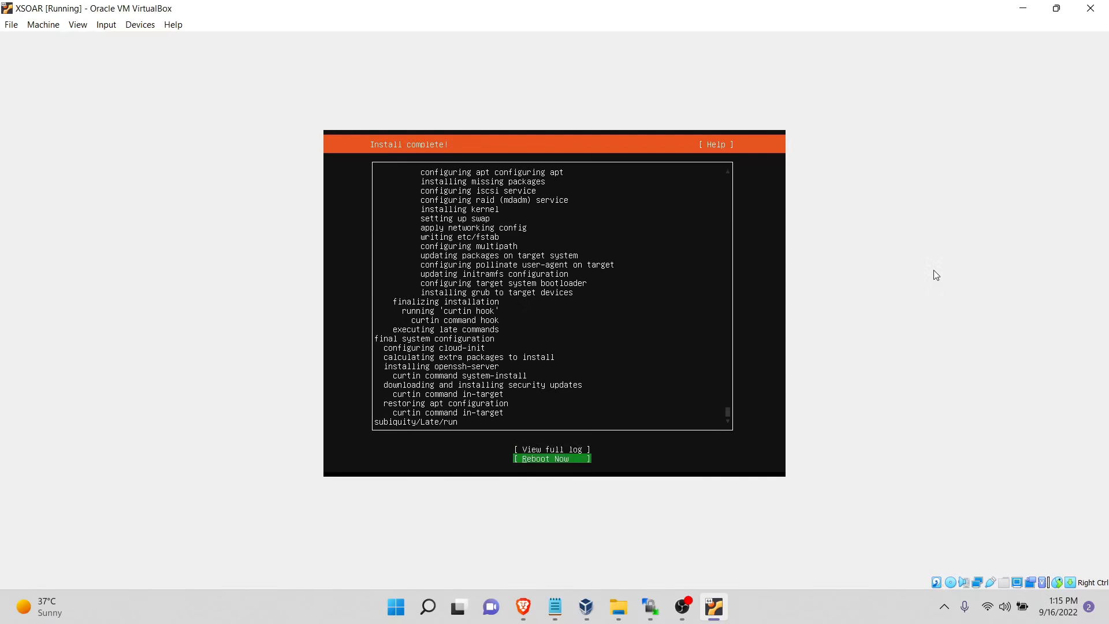
click(551, 458)
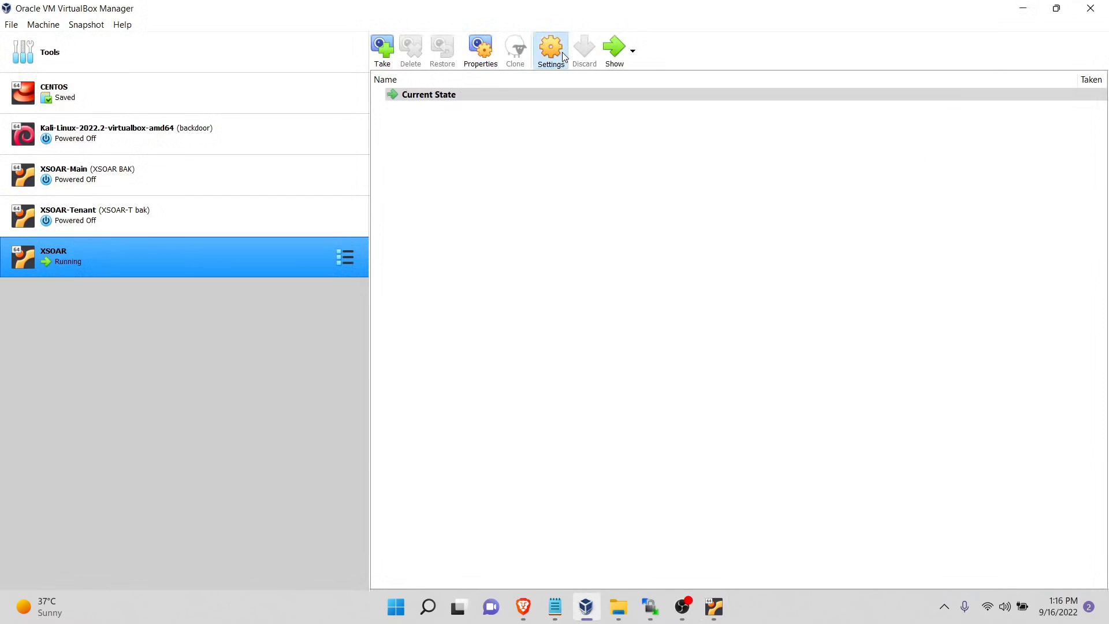
Confirm XSOAR's network uses a Bridged Adapter and save the settings.
click(550, 48)
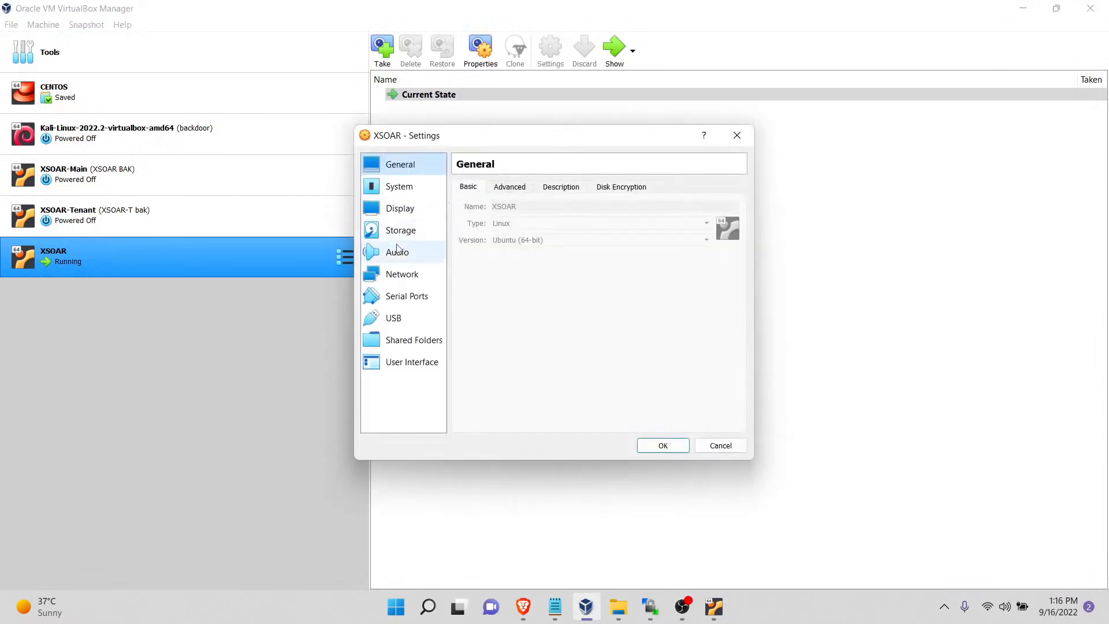
click(402, 275)
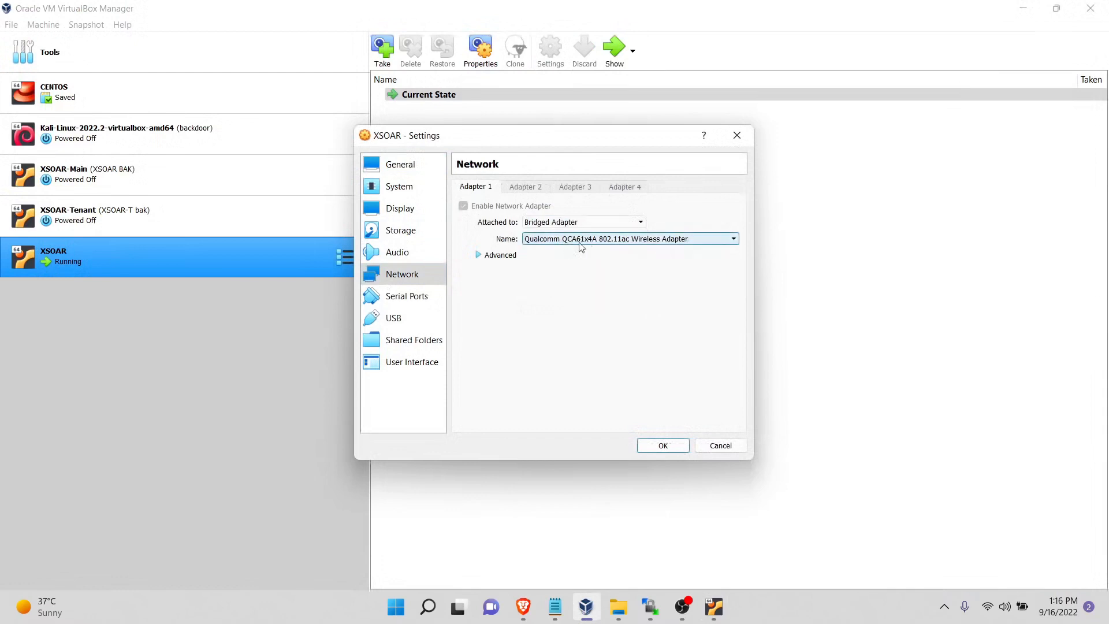
mouse_move(598, 241)
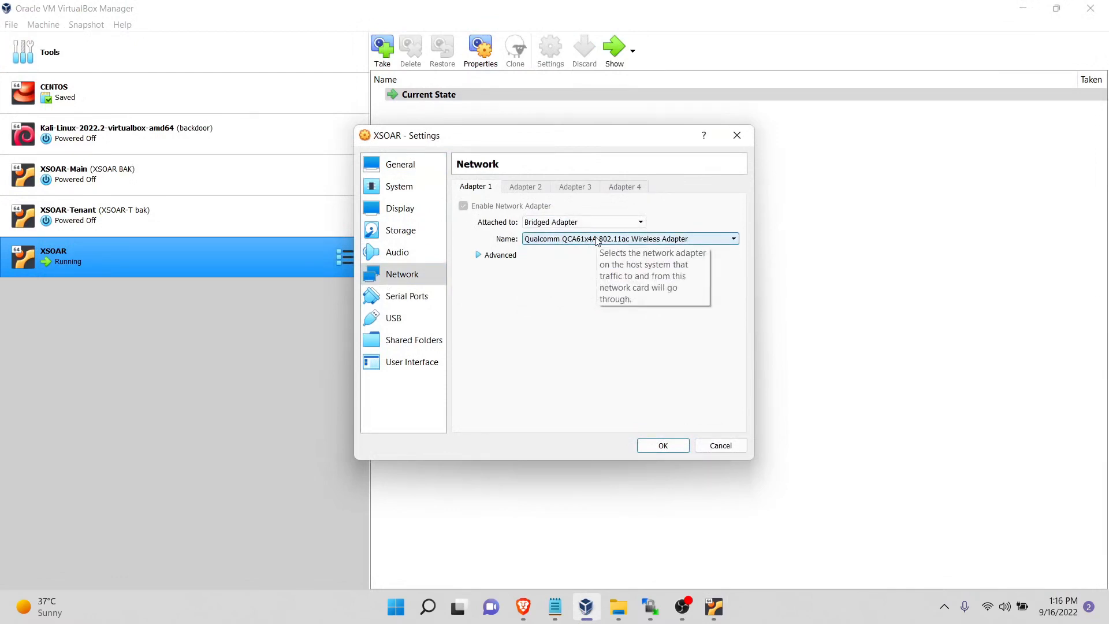
mouse_move(604, 238)
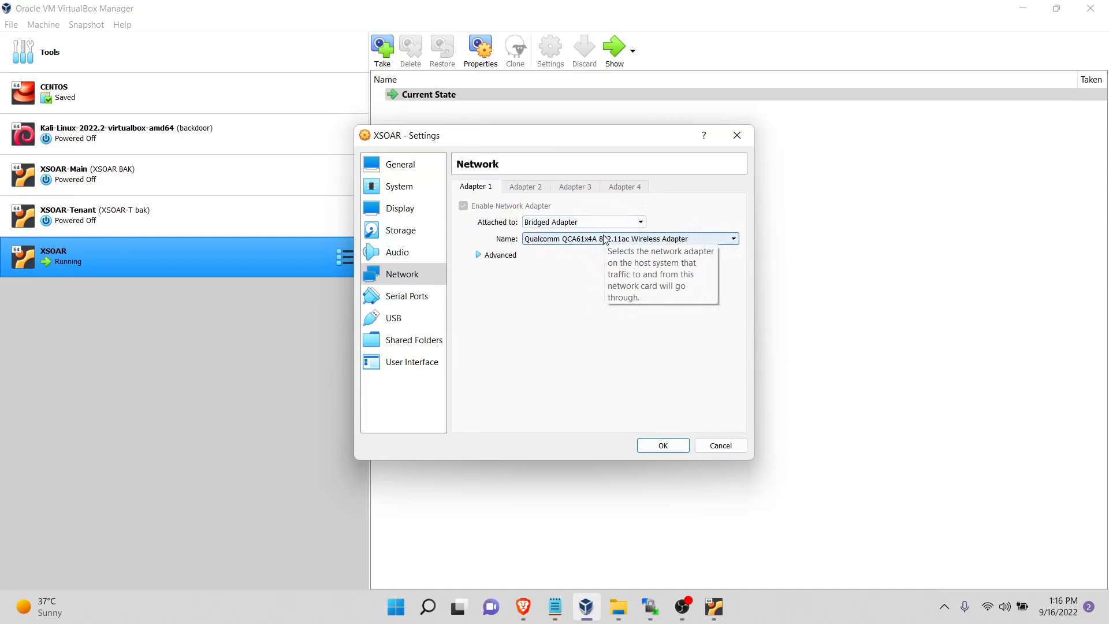
mouse_move(616, 388)
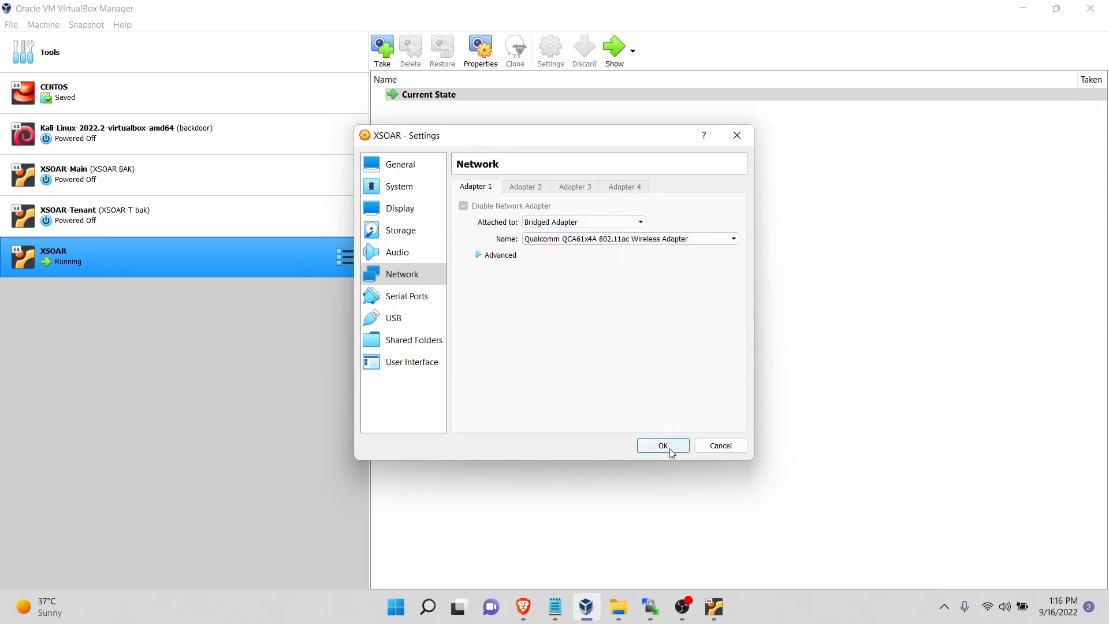
click(662, 446)
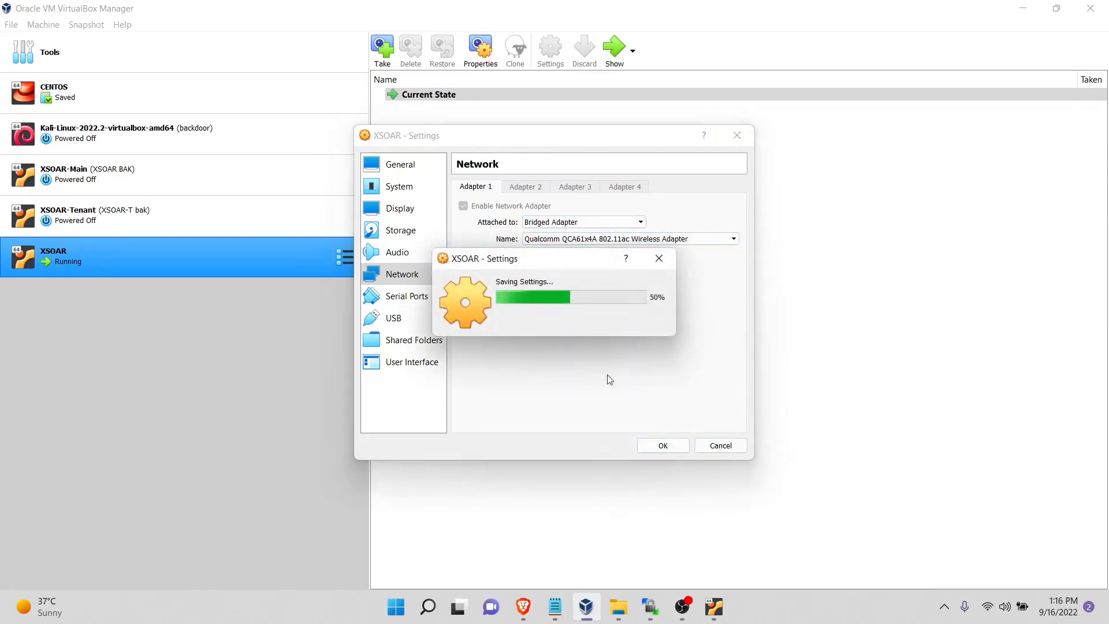
click(662, 445)
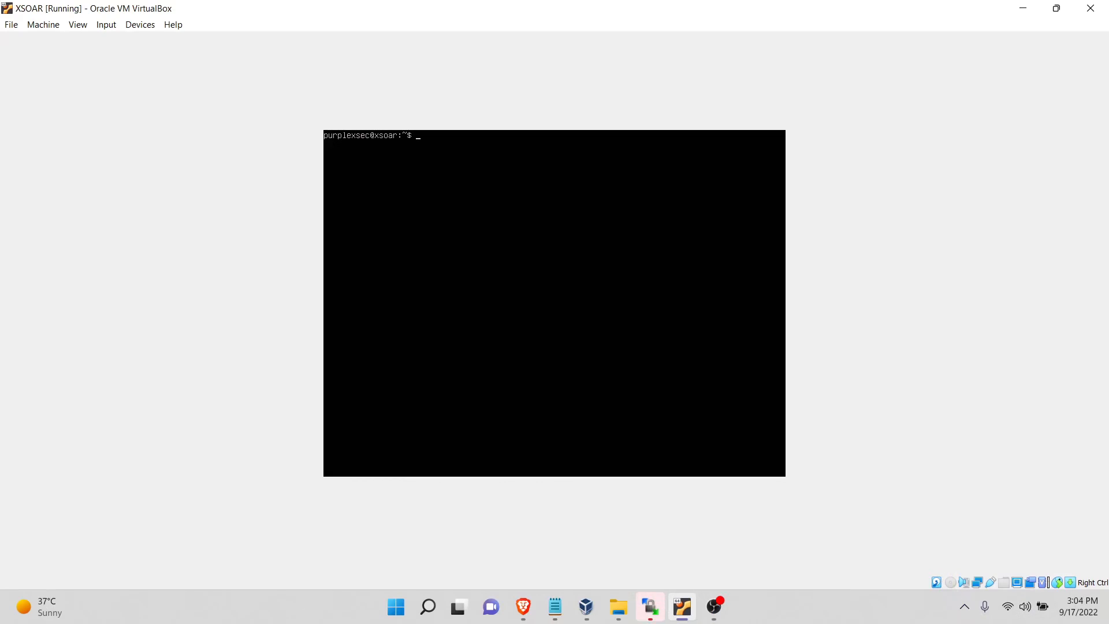
Run df -h to list disk usage on the new server.
text(df)
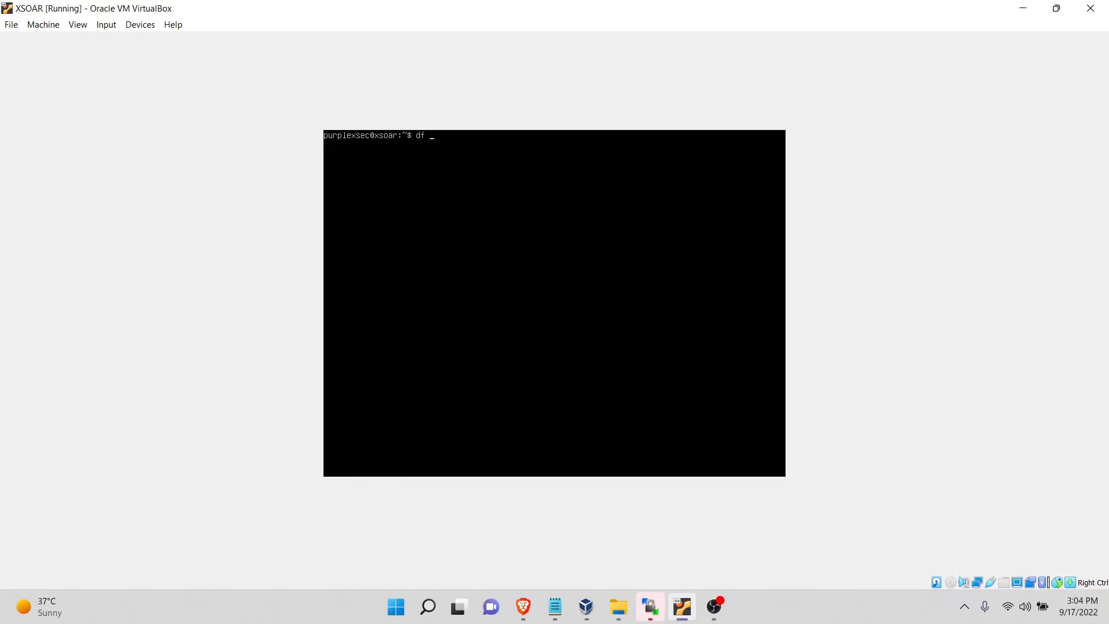
text(-h)
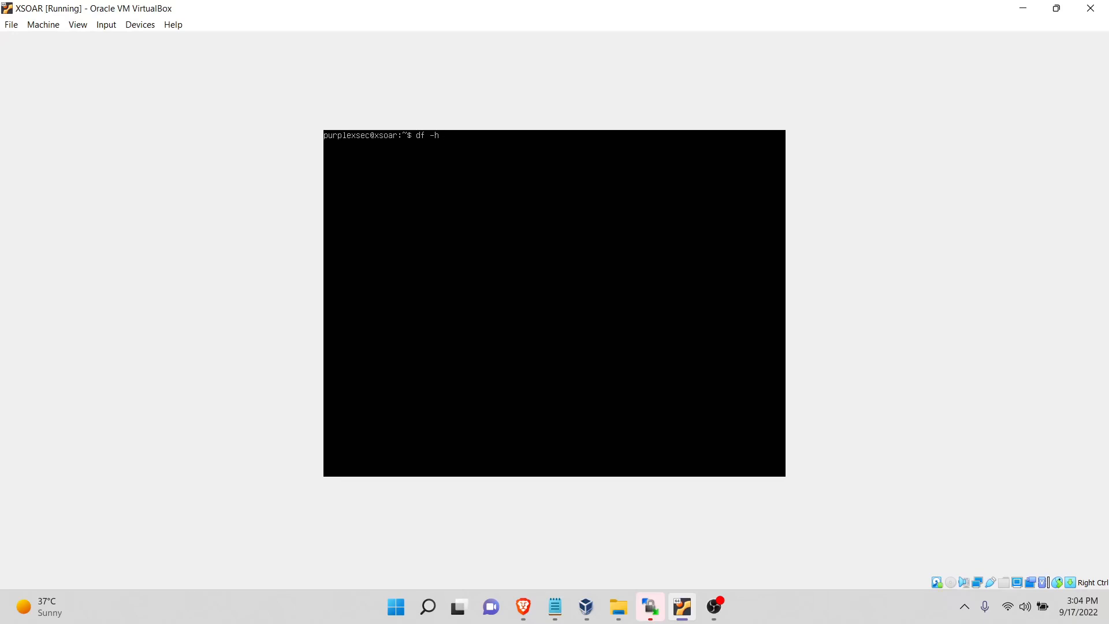
key(Return)
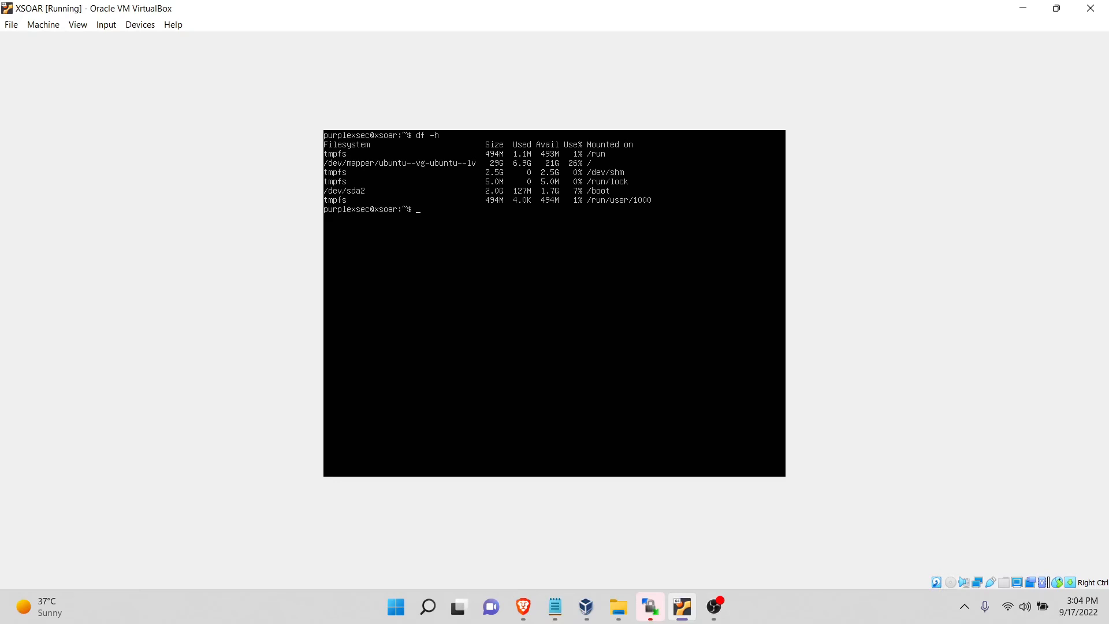
mouse_move(812, 338)
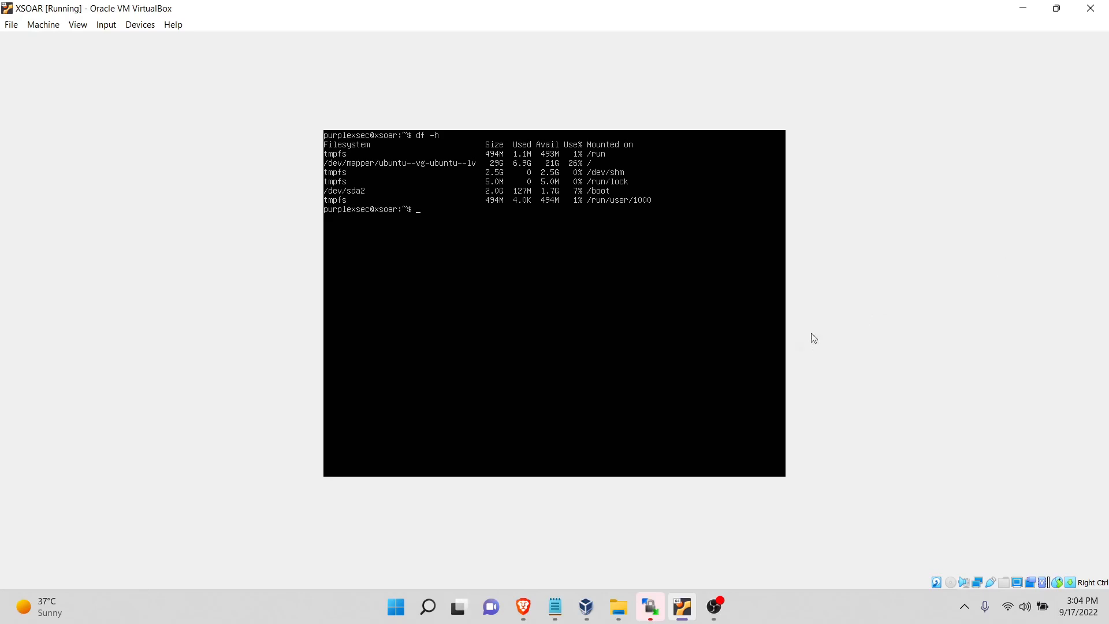
mouse_move(950, 346)
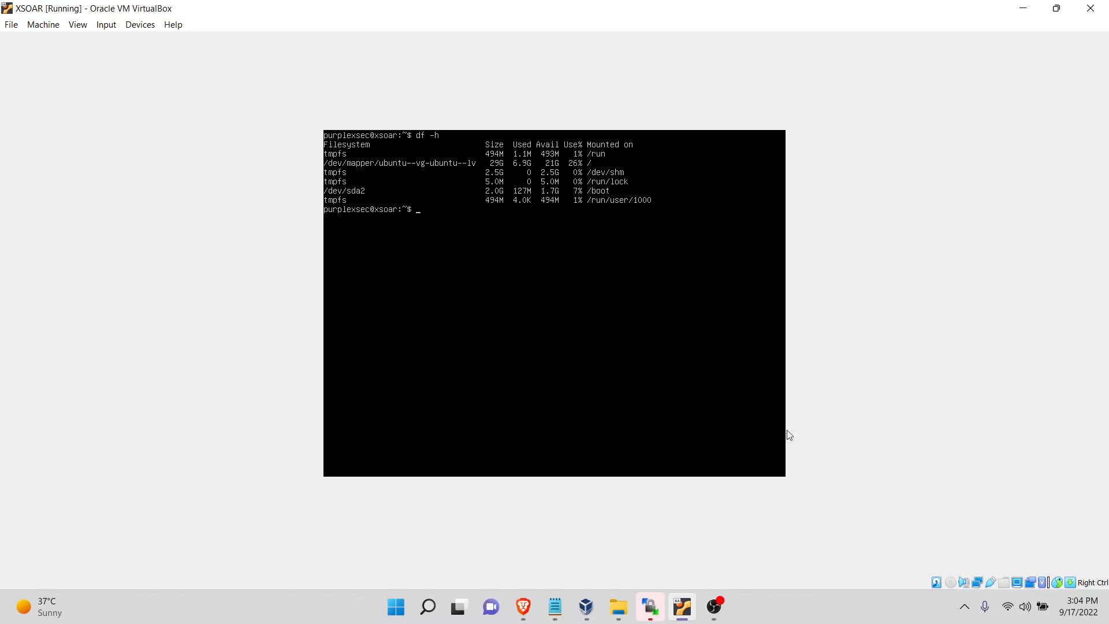
mouse_move(663, 544)
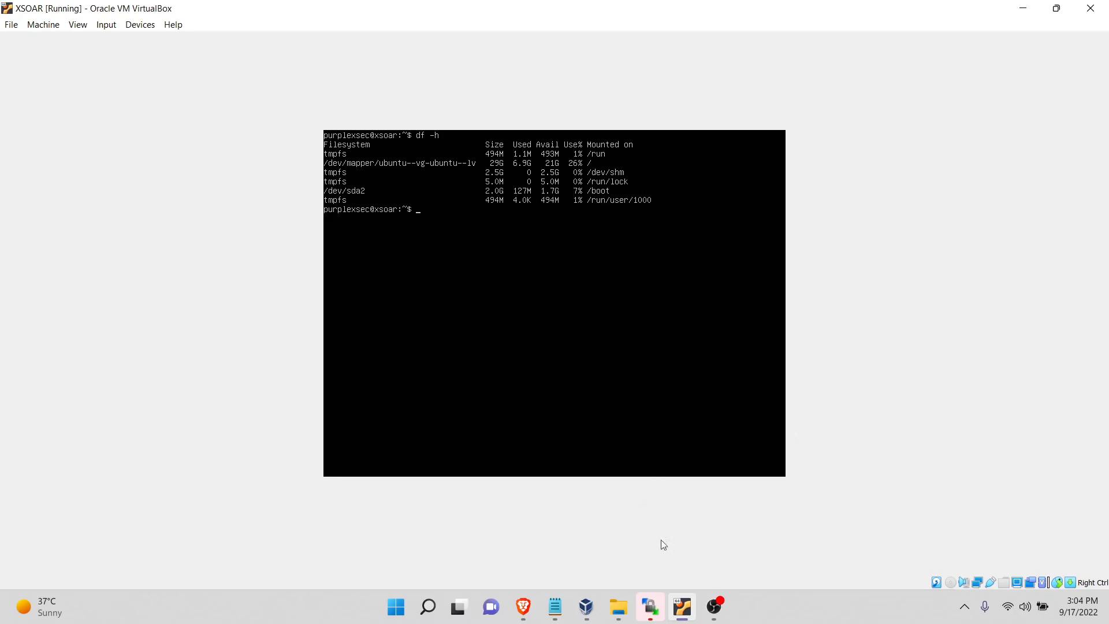
mouse_move(688, 544)
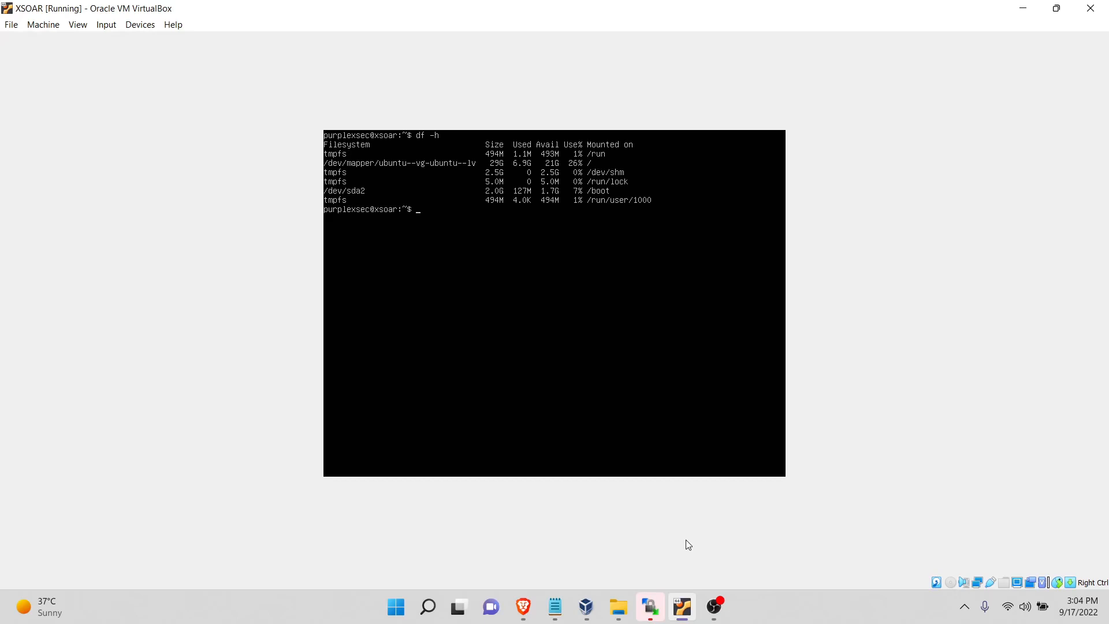
Check the XSOAR installer folder, then run ip a in the VM console to find its address.
click(617, 607)
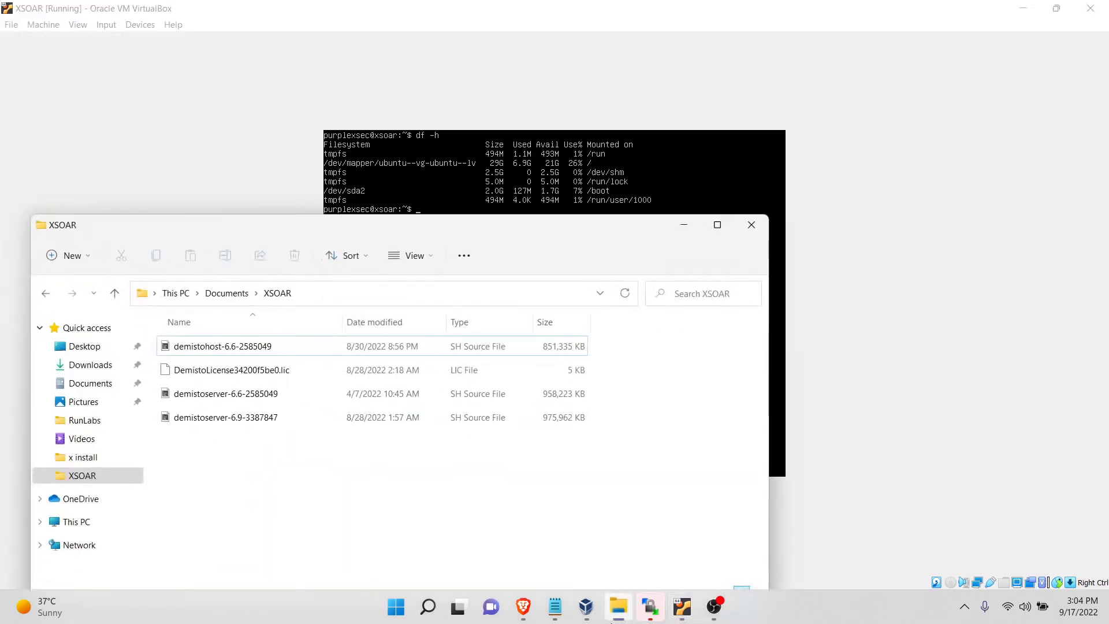
click(226, 417)
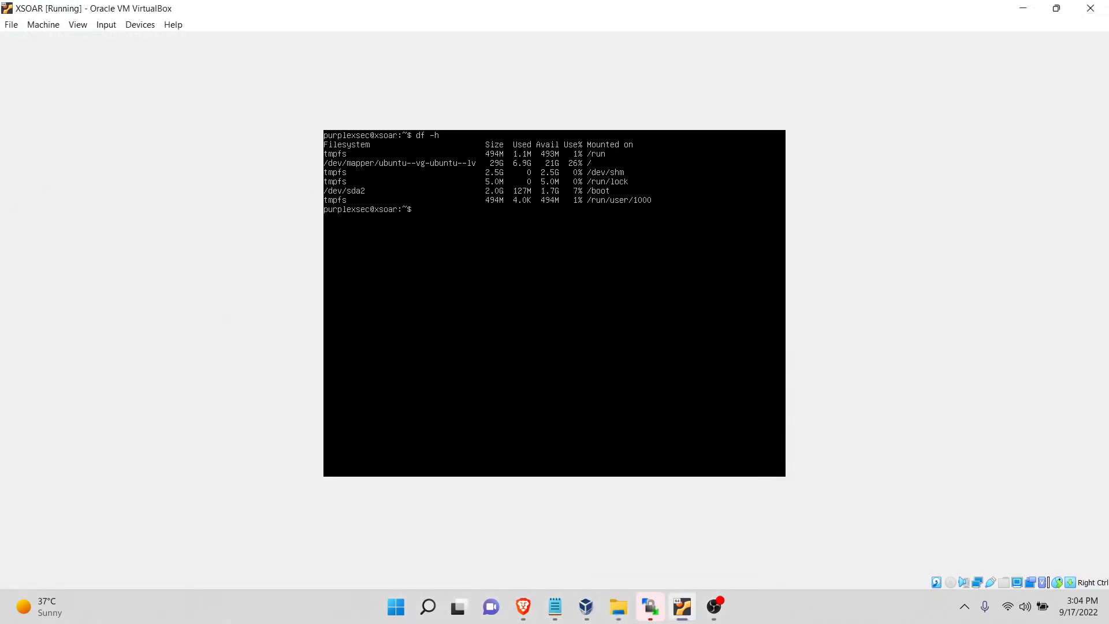
text(i)
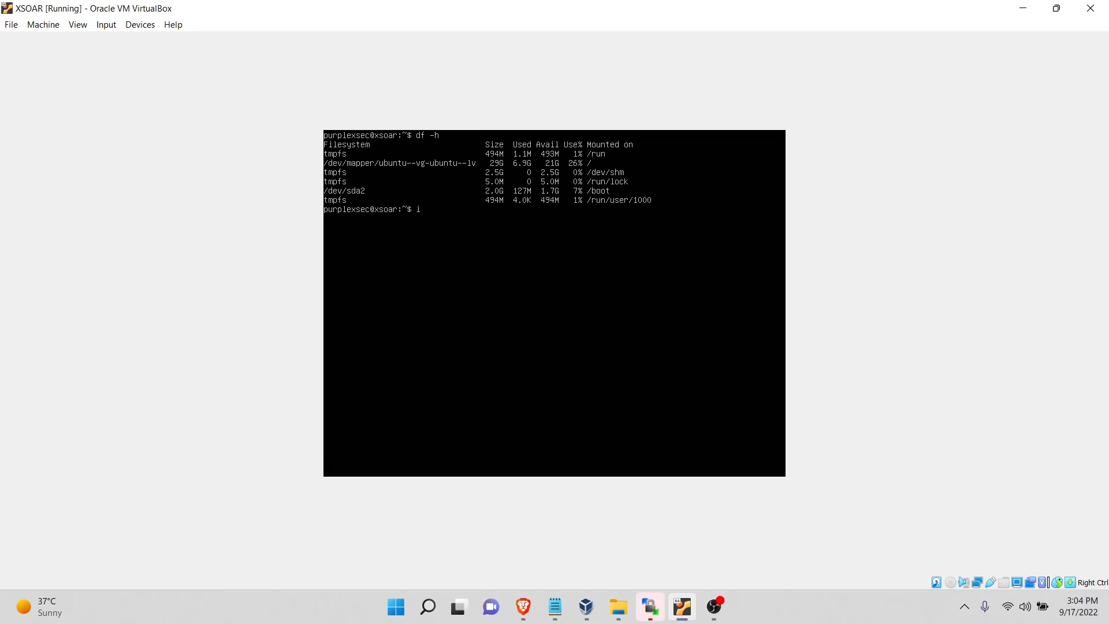
text(p a)
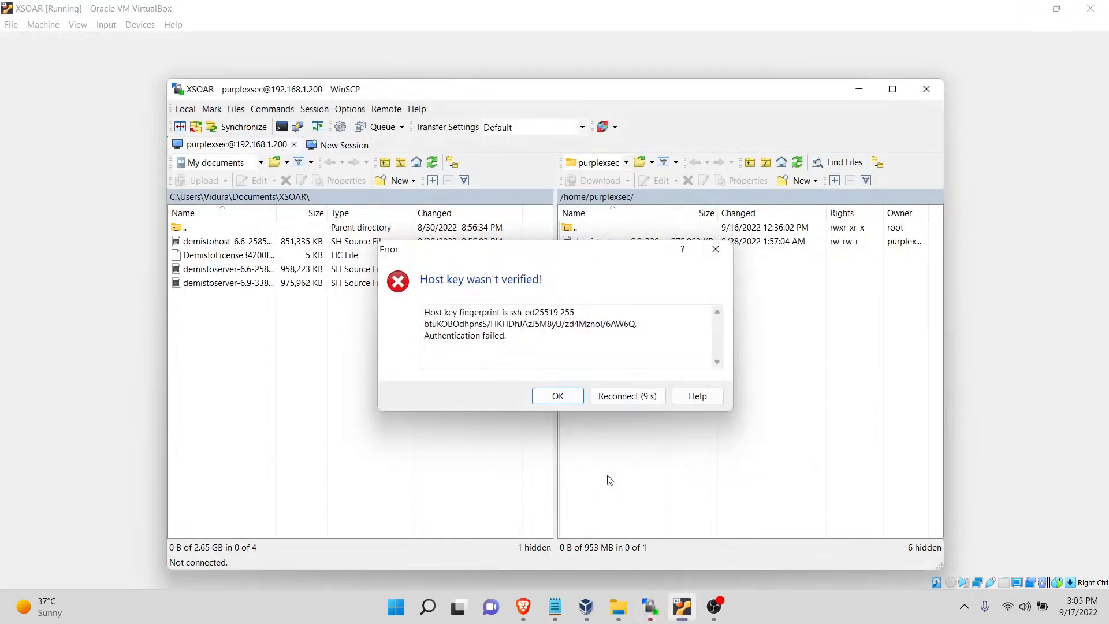
Enter the WinSCP session host name 192.1... and user name purplexsec.
click(557, 395)
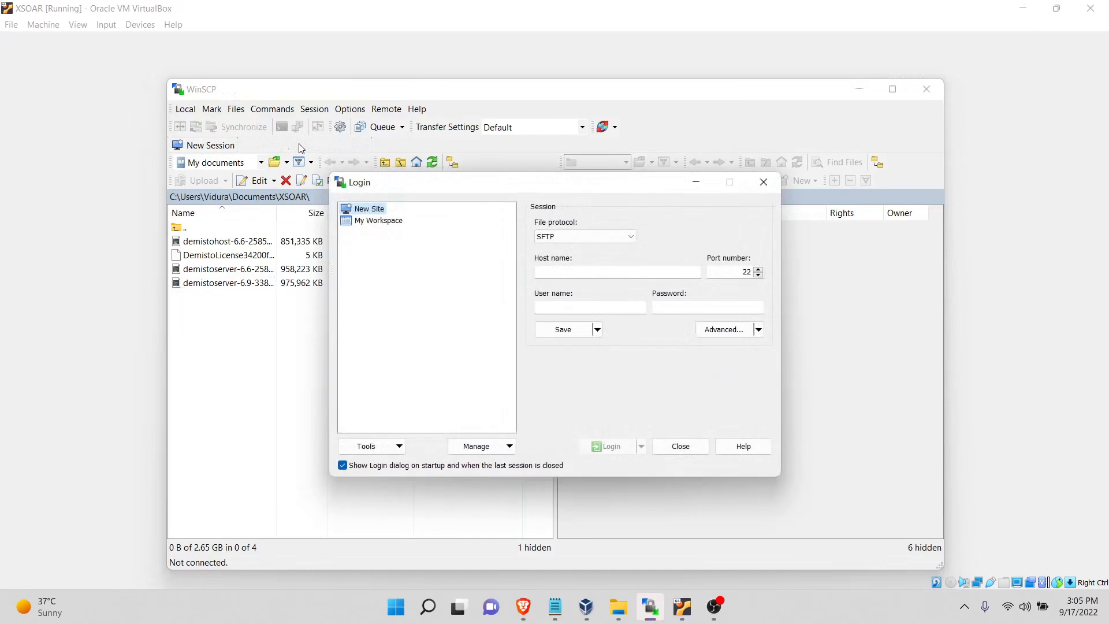
mouse_move(763, 182)
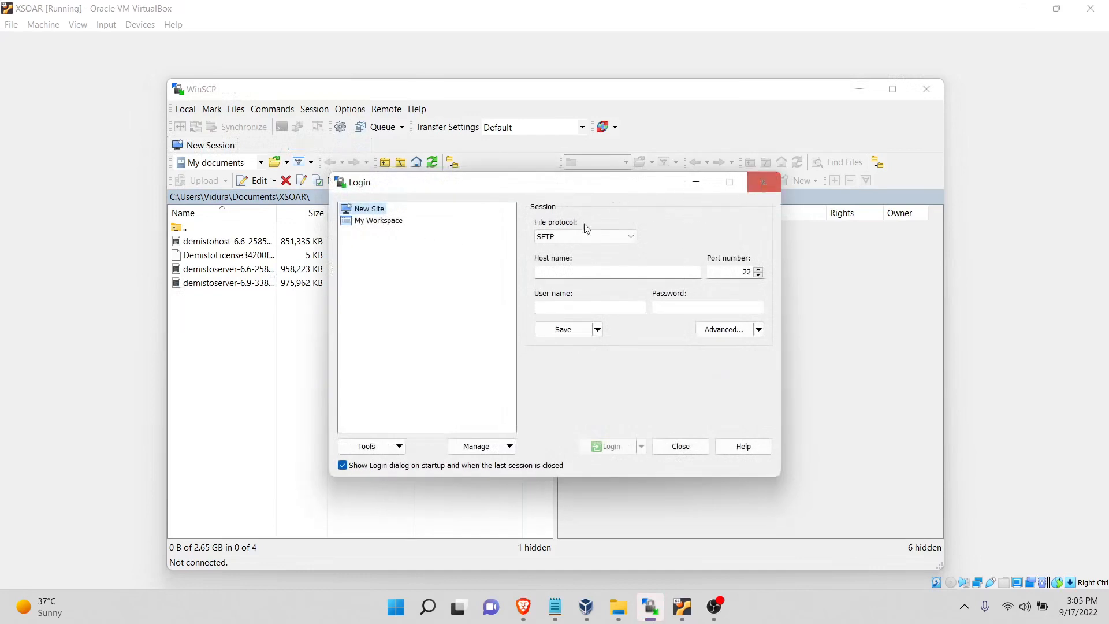
click(617, 272)
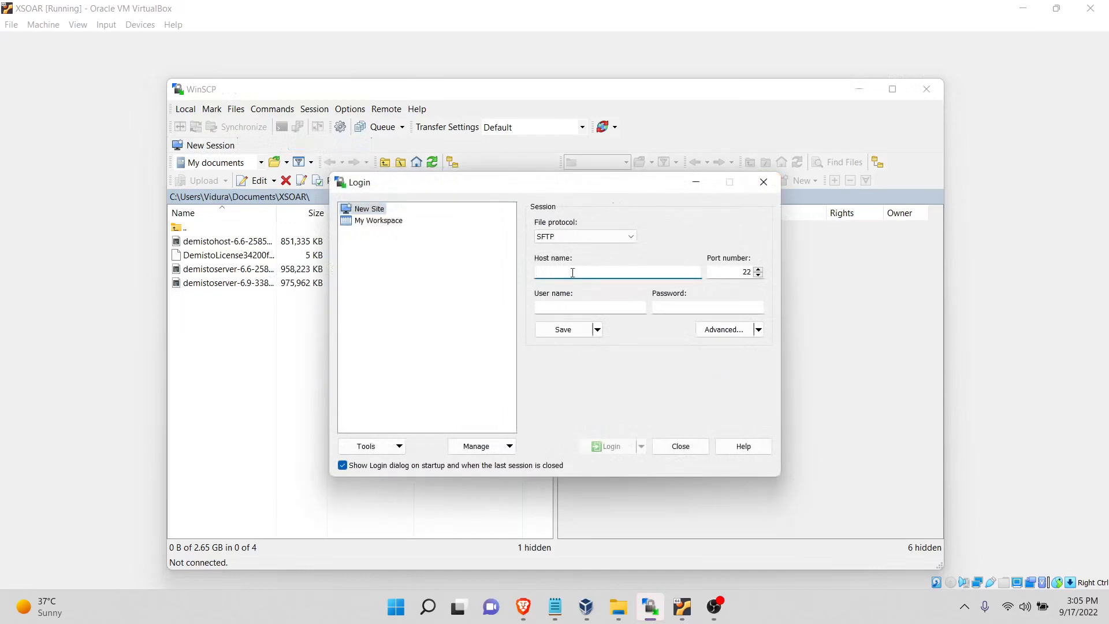
text(192.168.1.148)
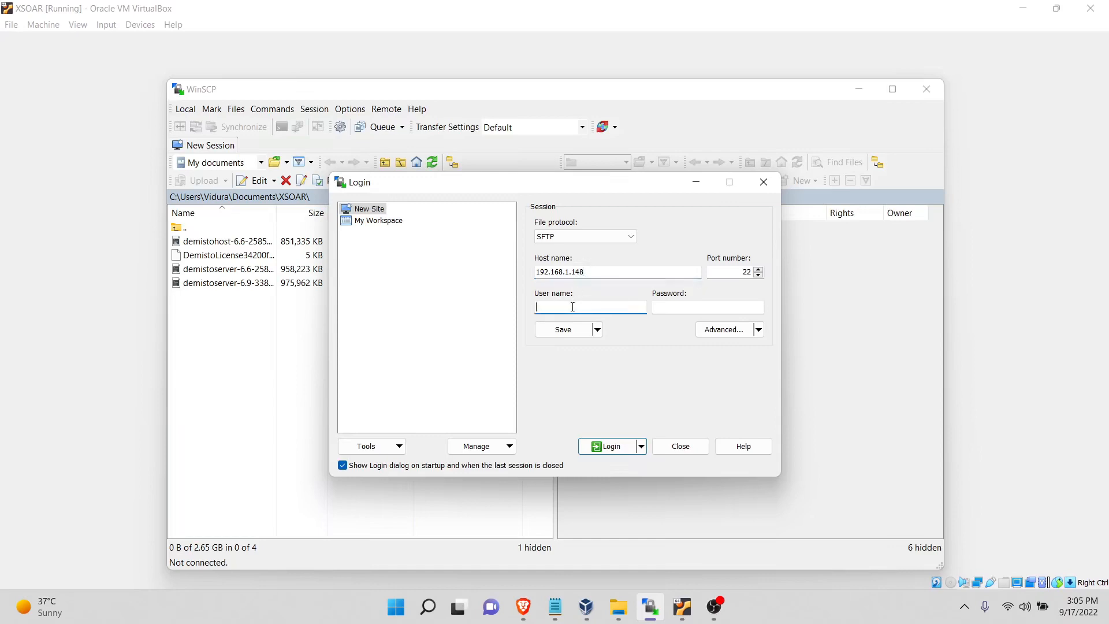
text(purpl)
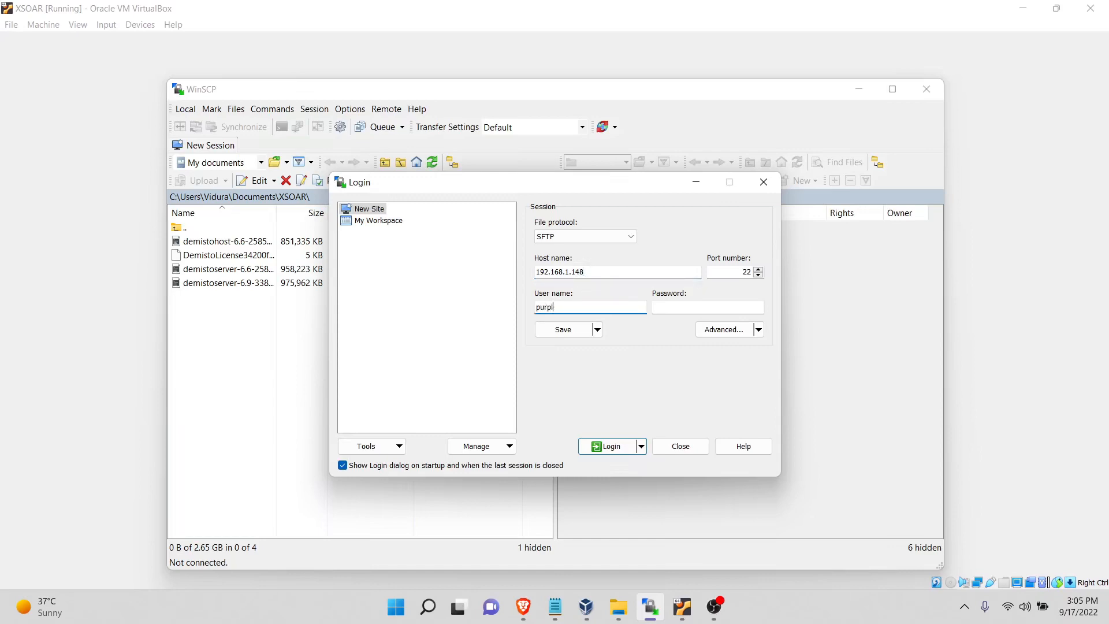
text(exsec)
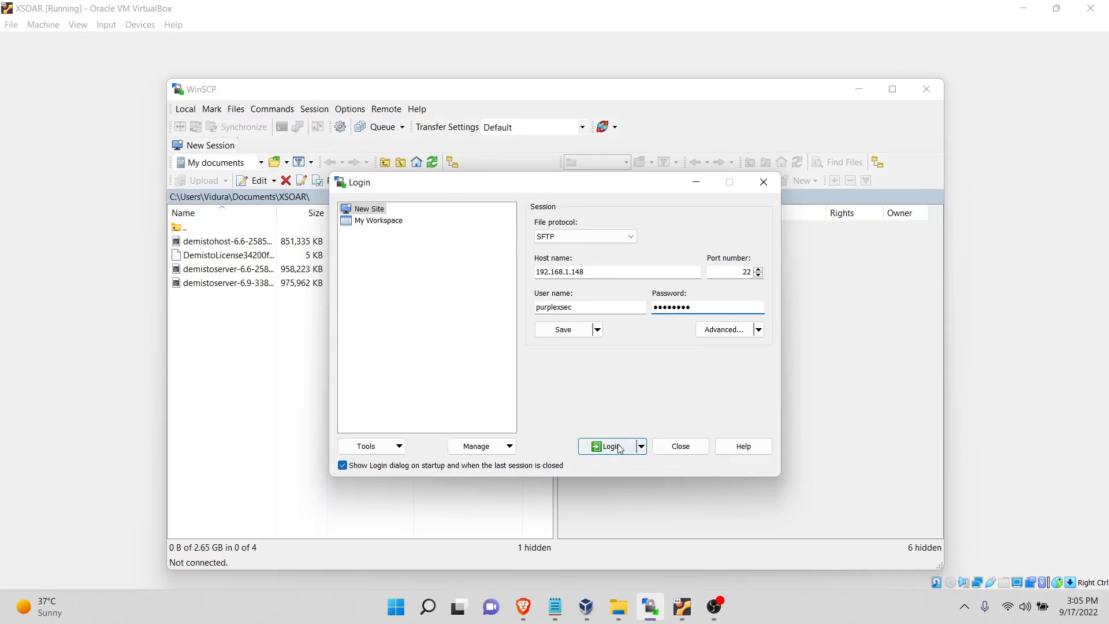
Log in to the VM over SFTP and trust its host key to reach the home folder.
click(607, 446)
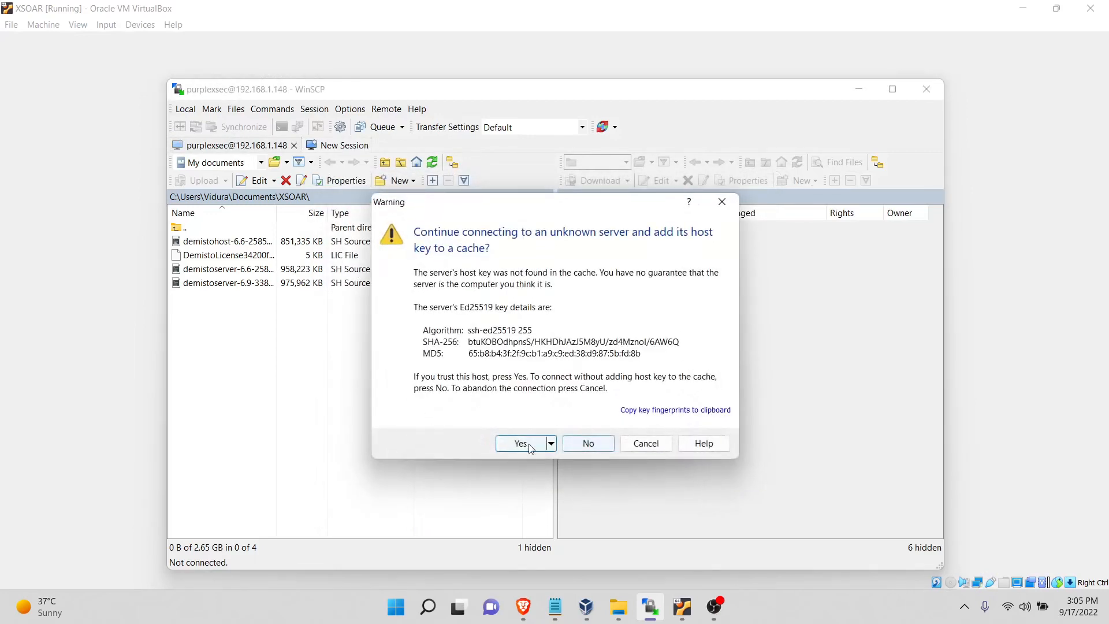
click(520, 444)
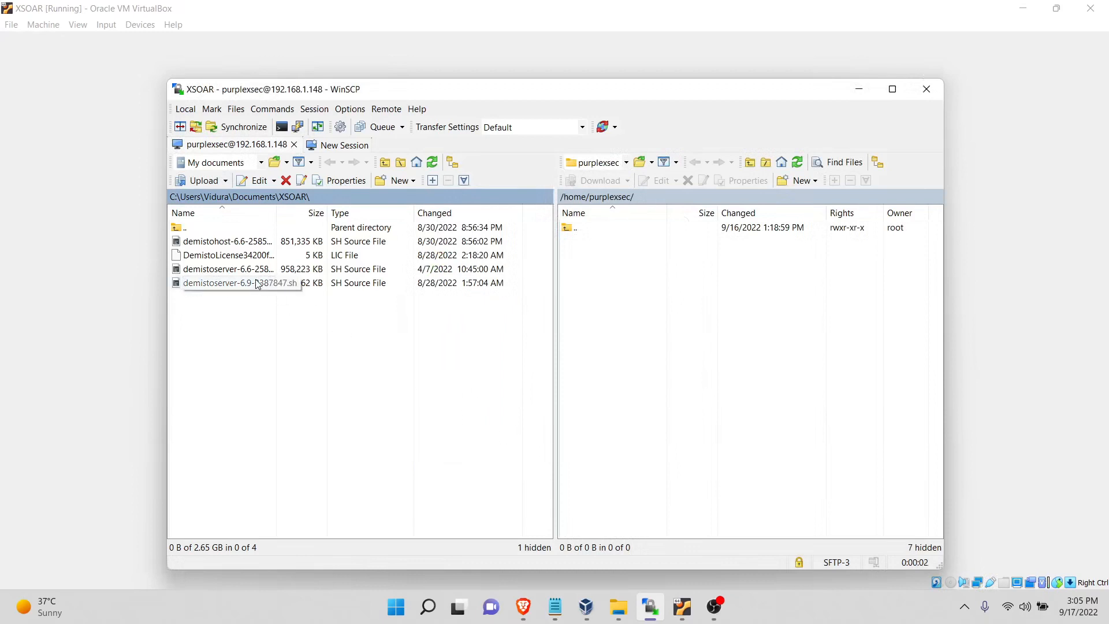
Upload demistoserver-6.9-3387847.sh from the local XSOAR folder to /home/purplexsec.
click(227, 283)
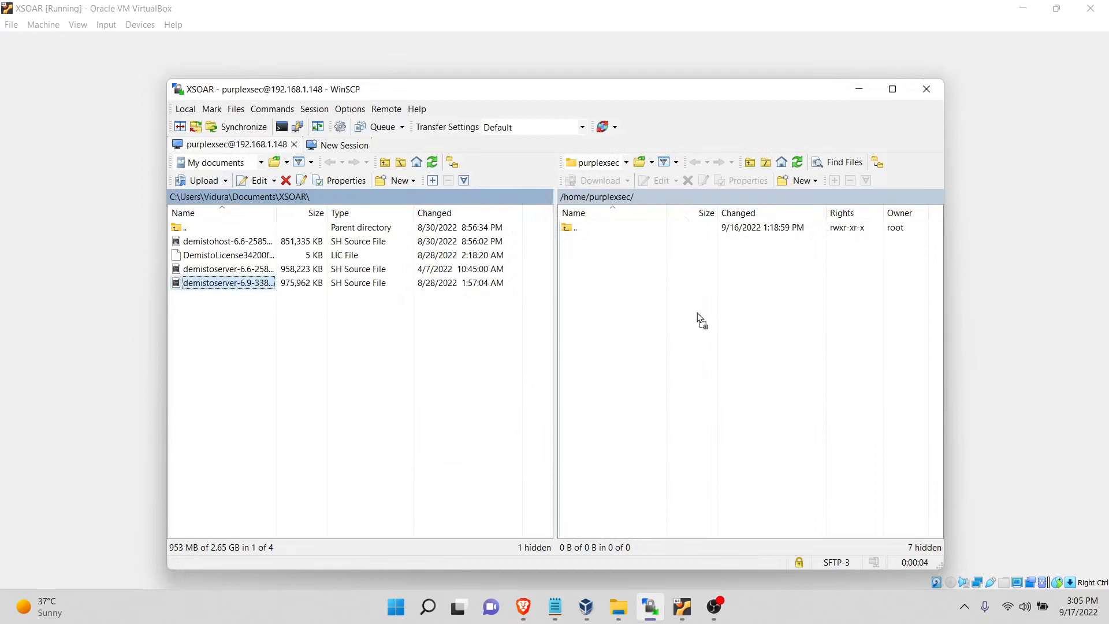
click(203, 181)
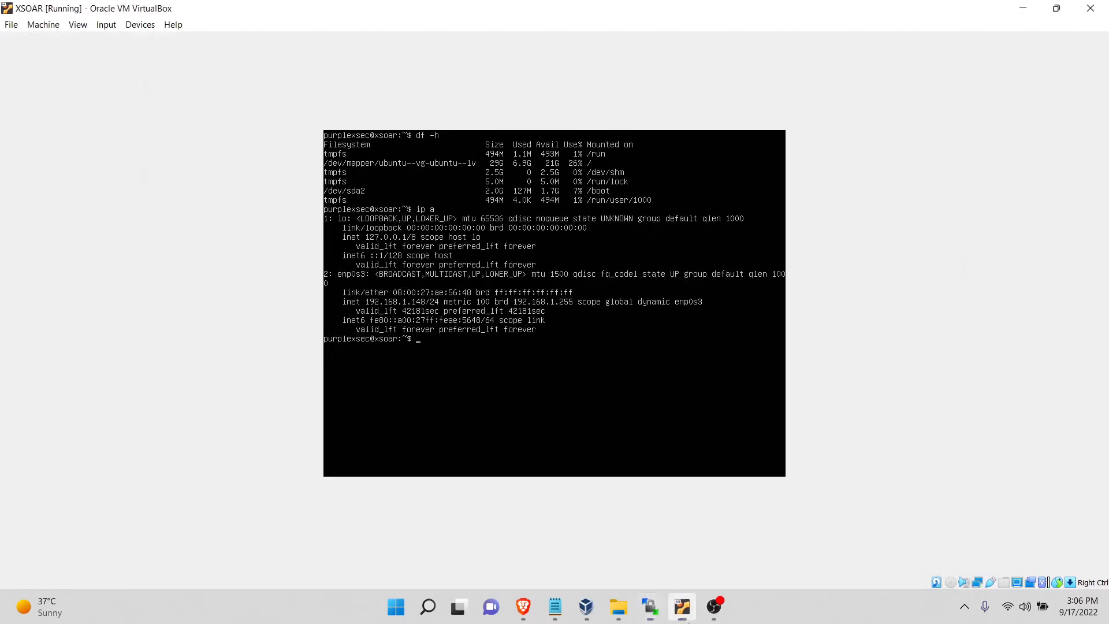
List the home folder with ls and ls -l to see the uploaded installer.
text(ls)
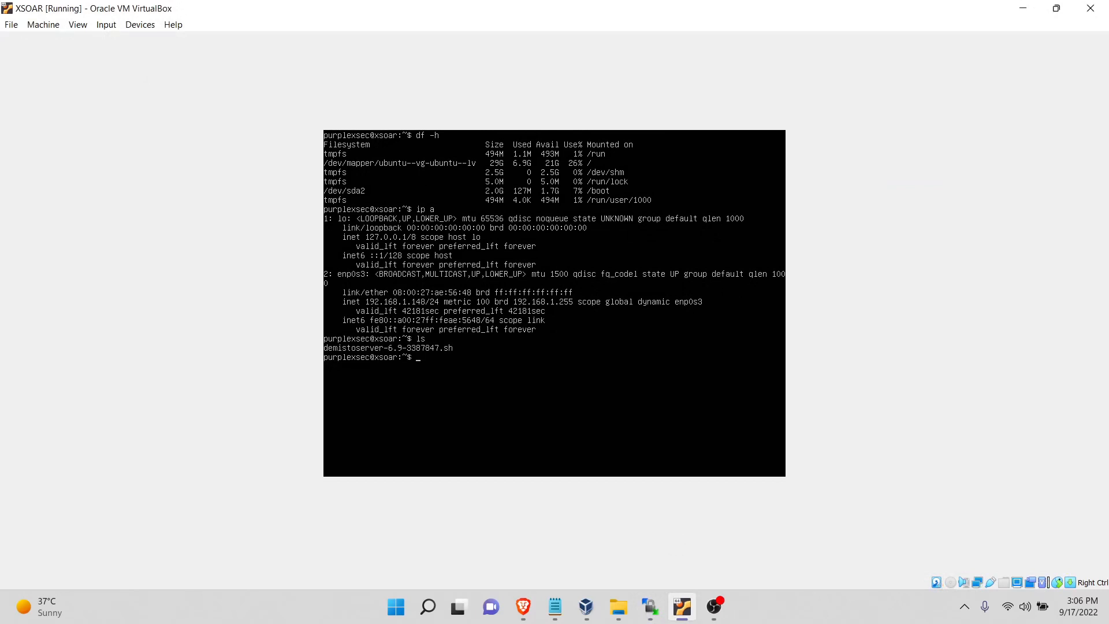
text(ls -l)
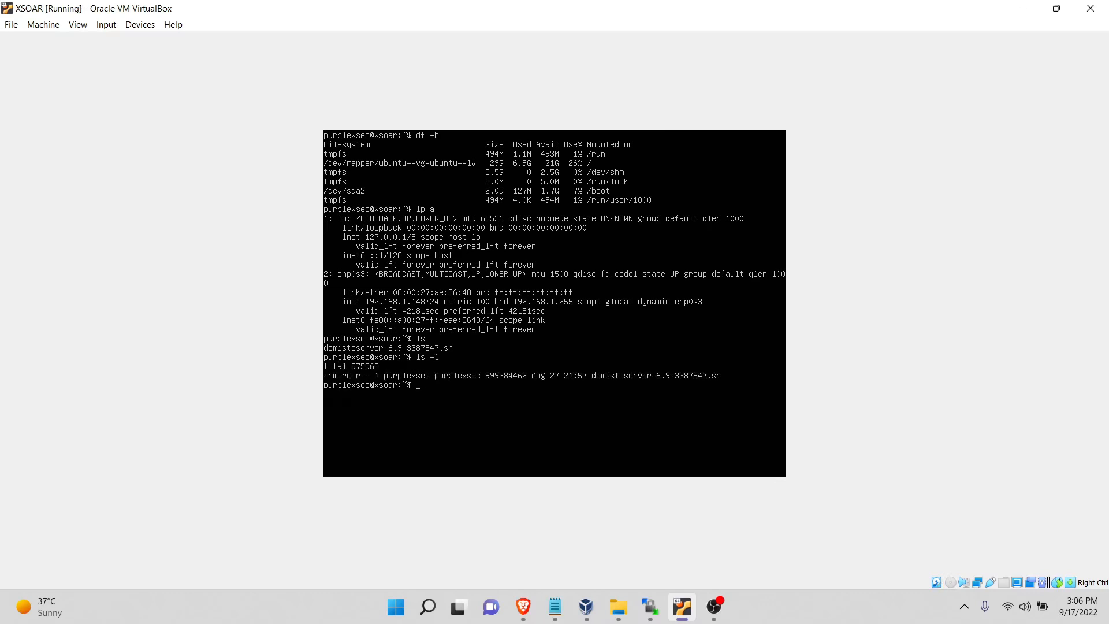
Run sudo chmod +x demistoserver-6.9-3387847.sh and confirm with ls.
text(sudo)
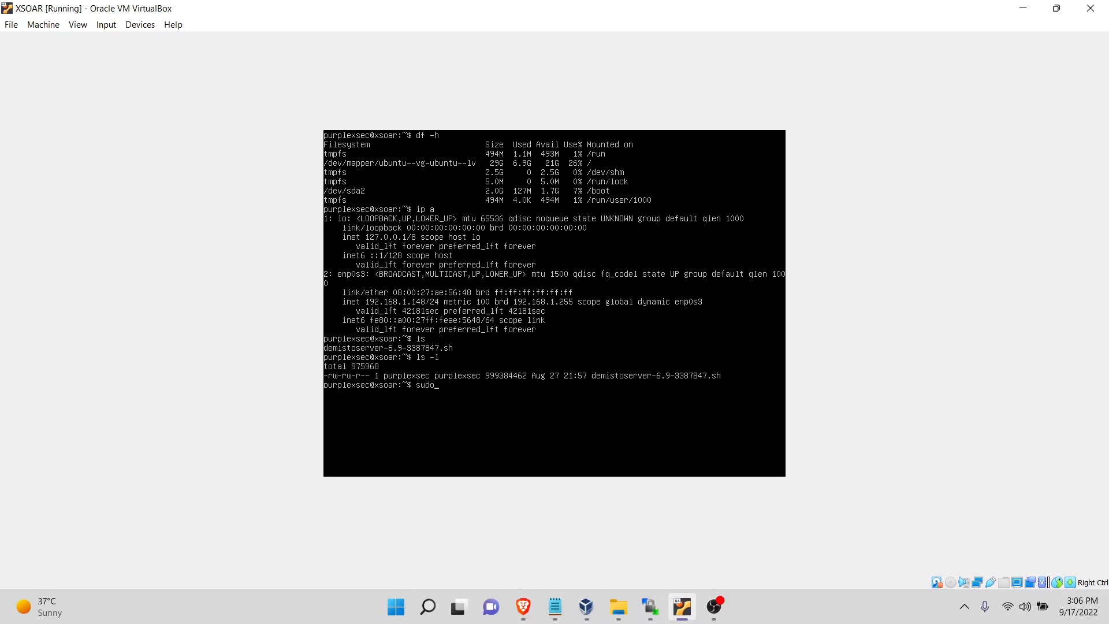
text(chmd)
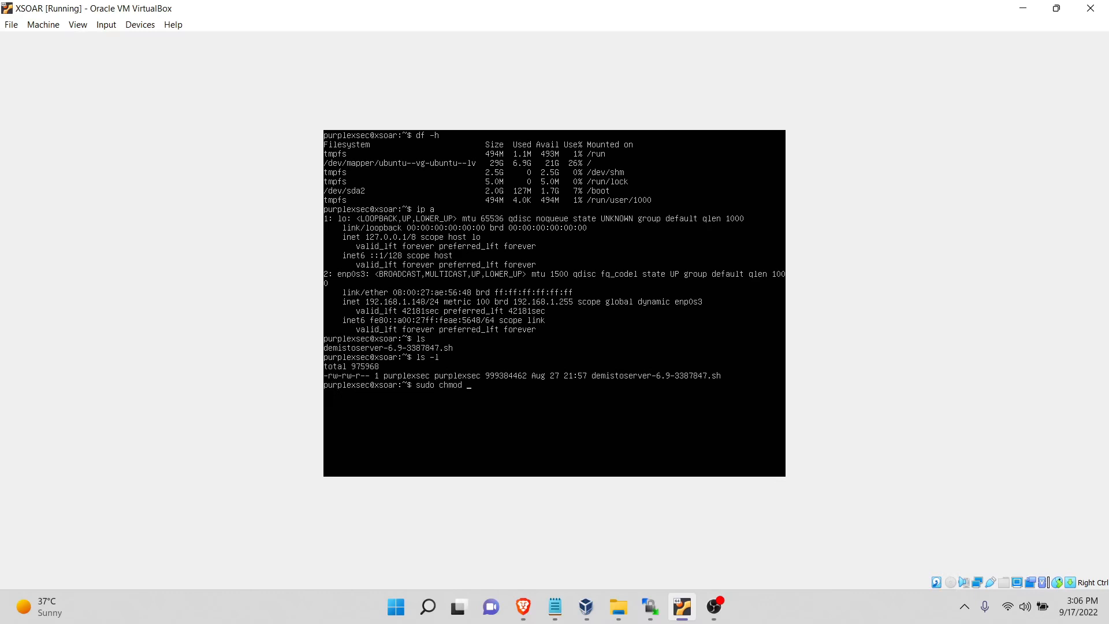
text(+x)
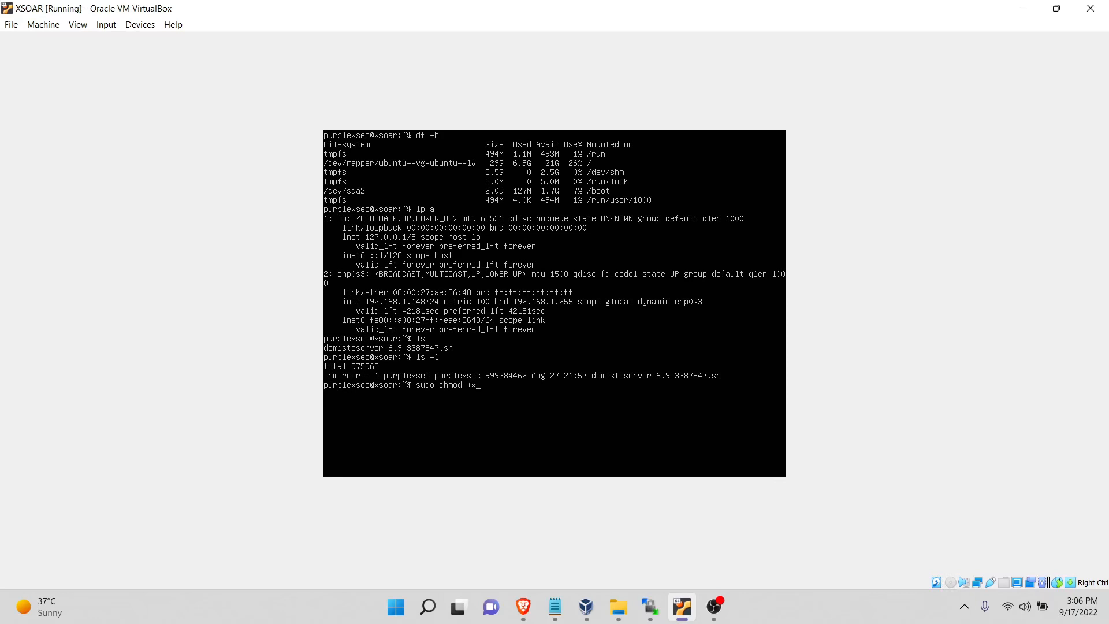
text(demistoserver-6.9-3387847.sh)
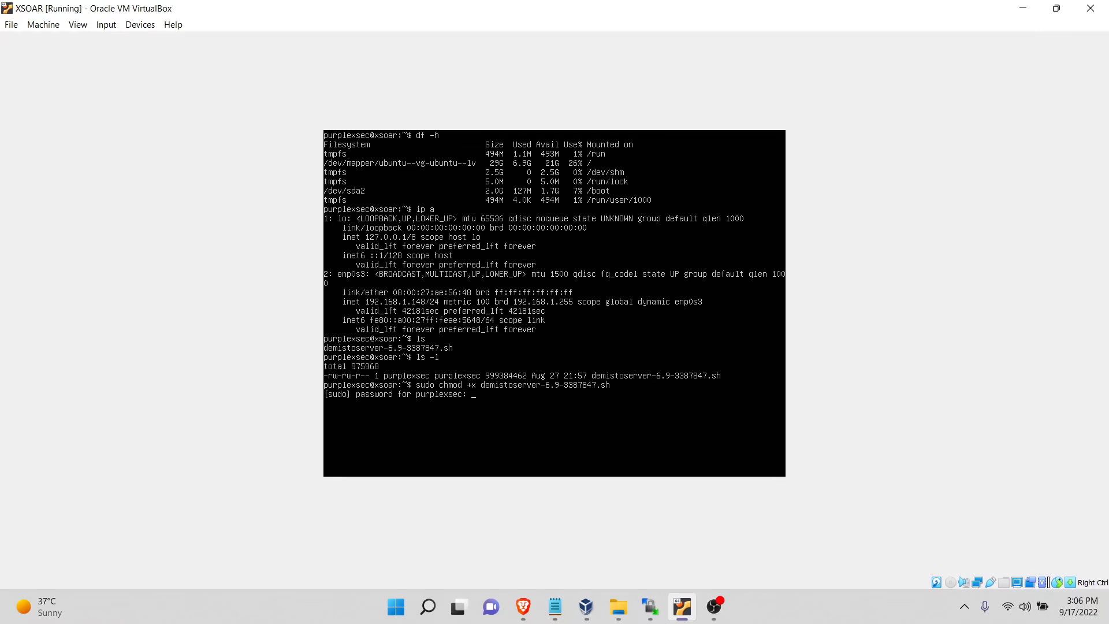
key(Return)
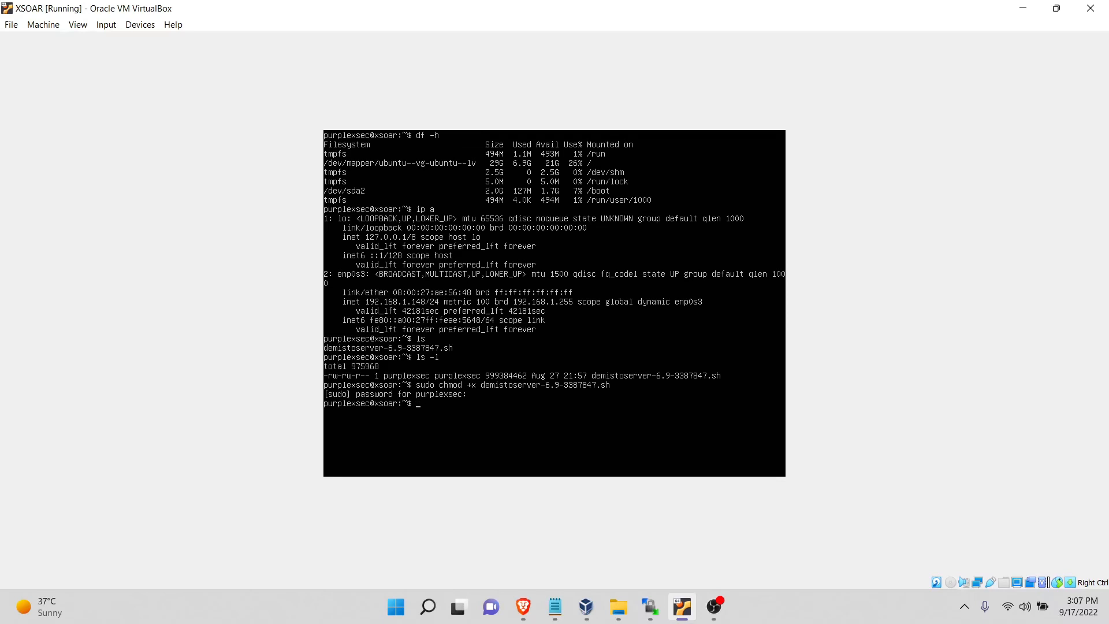
text(ls)
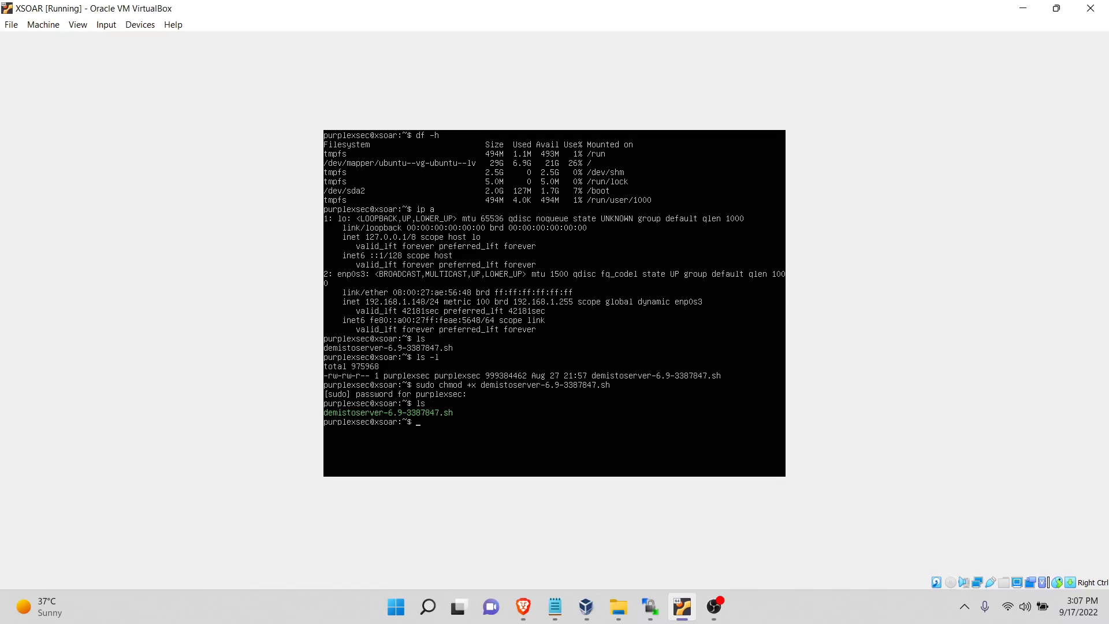
text(sudo)
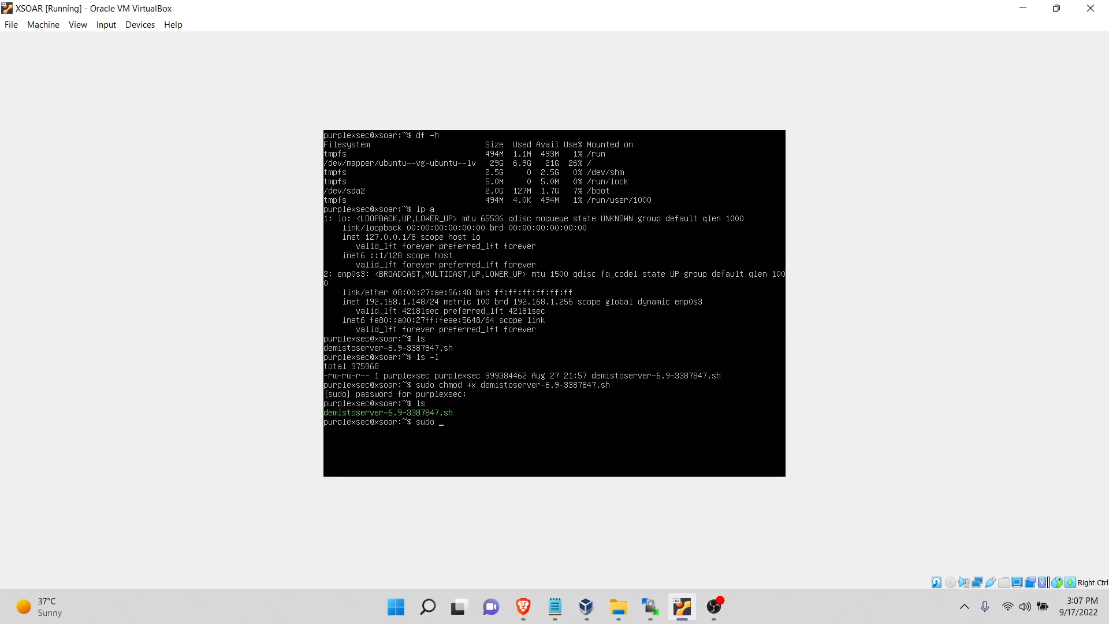
Run sudo ./demistoserver-6.9-3387847.sh and answer yes to accept the EULA.
text(./d)
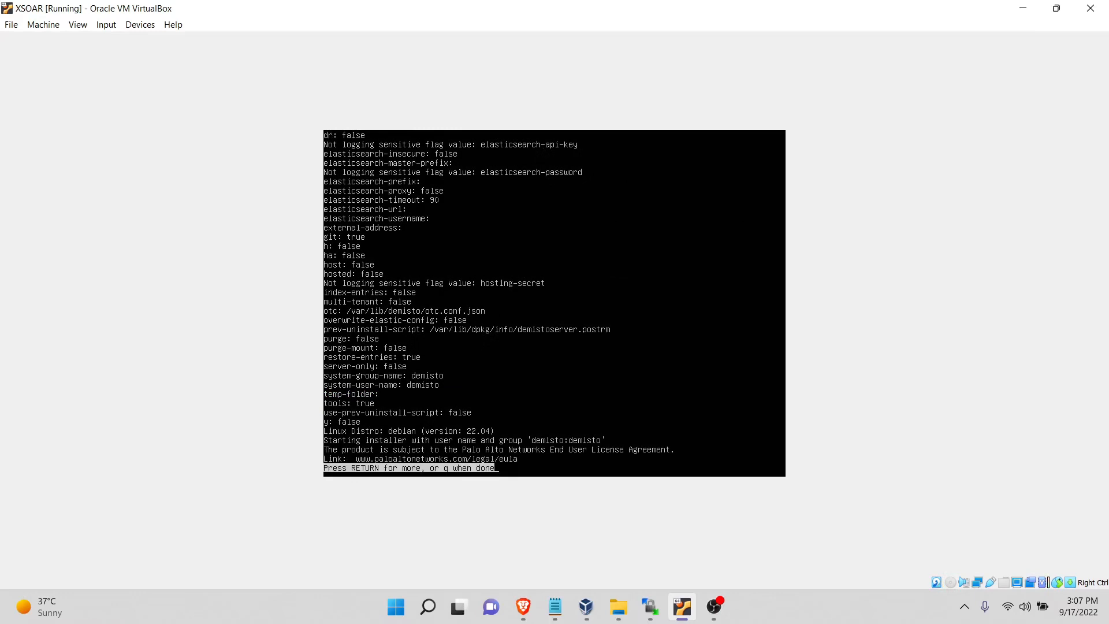
key(Return)
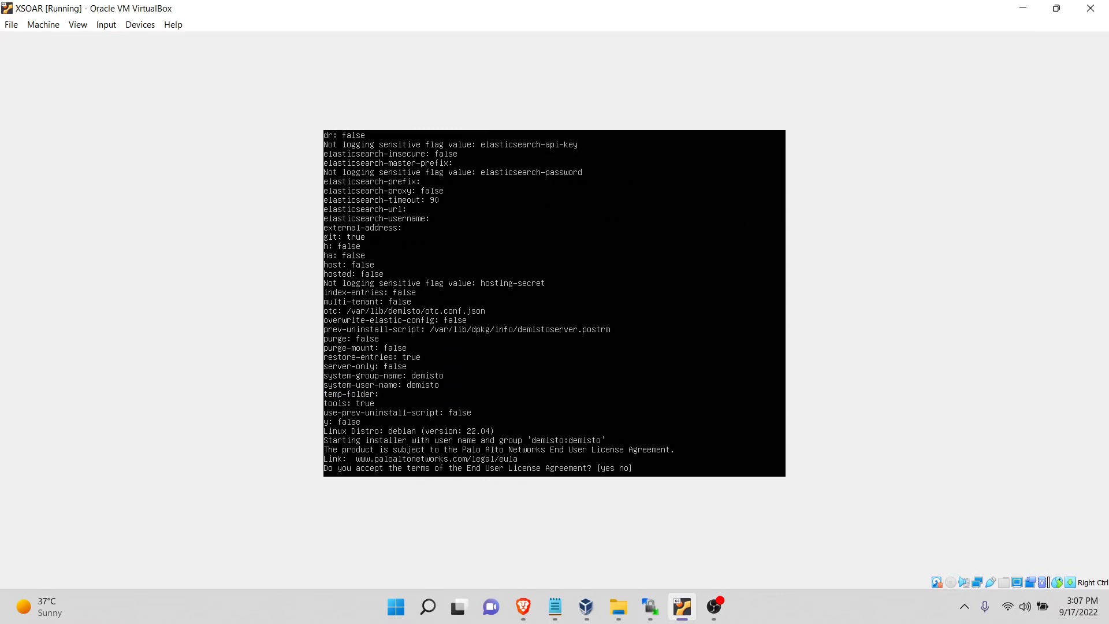
text(yes)
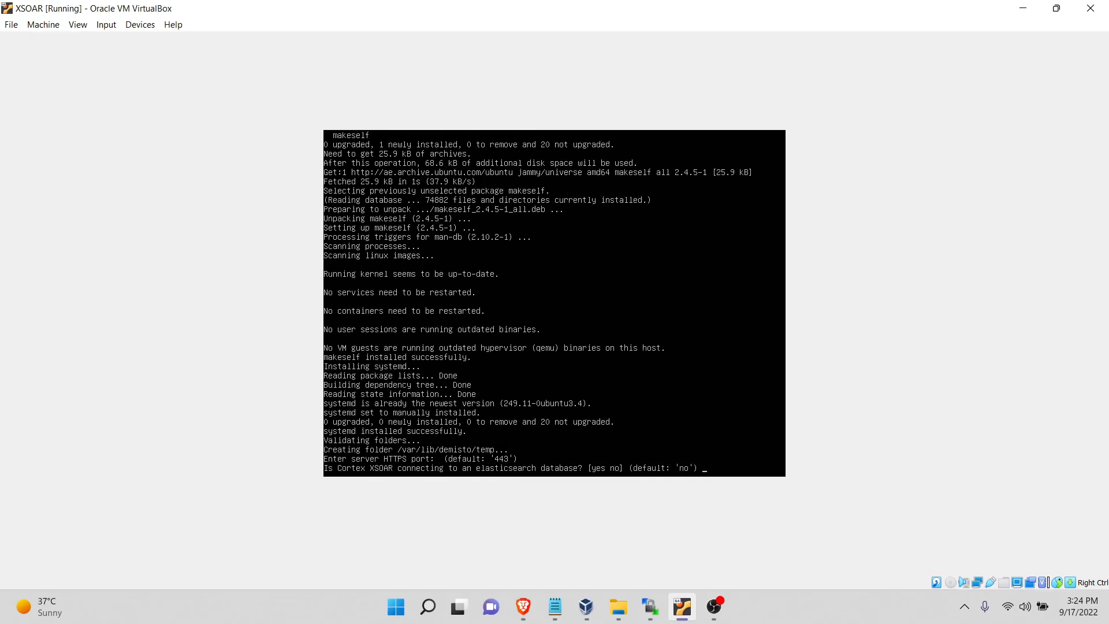
Decline Elasticsearch, keep the default admin user and set and verify its password.
text(no)
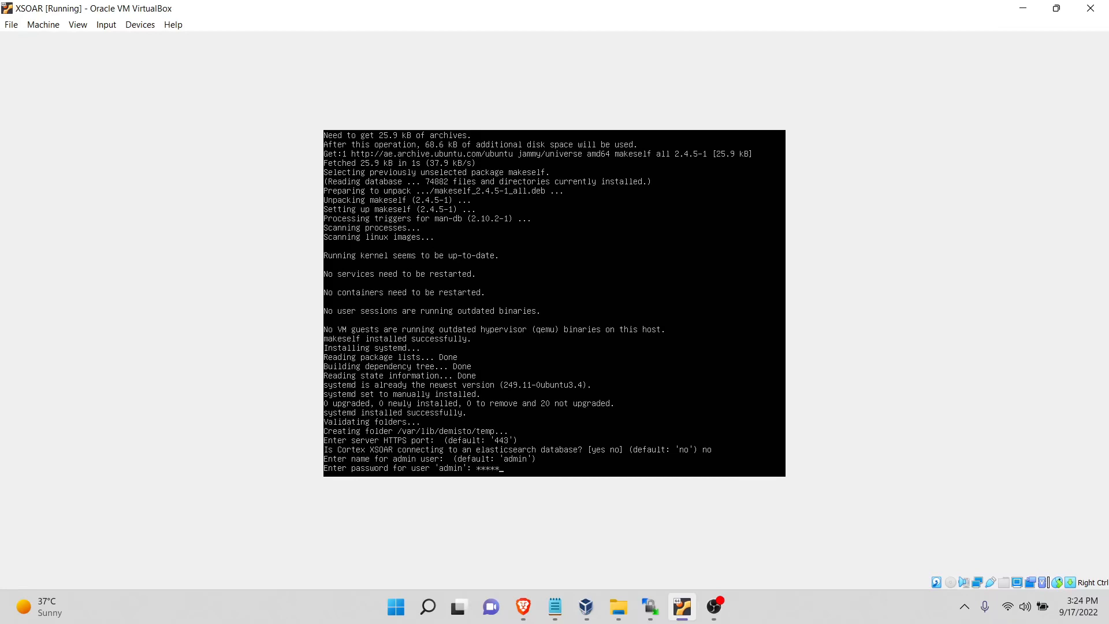
key(Return)
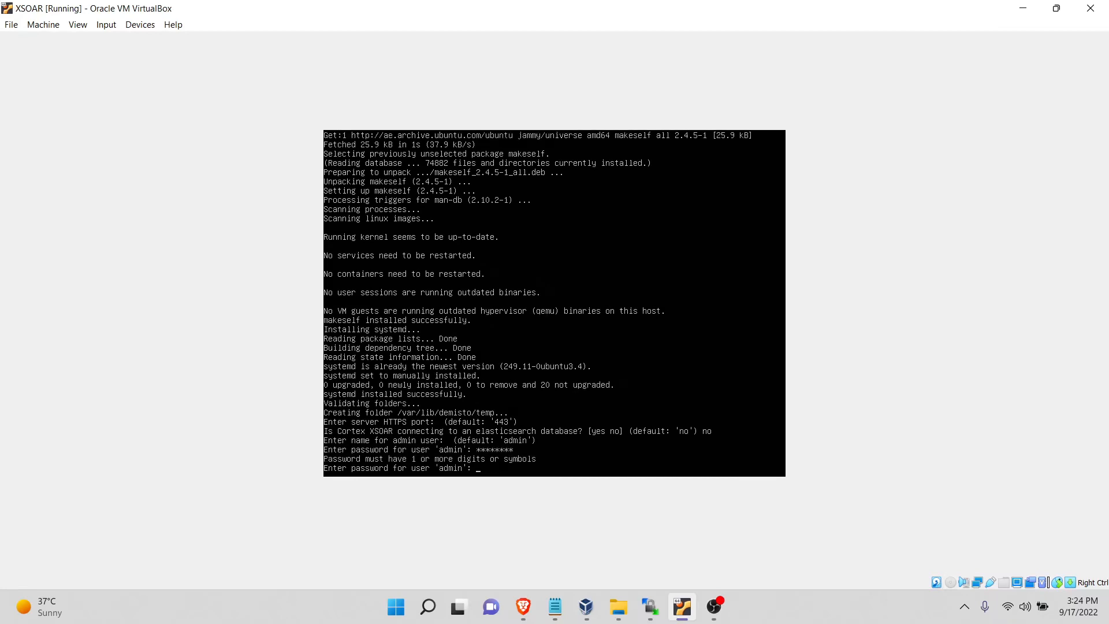
text(*)
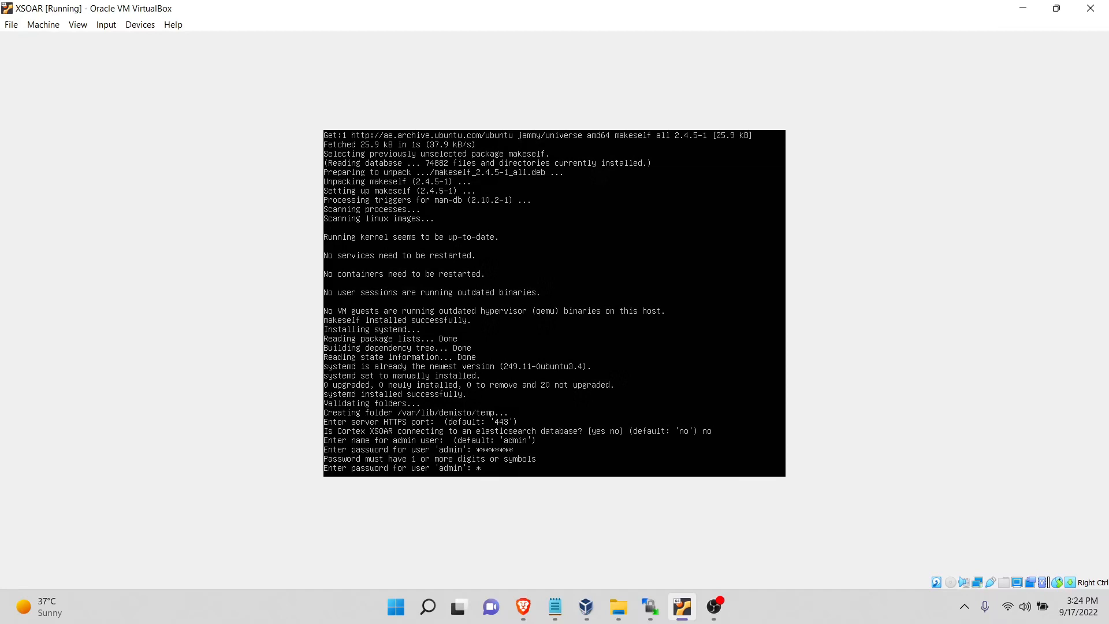
text(**)
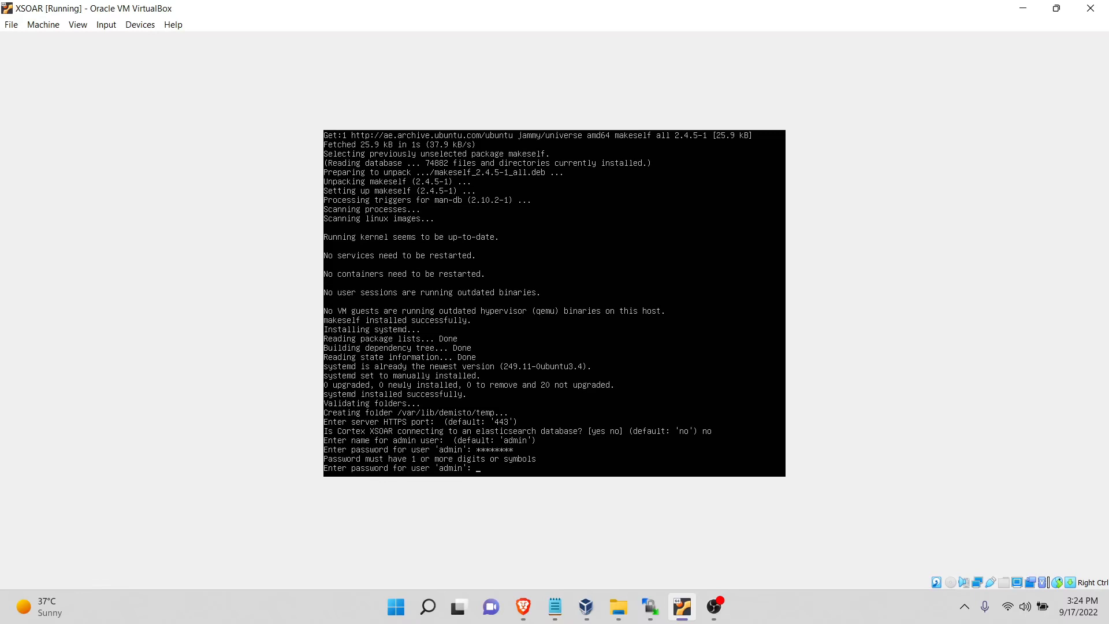
text(password)
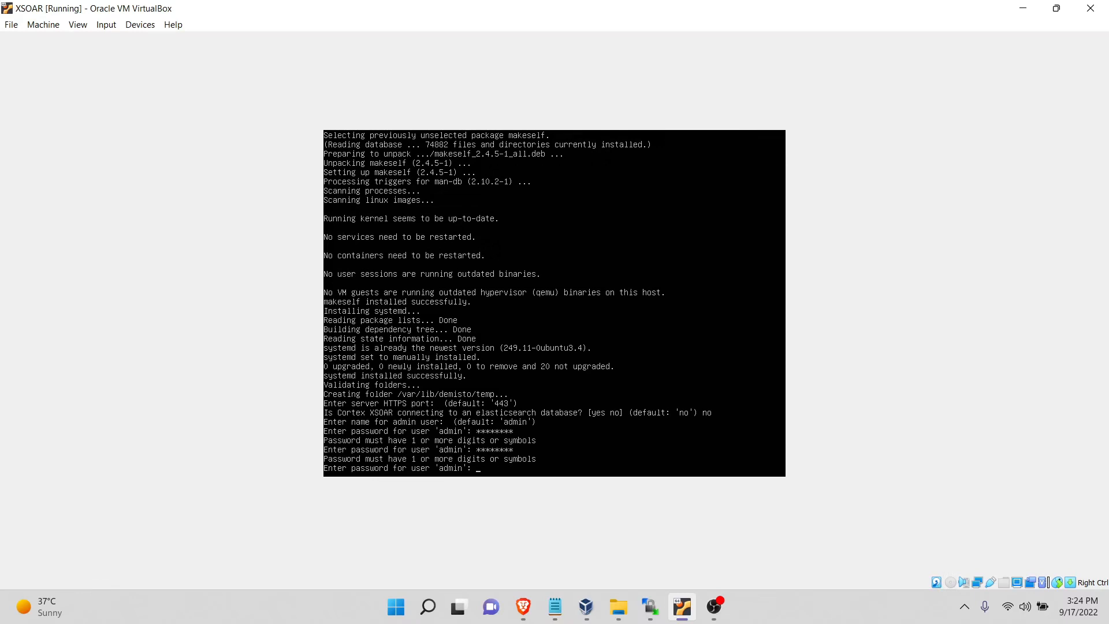
text(****)
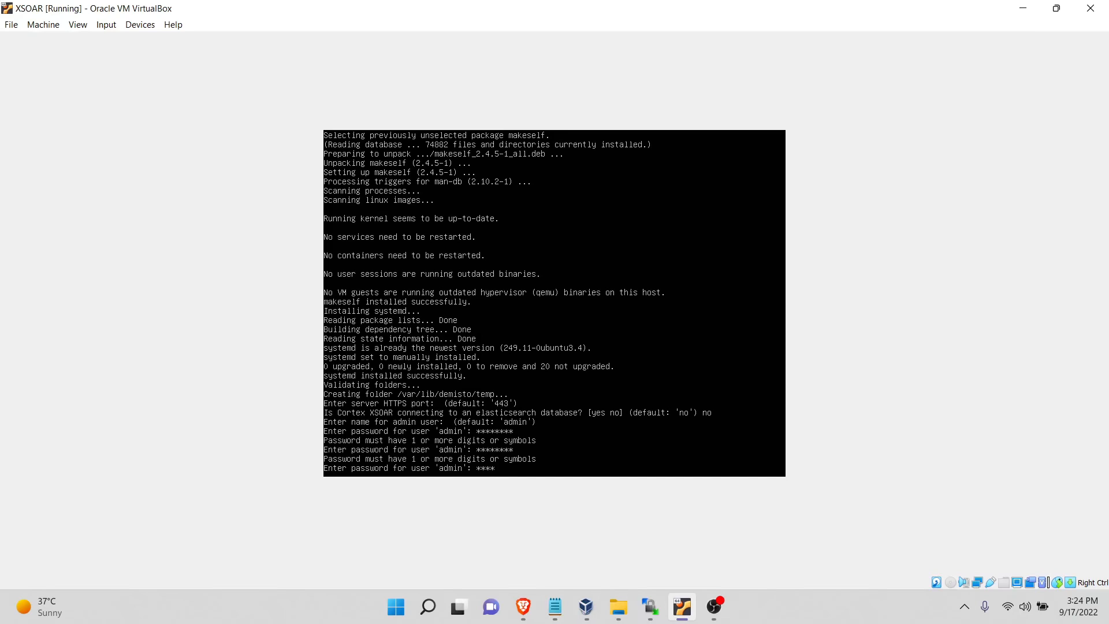
text(****)
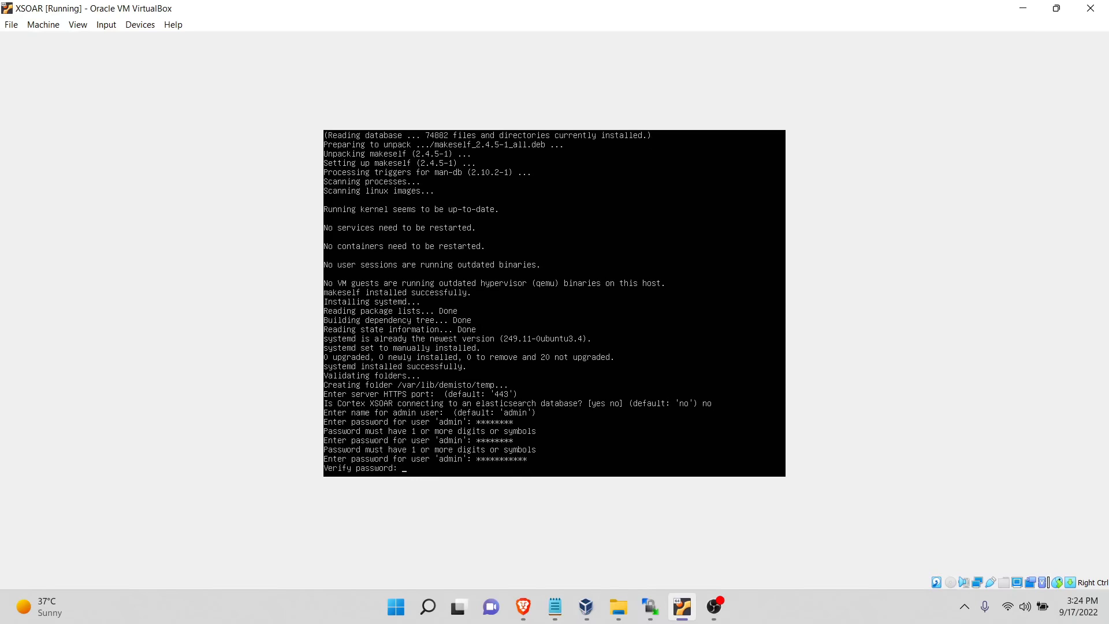
text(******)
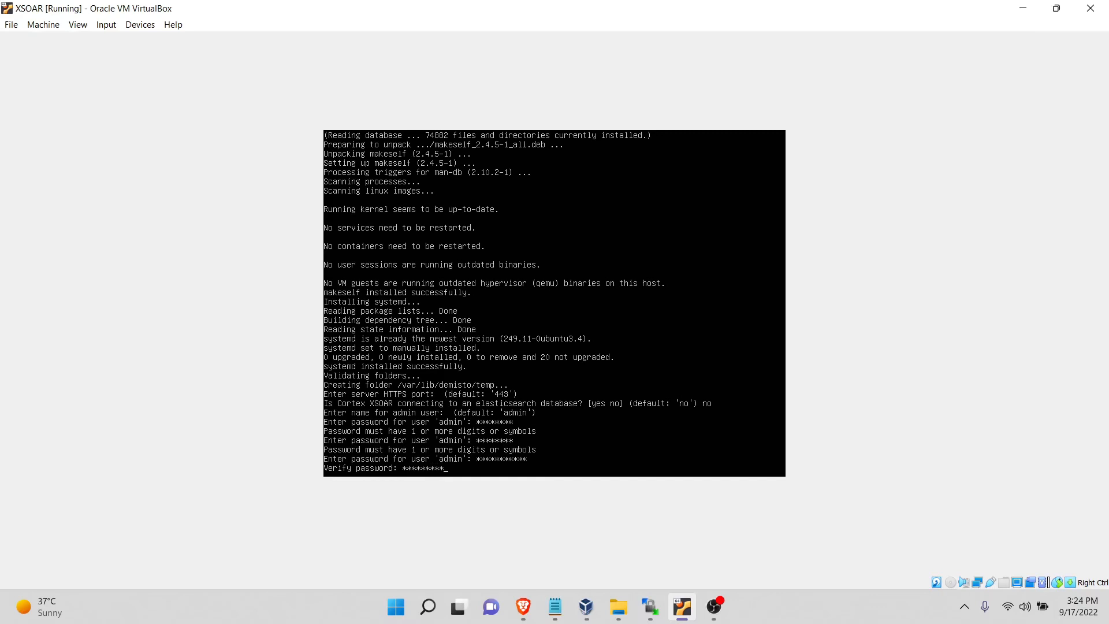
key(enter)
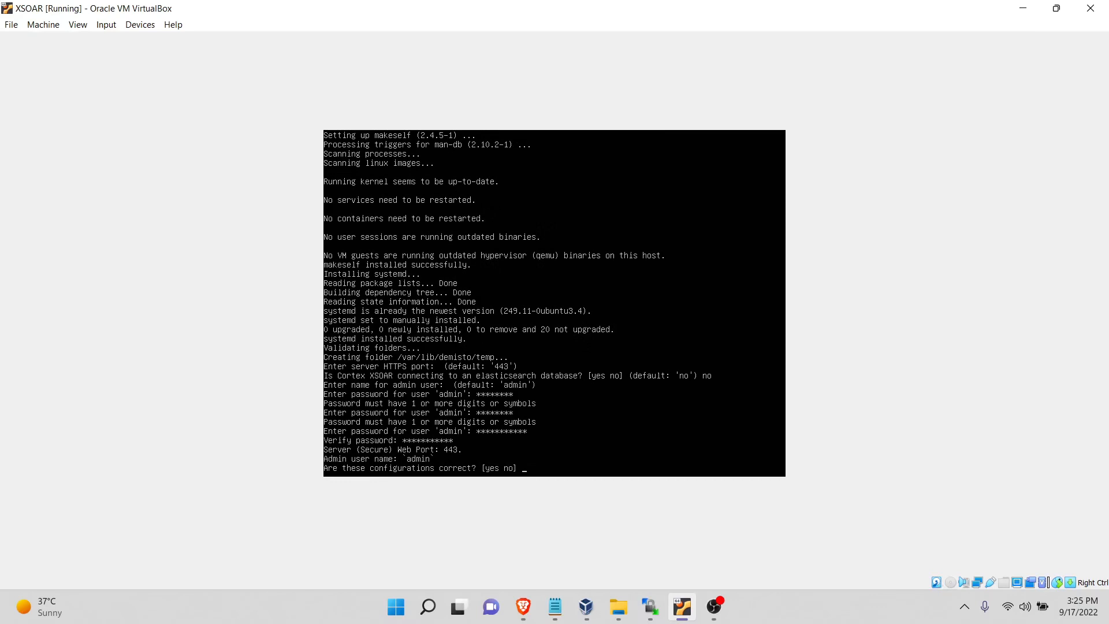
Answer yes to confirm the configuration and start the Cortex XSOAR server.
text(ye)
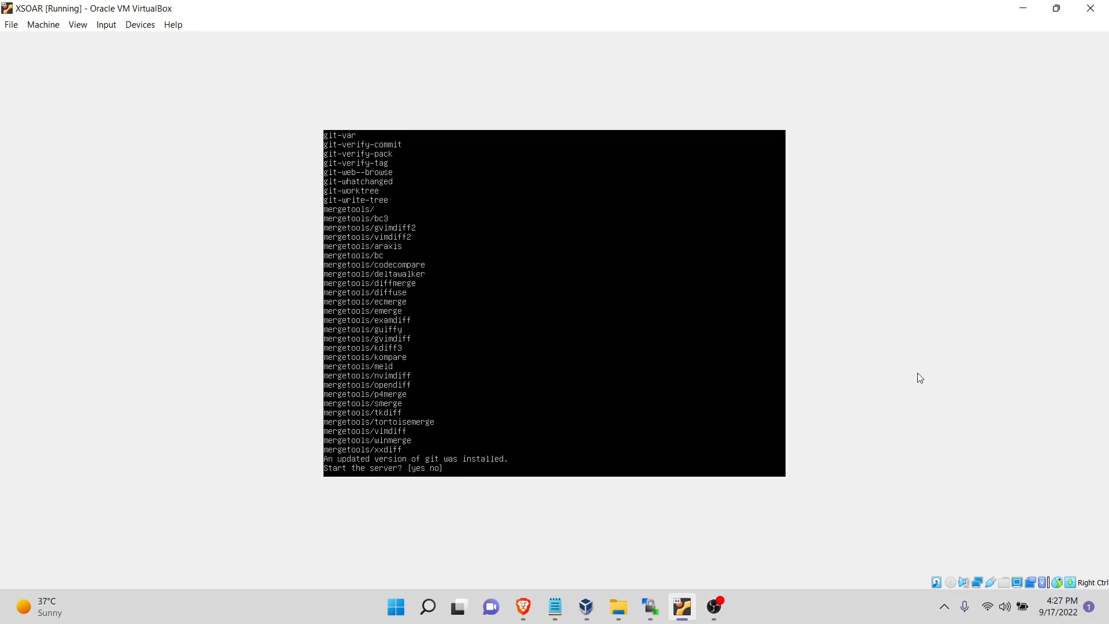
text(yes)
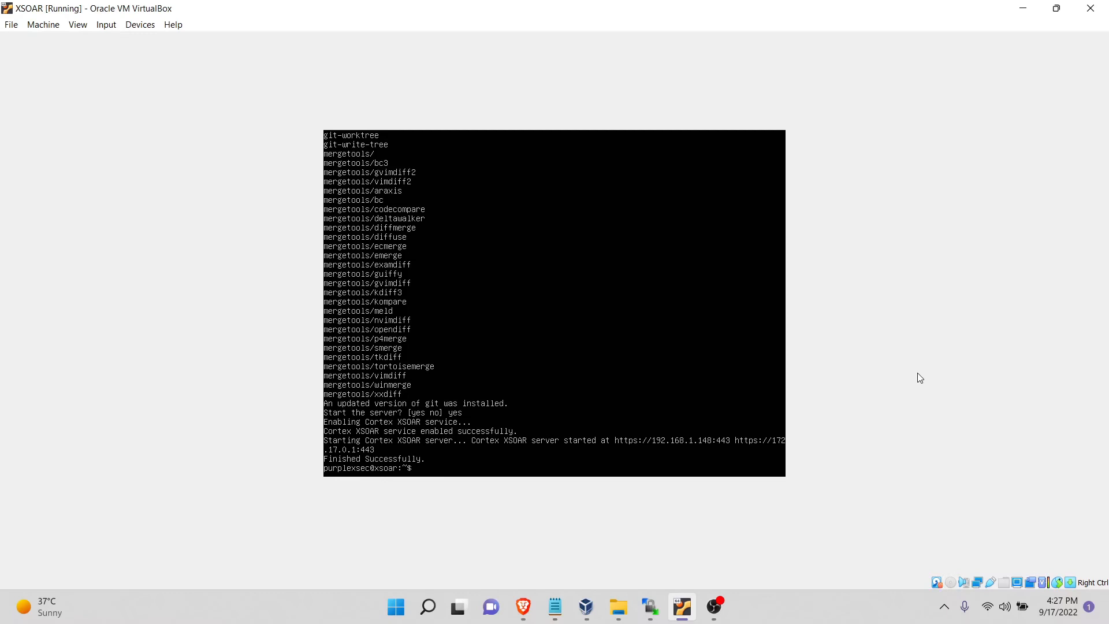
Run service demisto status, retrying after a typo, to see it active on port 443.
text(s)
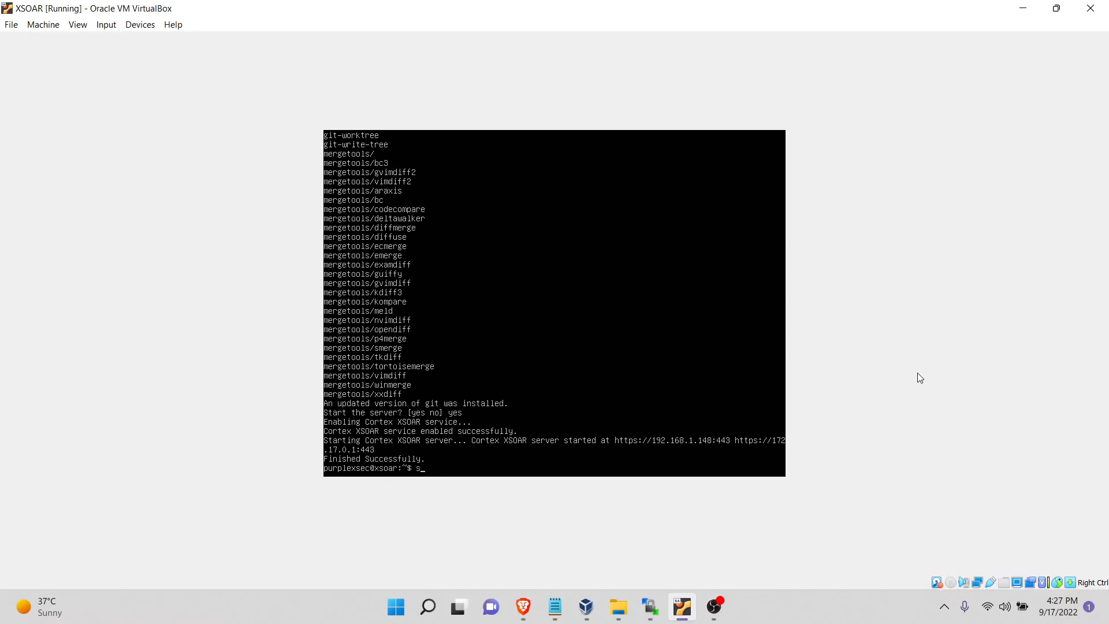
text(sevrice)
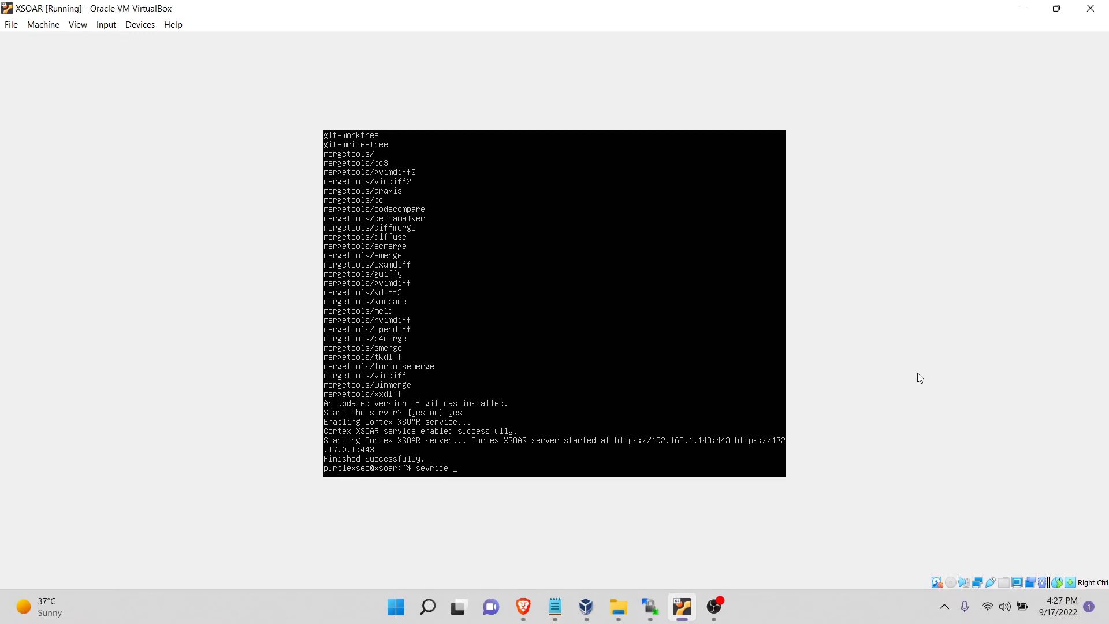
text(demisto)
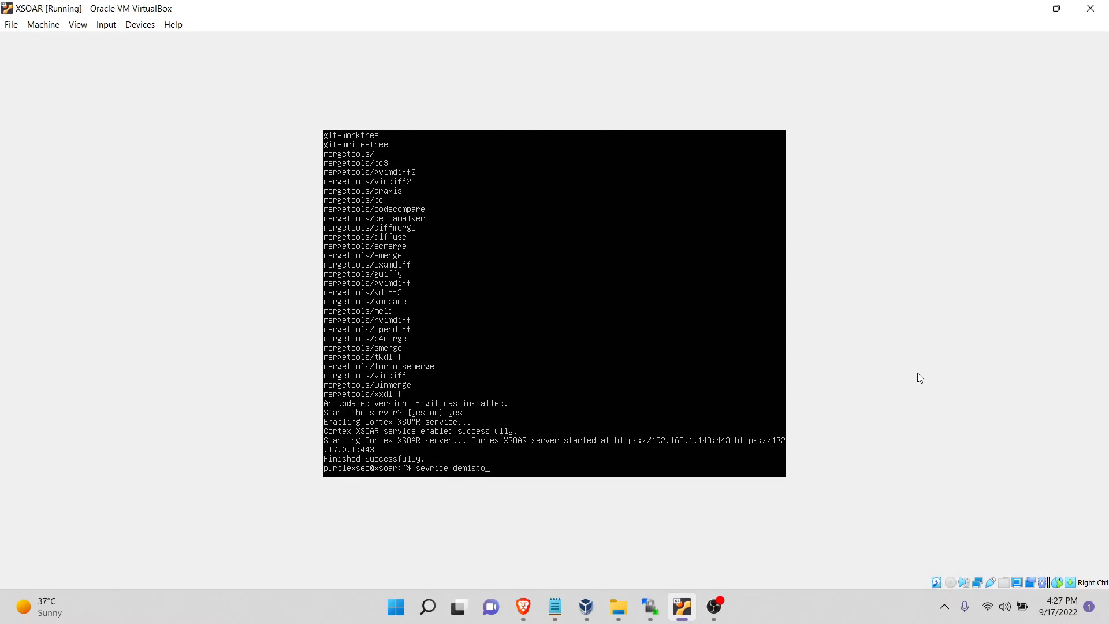
text(statu)
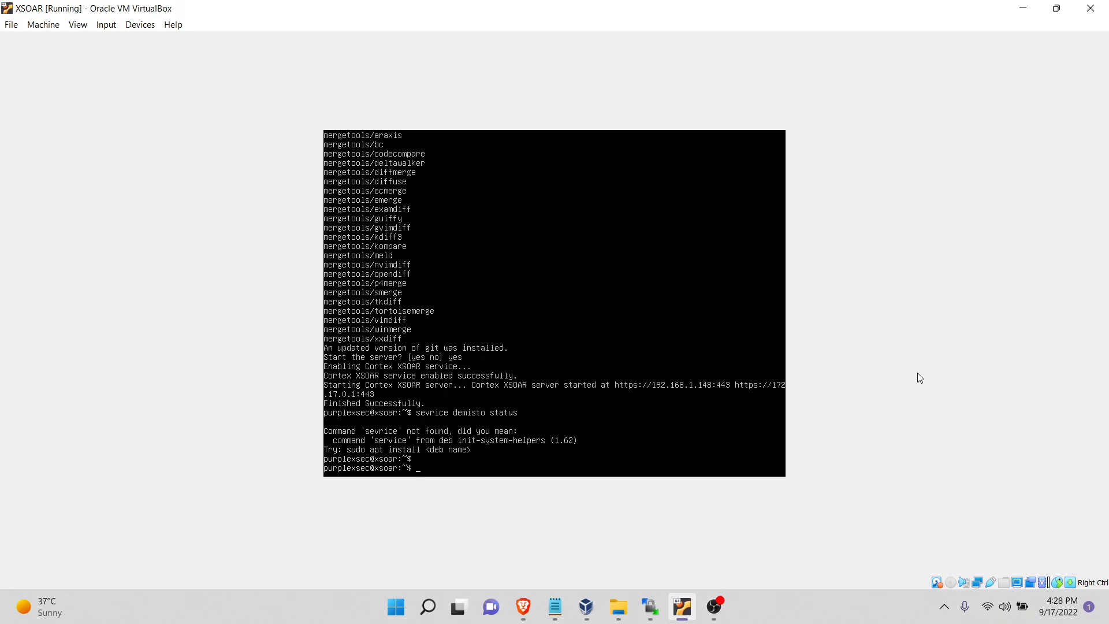
text(sevrice demisto status)
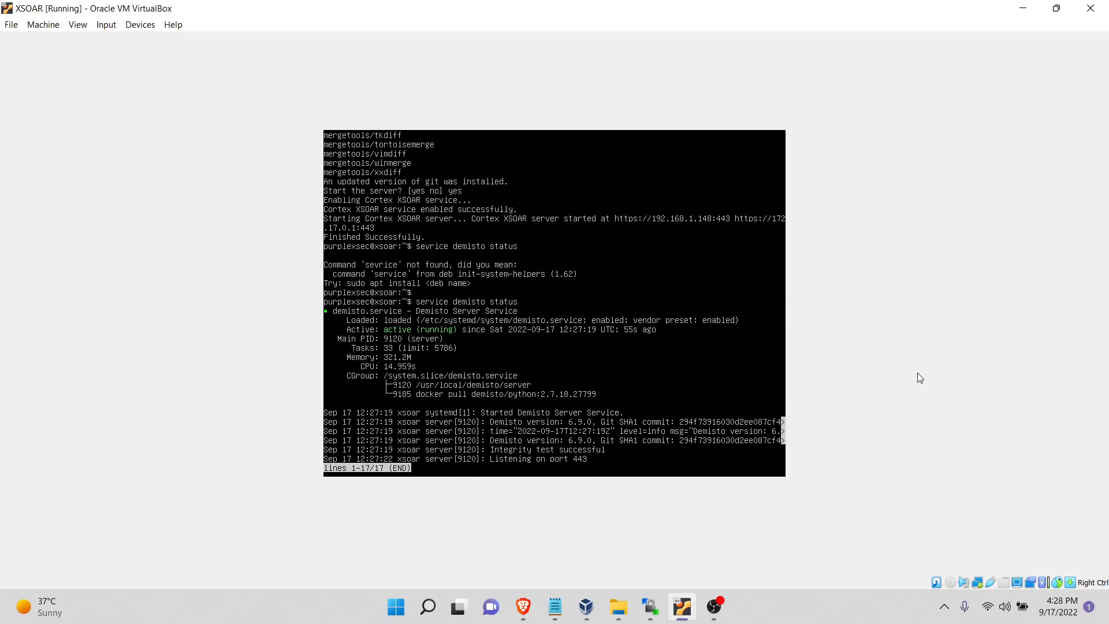
mouse_move(1025, 143)
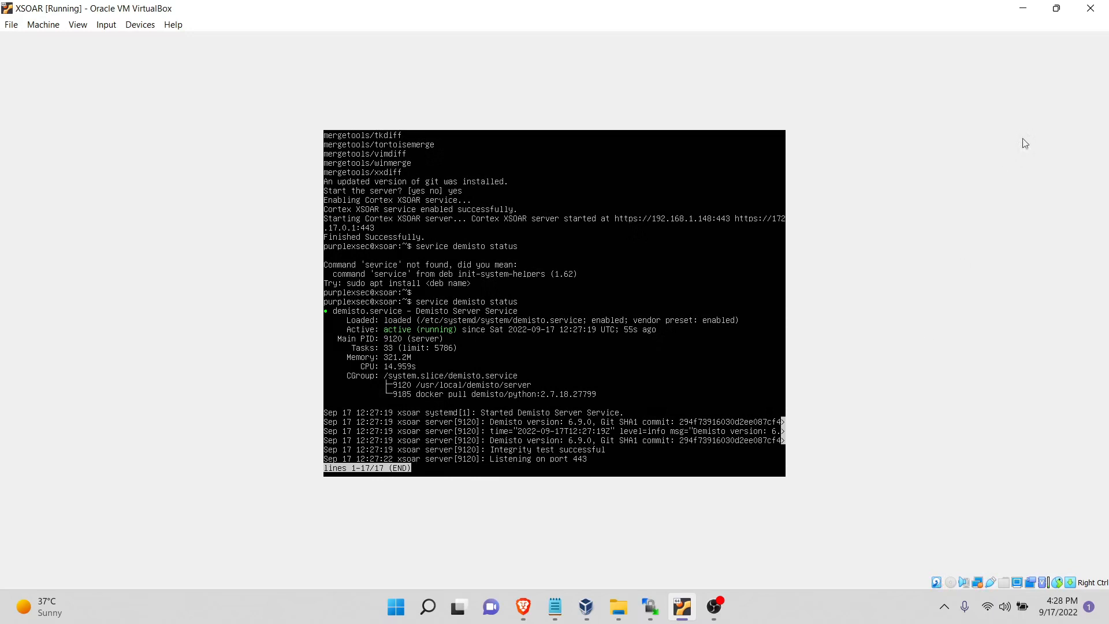
mouse_move(524, 576)
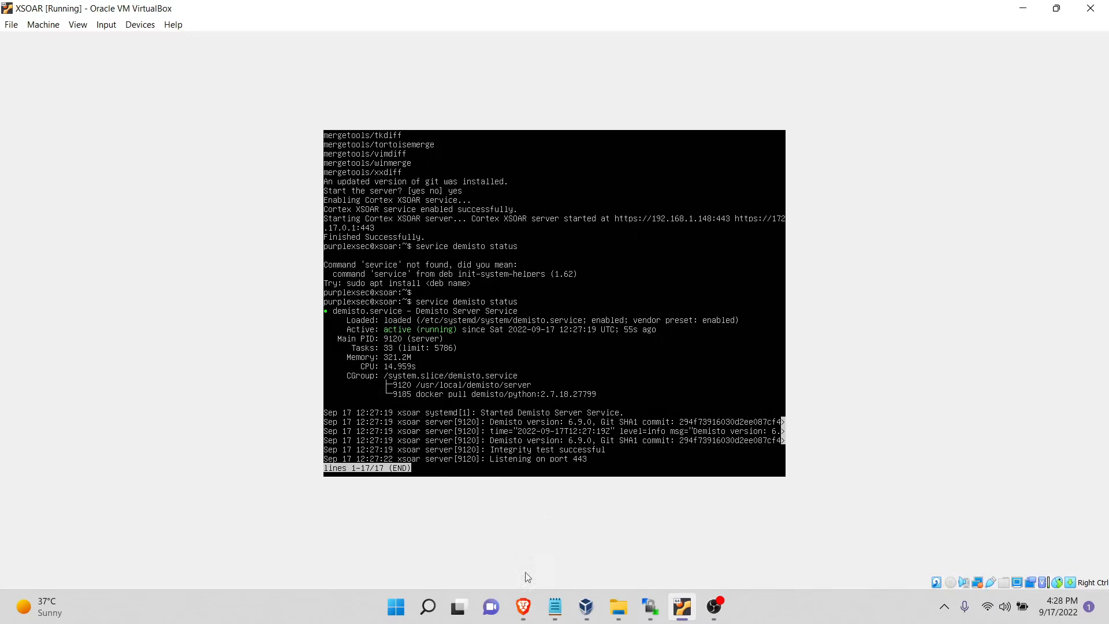
click(523, 607)
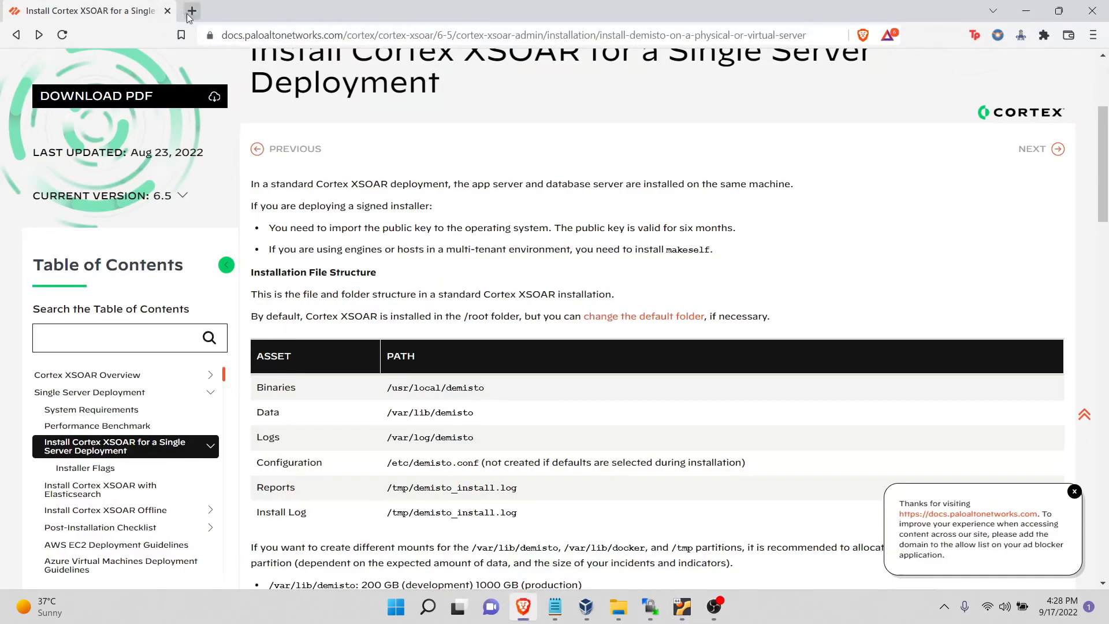
click(191, 11)
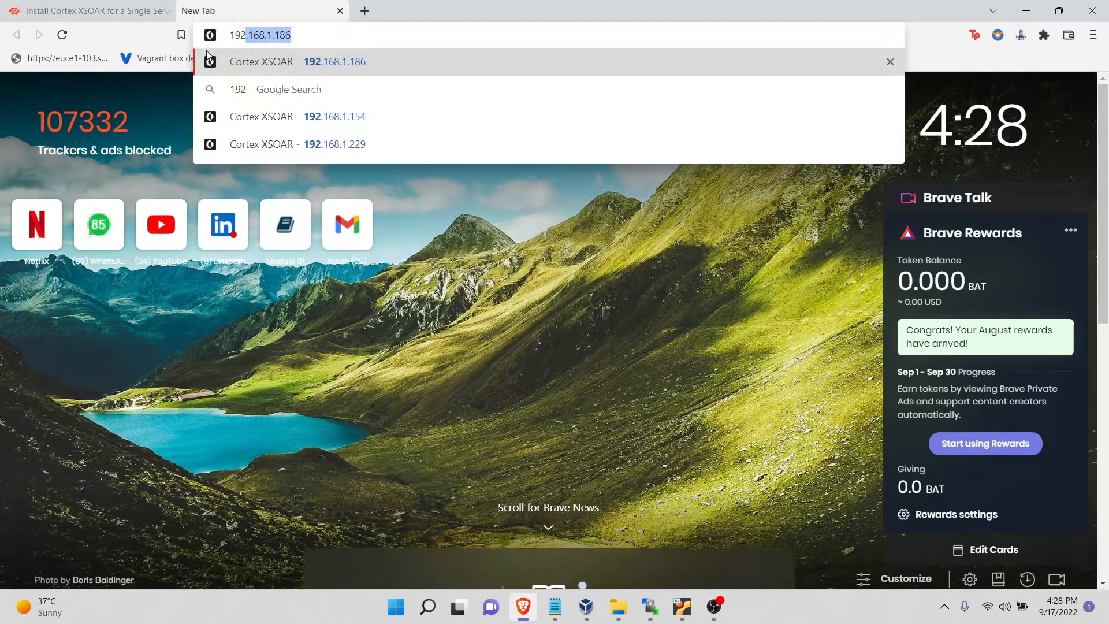
text(192.168.1.148)
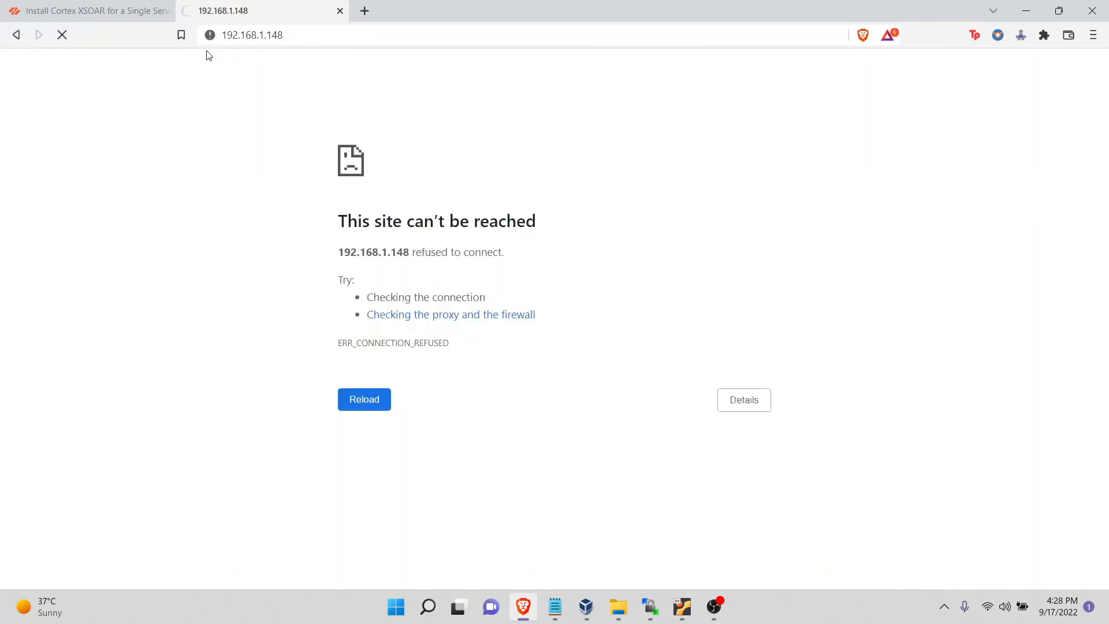
click(252, 35)
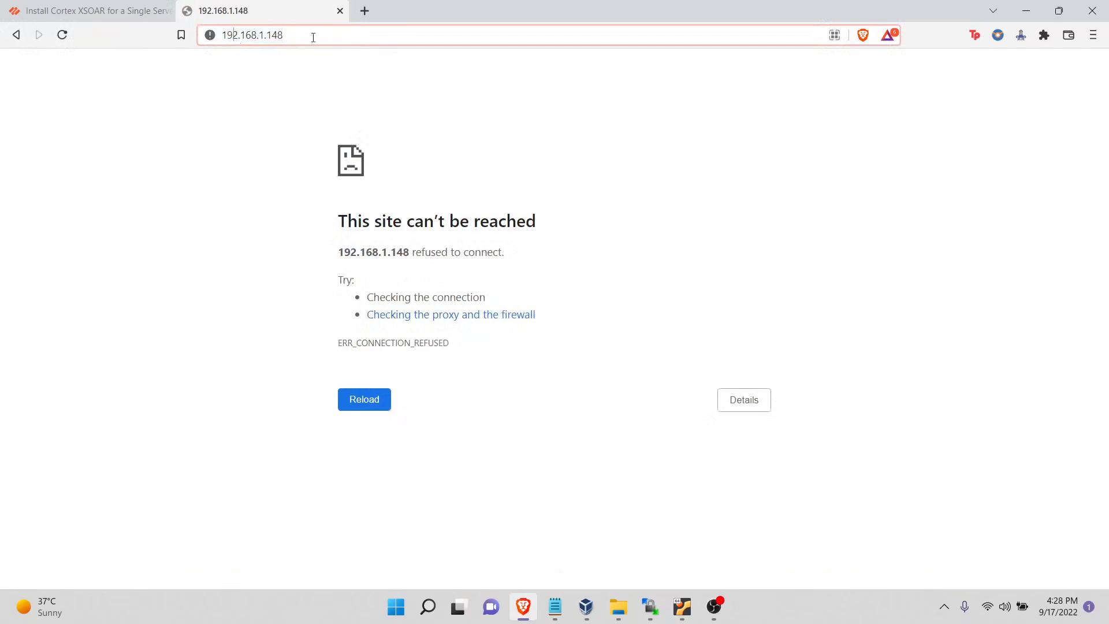
mouse_move(715, 607)
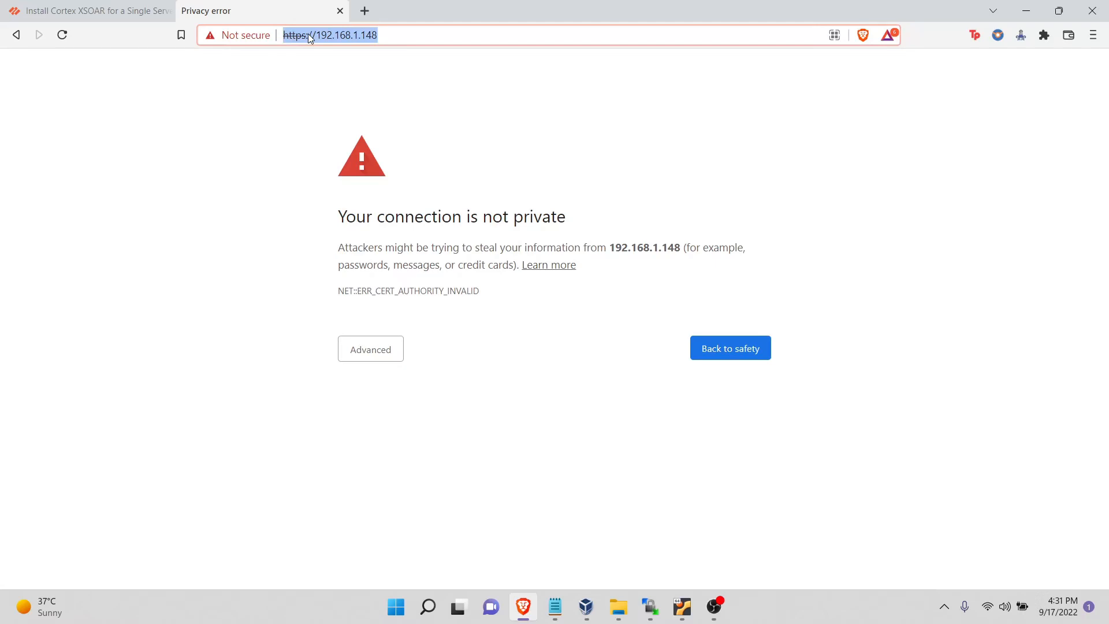
mouse_move(381, 396)
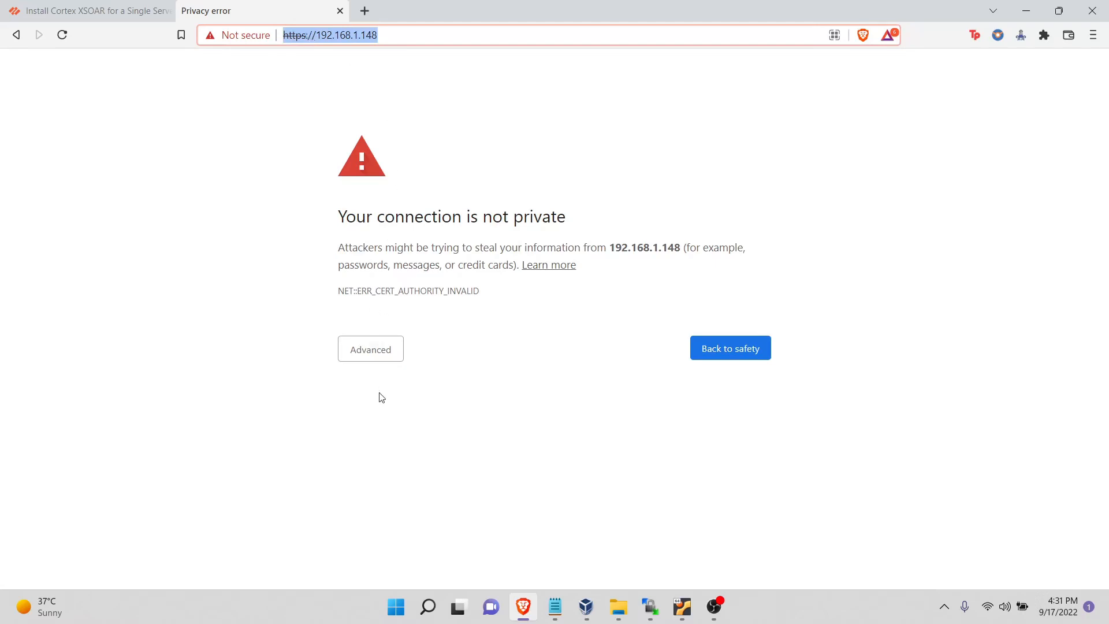
Proceed past the untrusted certificate warning via Advanced to reach the login page.
click(369, 349)
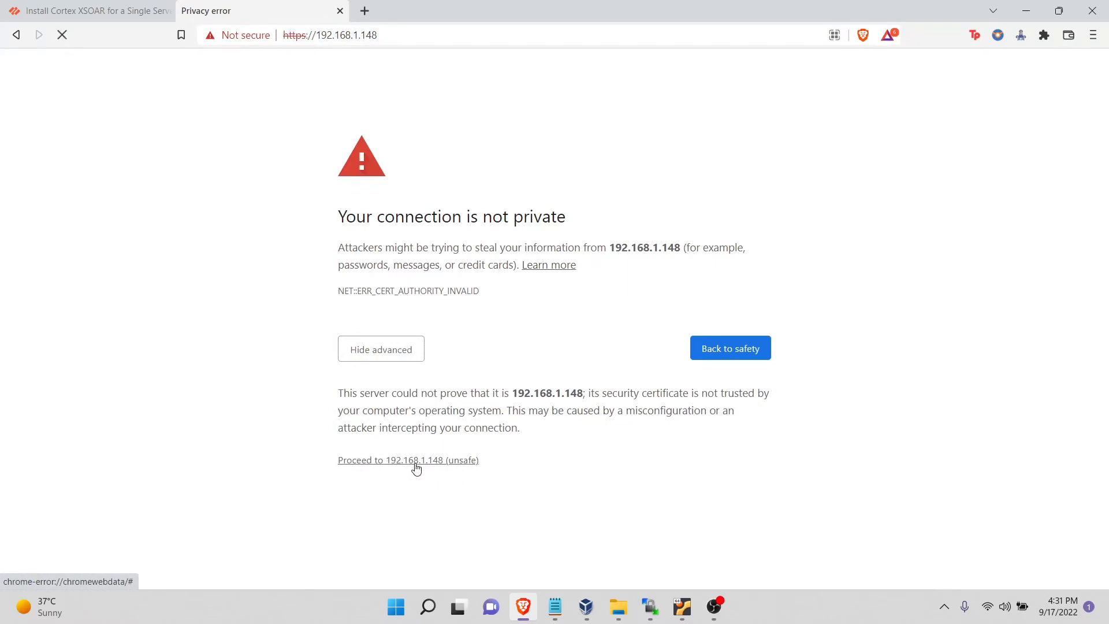
click(407, 460)
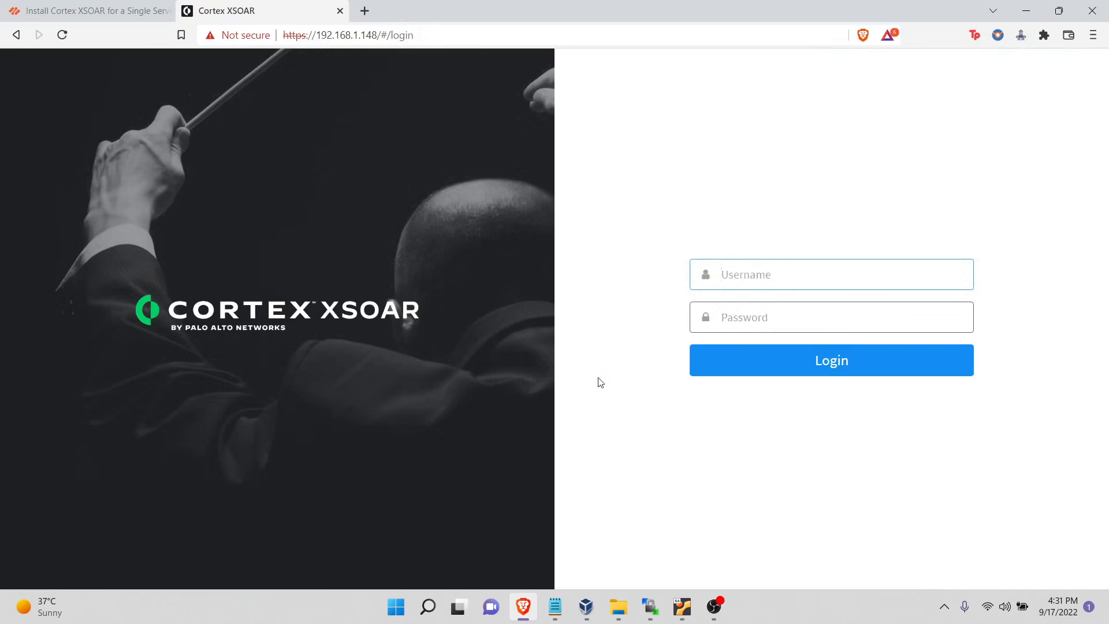
Log in as admin with the password, retrying after a failed first attempt.
click(831, 275)
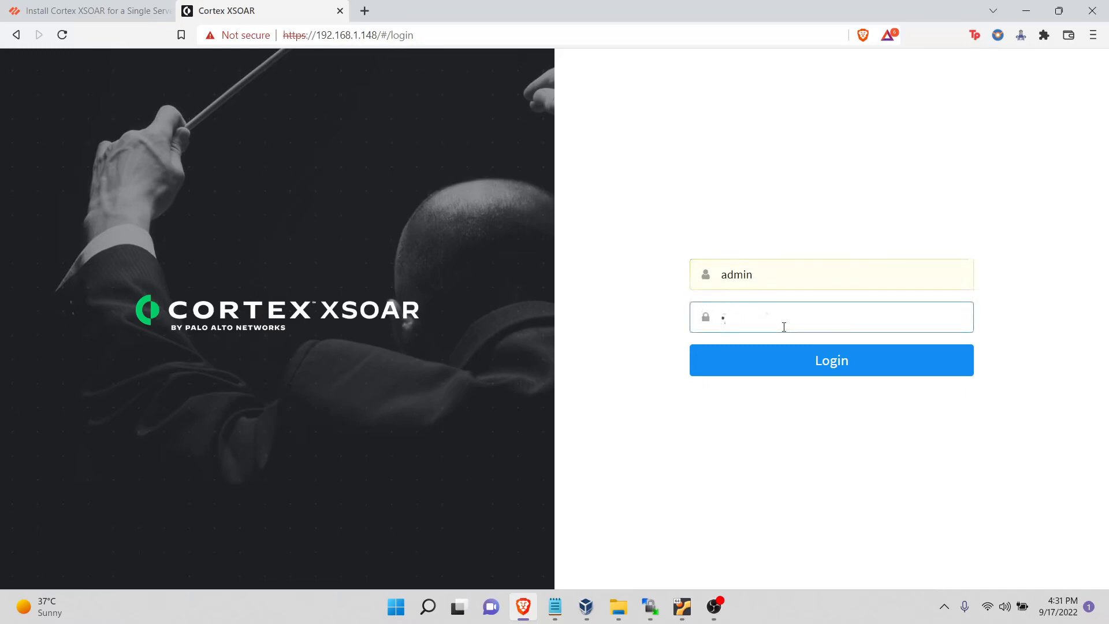
text(password)
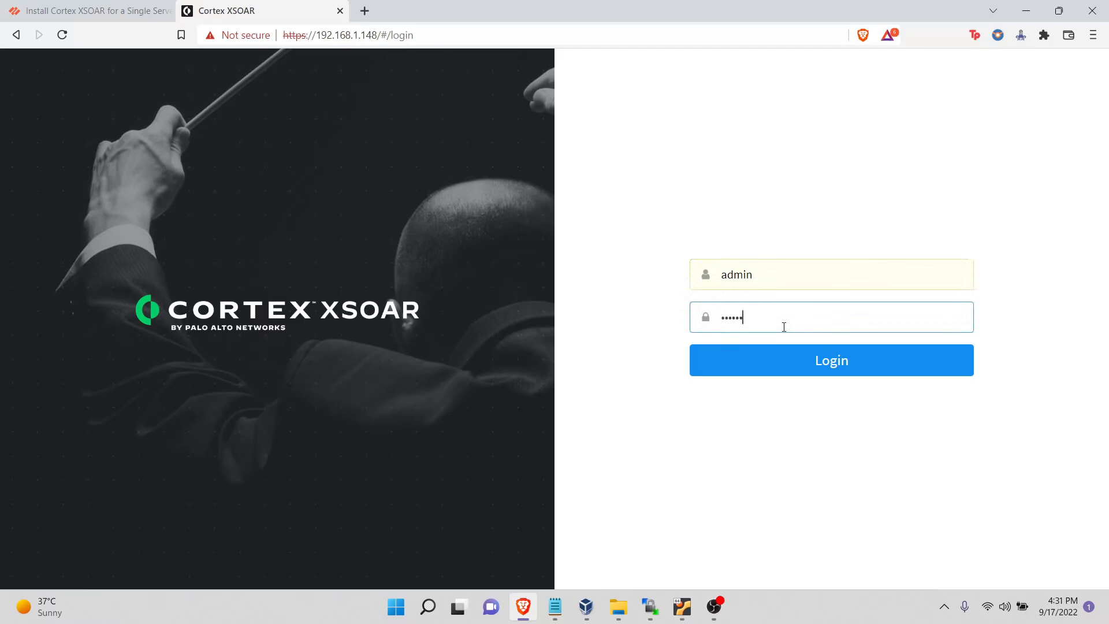
click(830, 361)
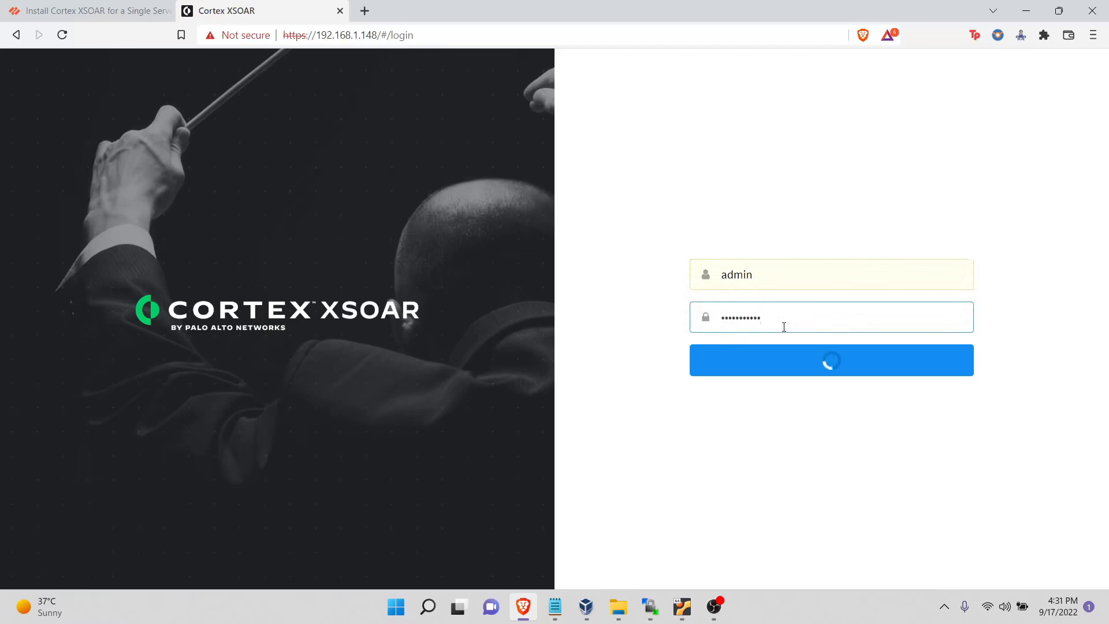
click(830, 361)
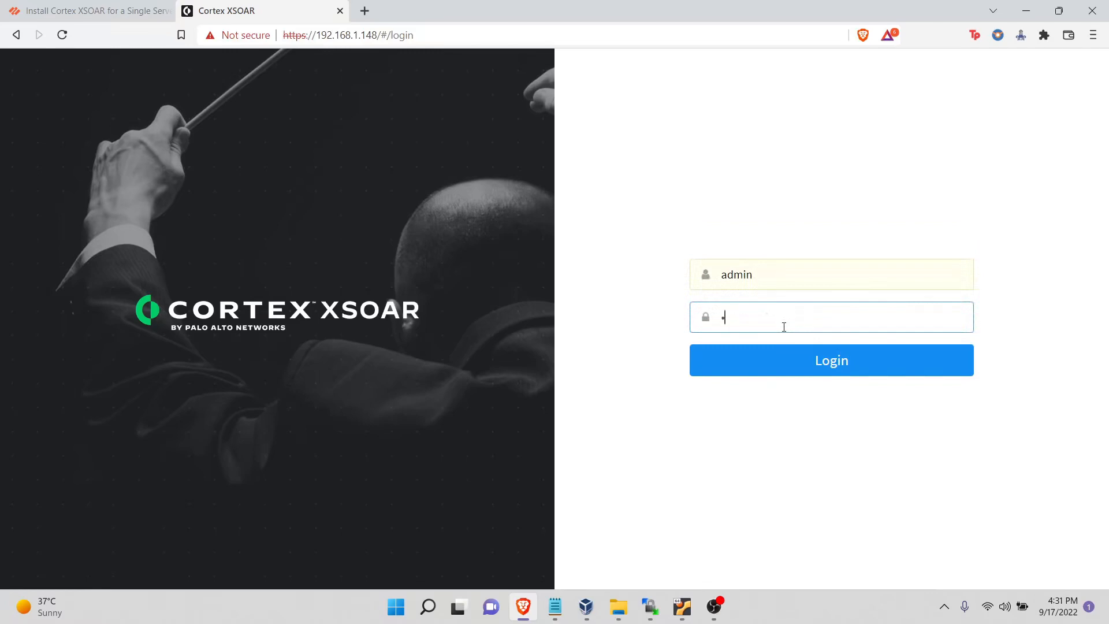
text(password)
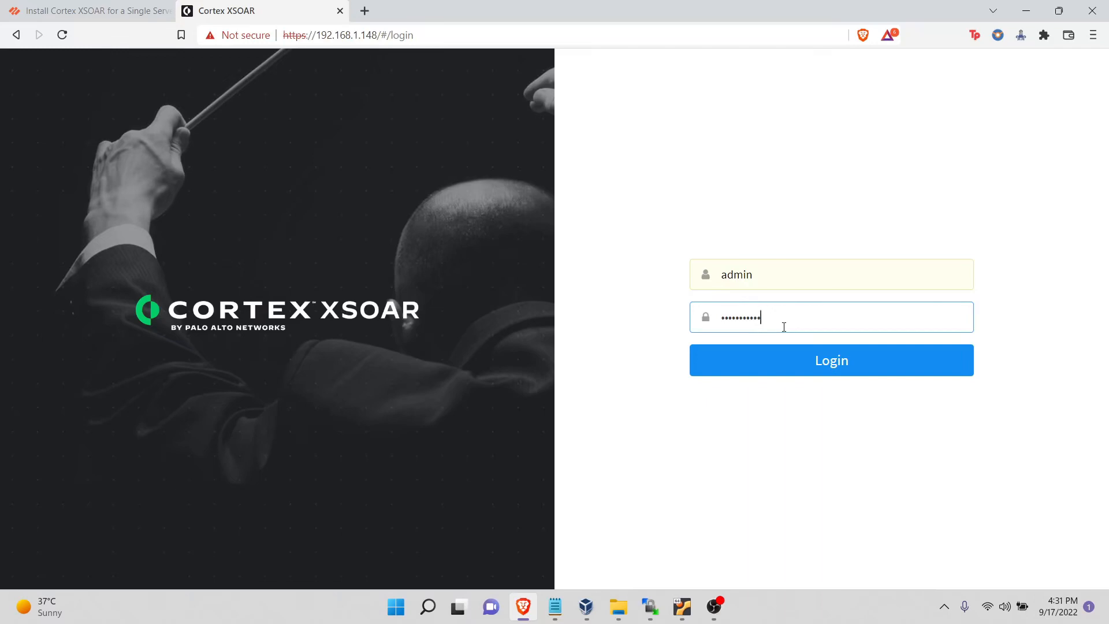
click(831, 361)
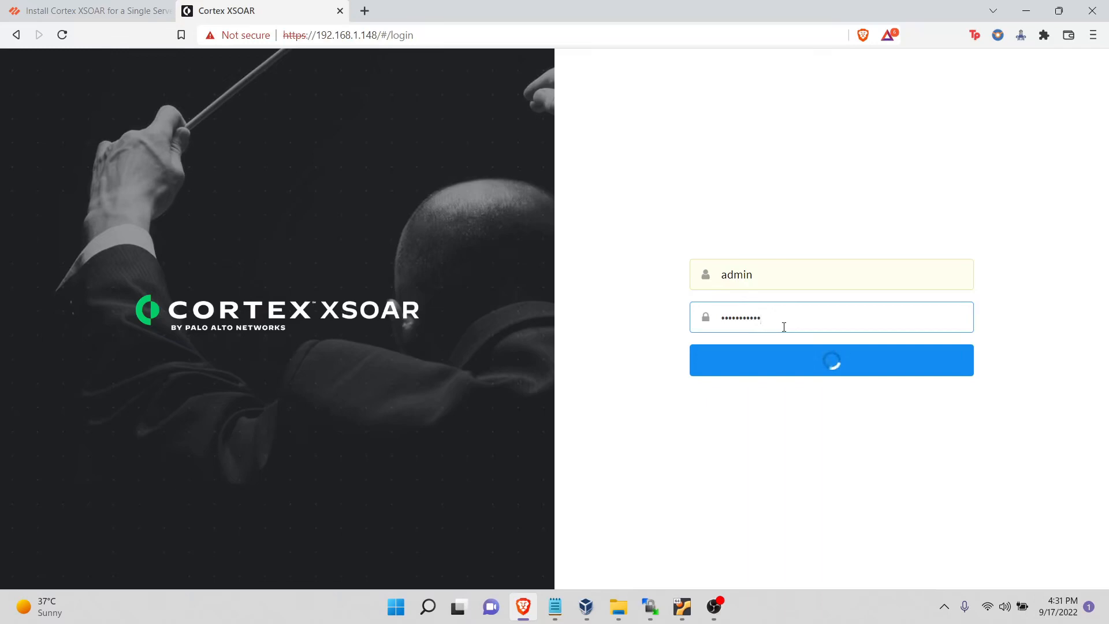
click(830, 359)
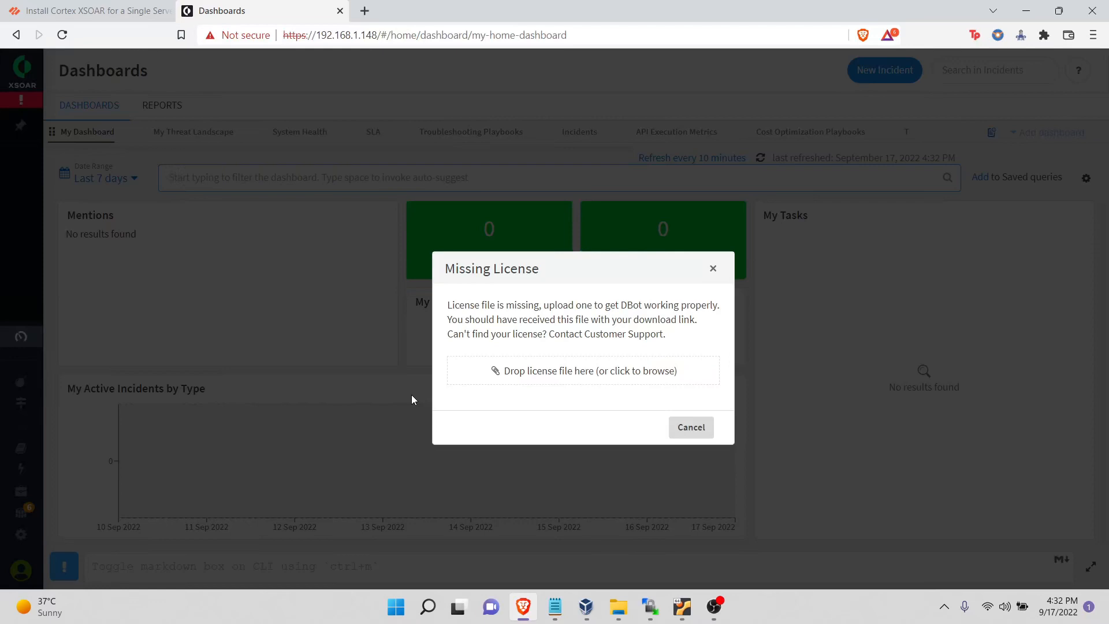
mouse_move(648, 607)
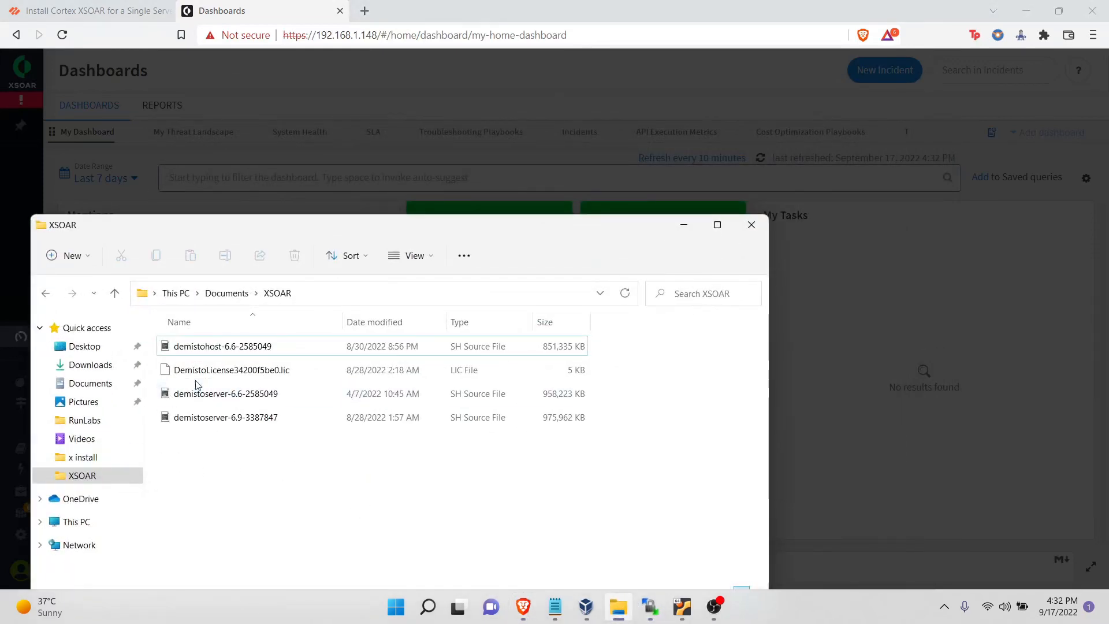
Browse from the Missing License dialog to the .lic file in the XSOAR folder and upload it.
click(231, 370)
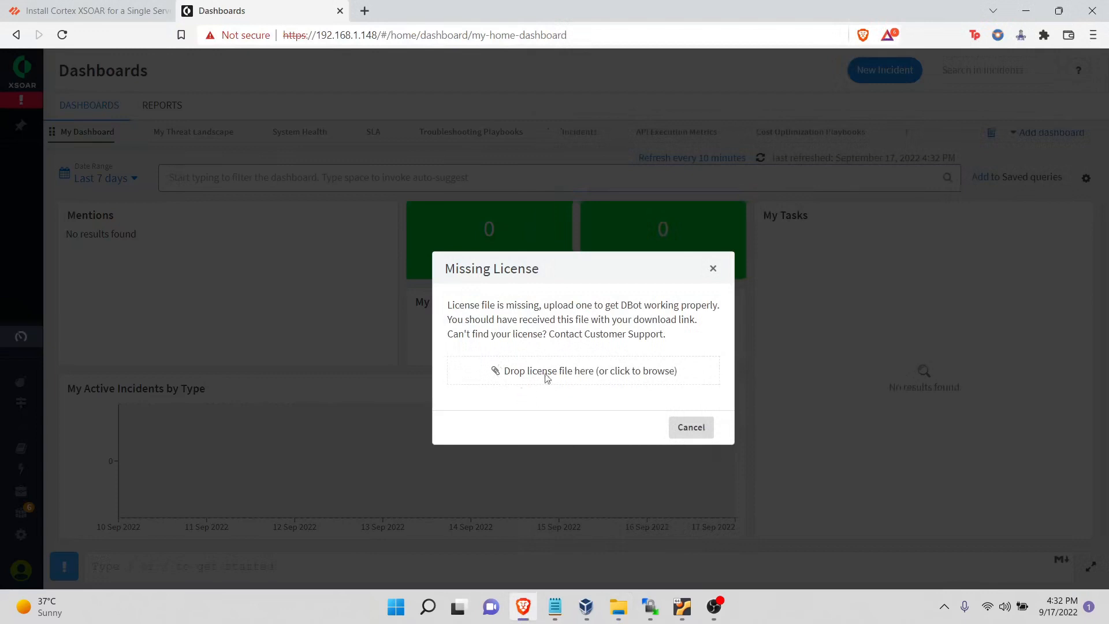
click(585, 371)
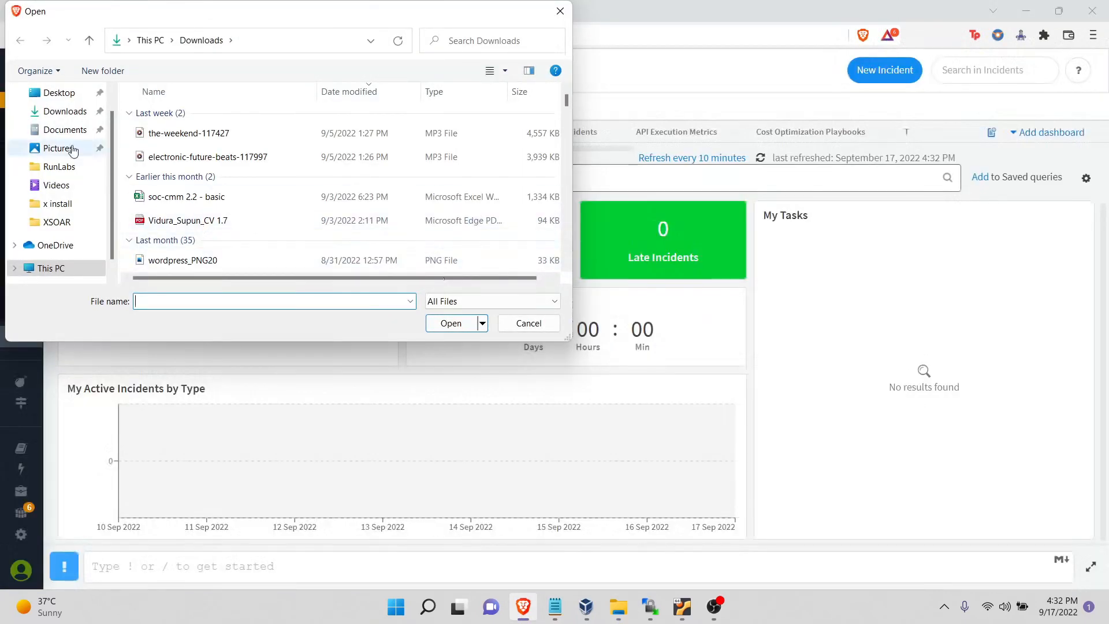
click(528, 323)
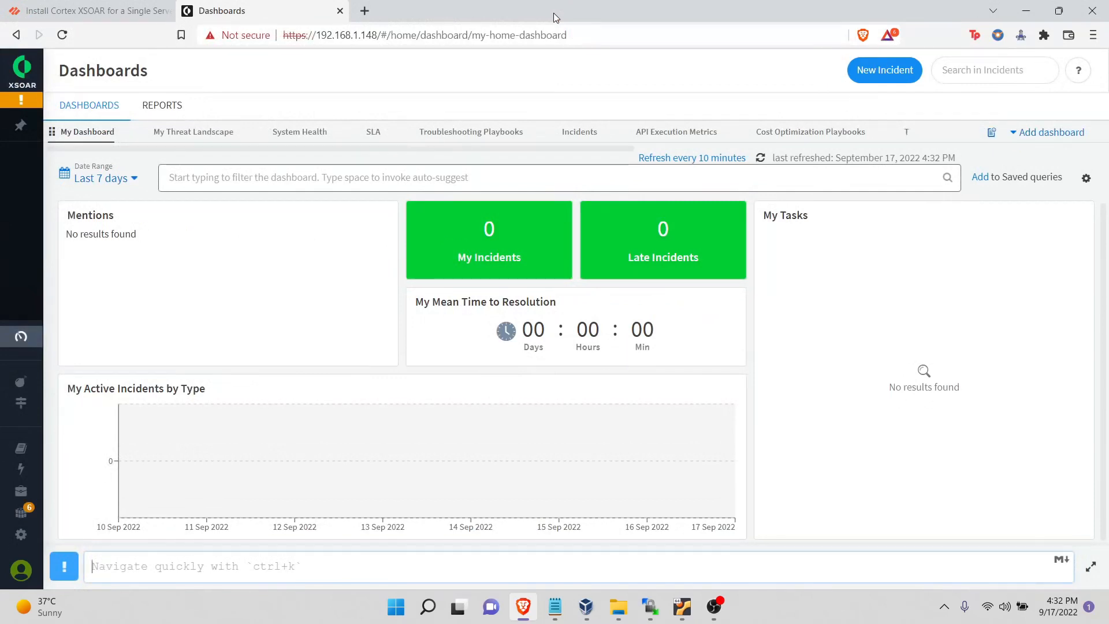
mouse_move(673, 303)
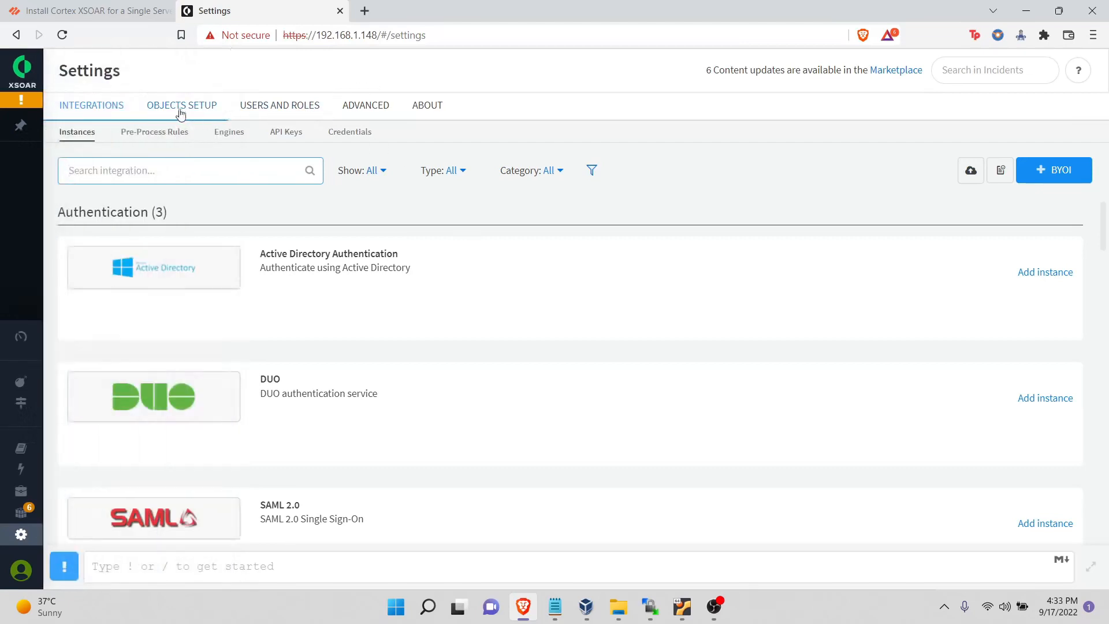
Browse the incident types under Objects Setup, then return to the Settings overview.
click(154, 132)
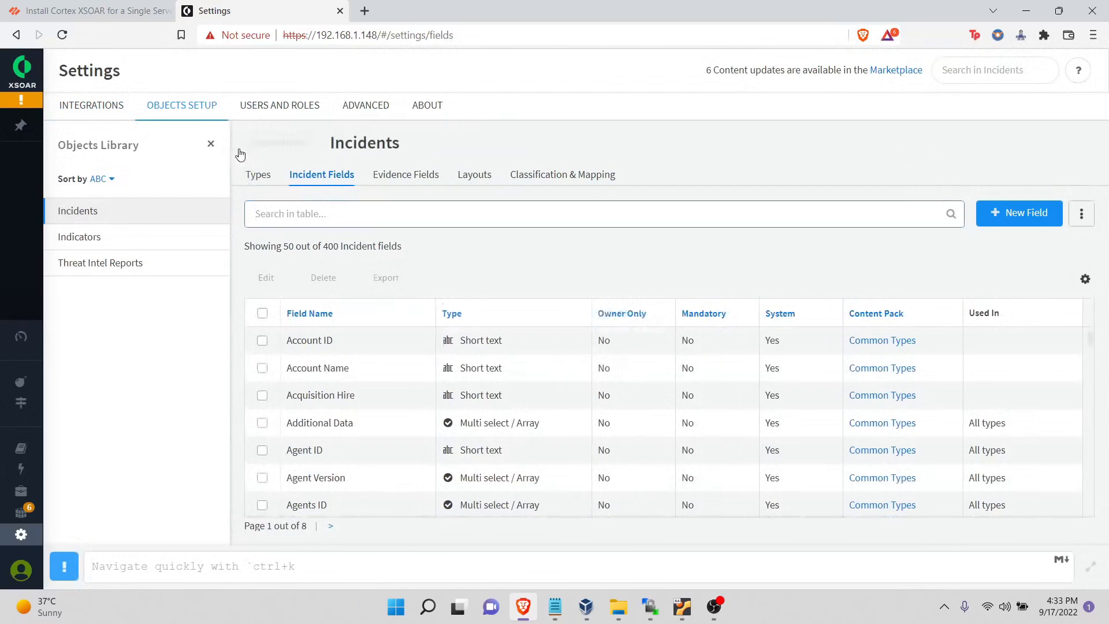
click(258, 174)
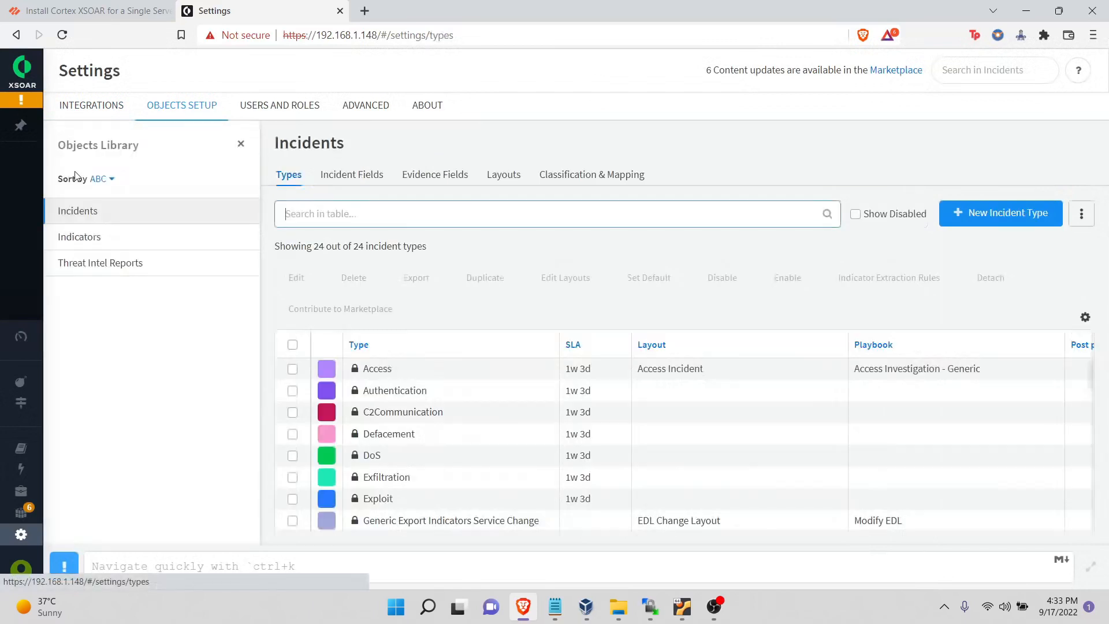
click(90, 105)
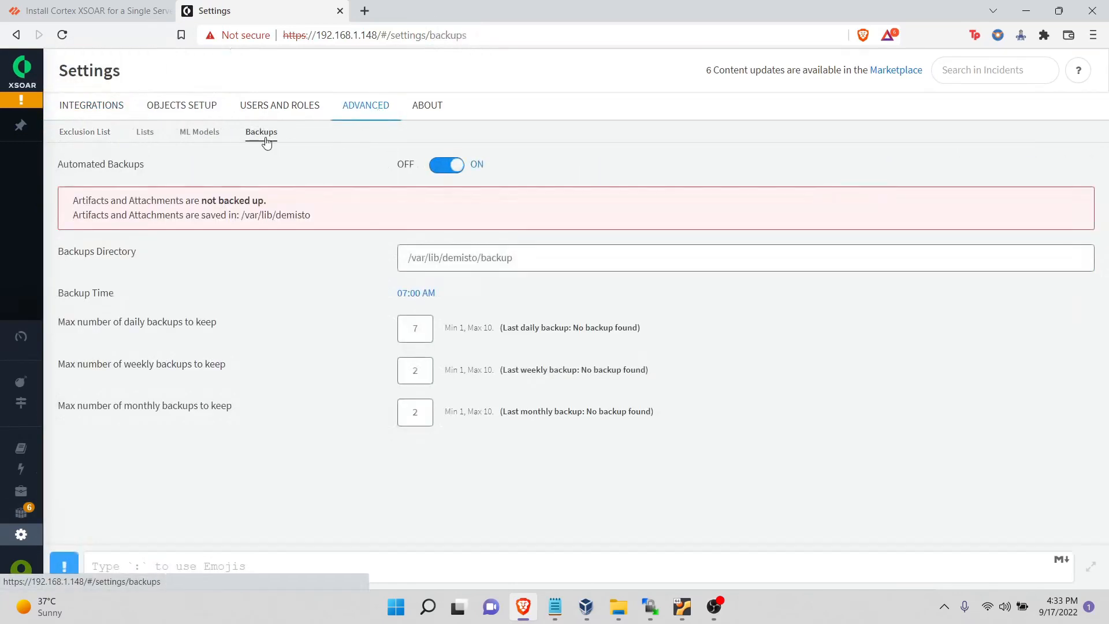
Switch the Automated Backups toggle off on the Advanced Backups page and return to the VM console.
click(446, 165)
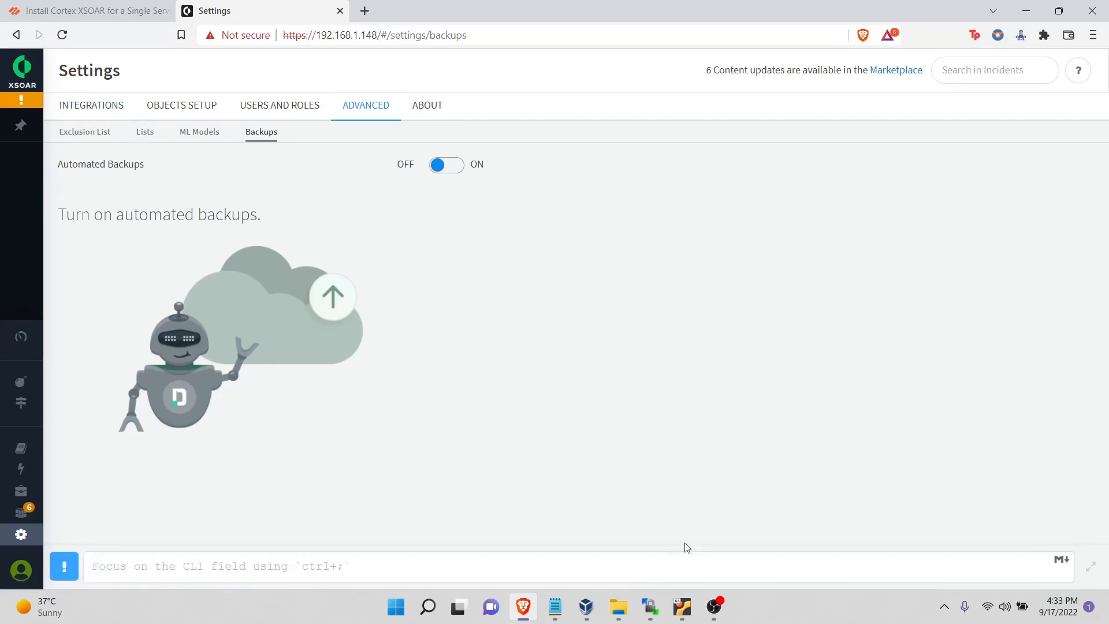
click(678, 607)
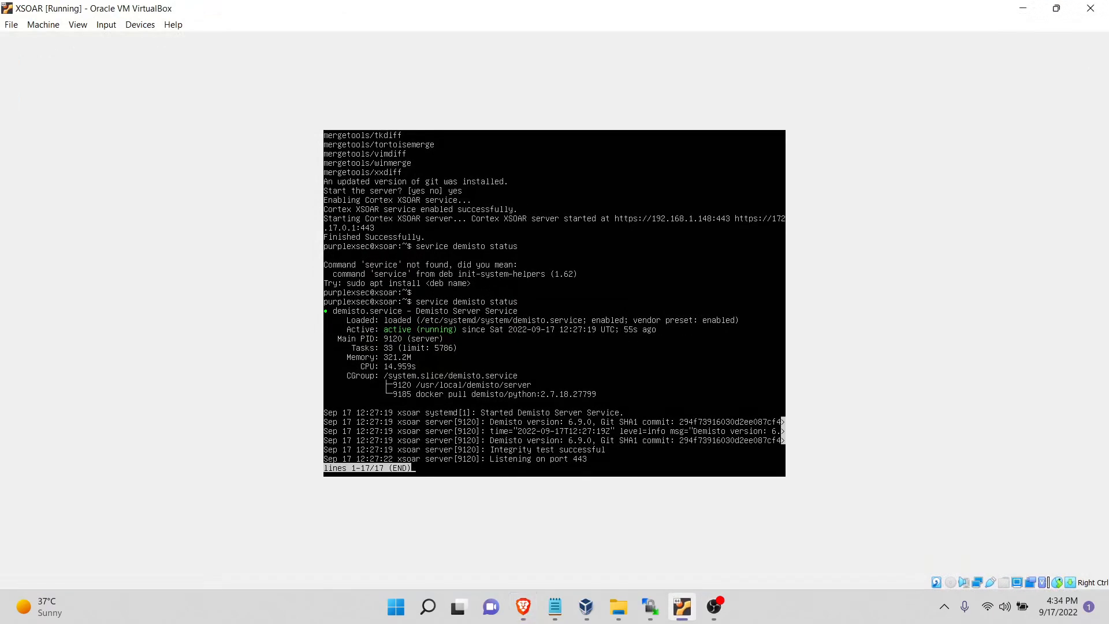
Quit the demisto status pager with q and enter 'df -h' at the shell prompt.
key(q)
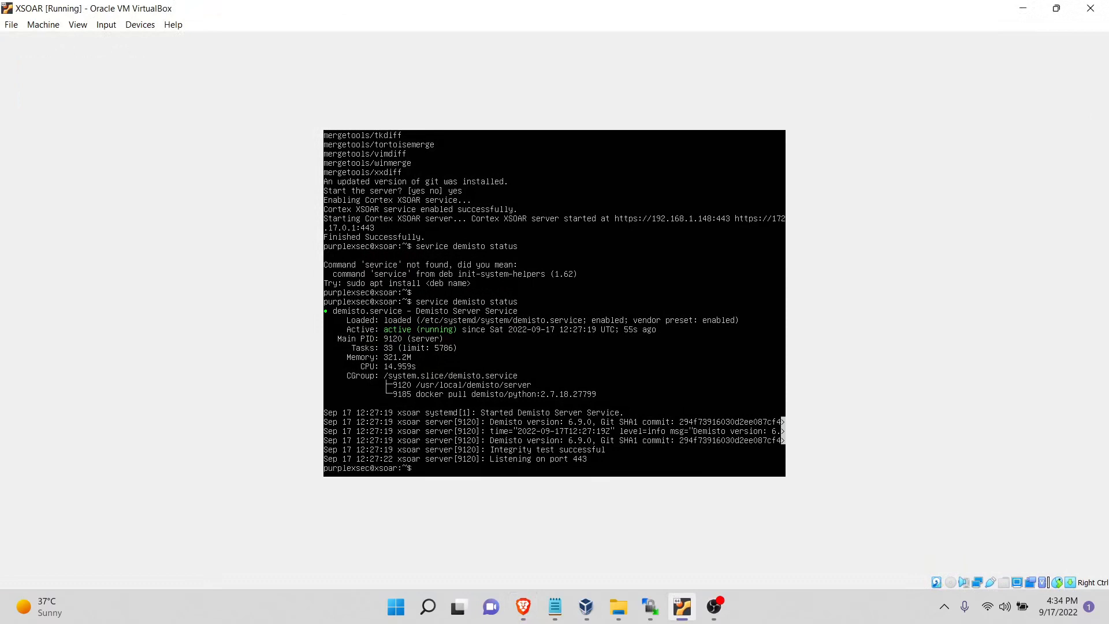
text(df)
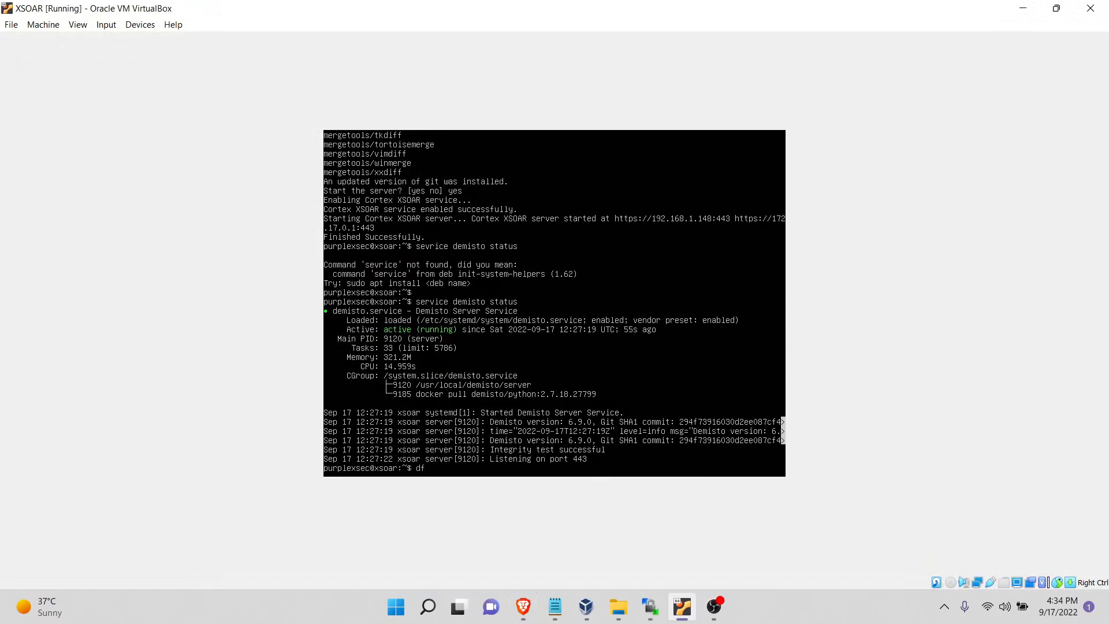
text(-h)
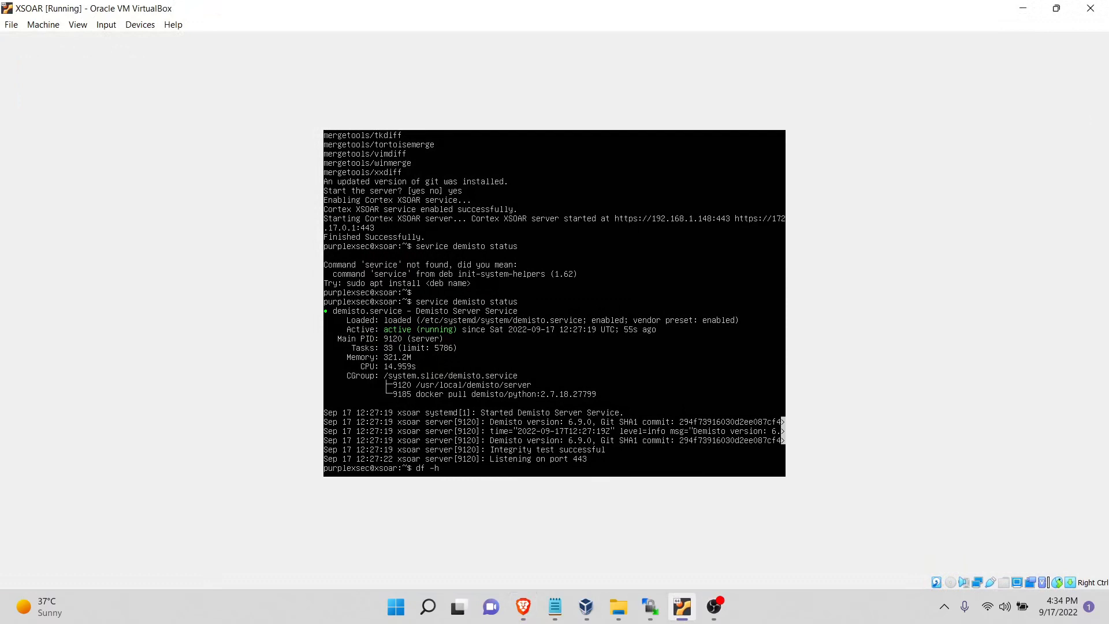